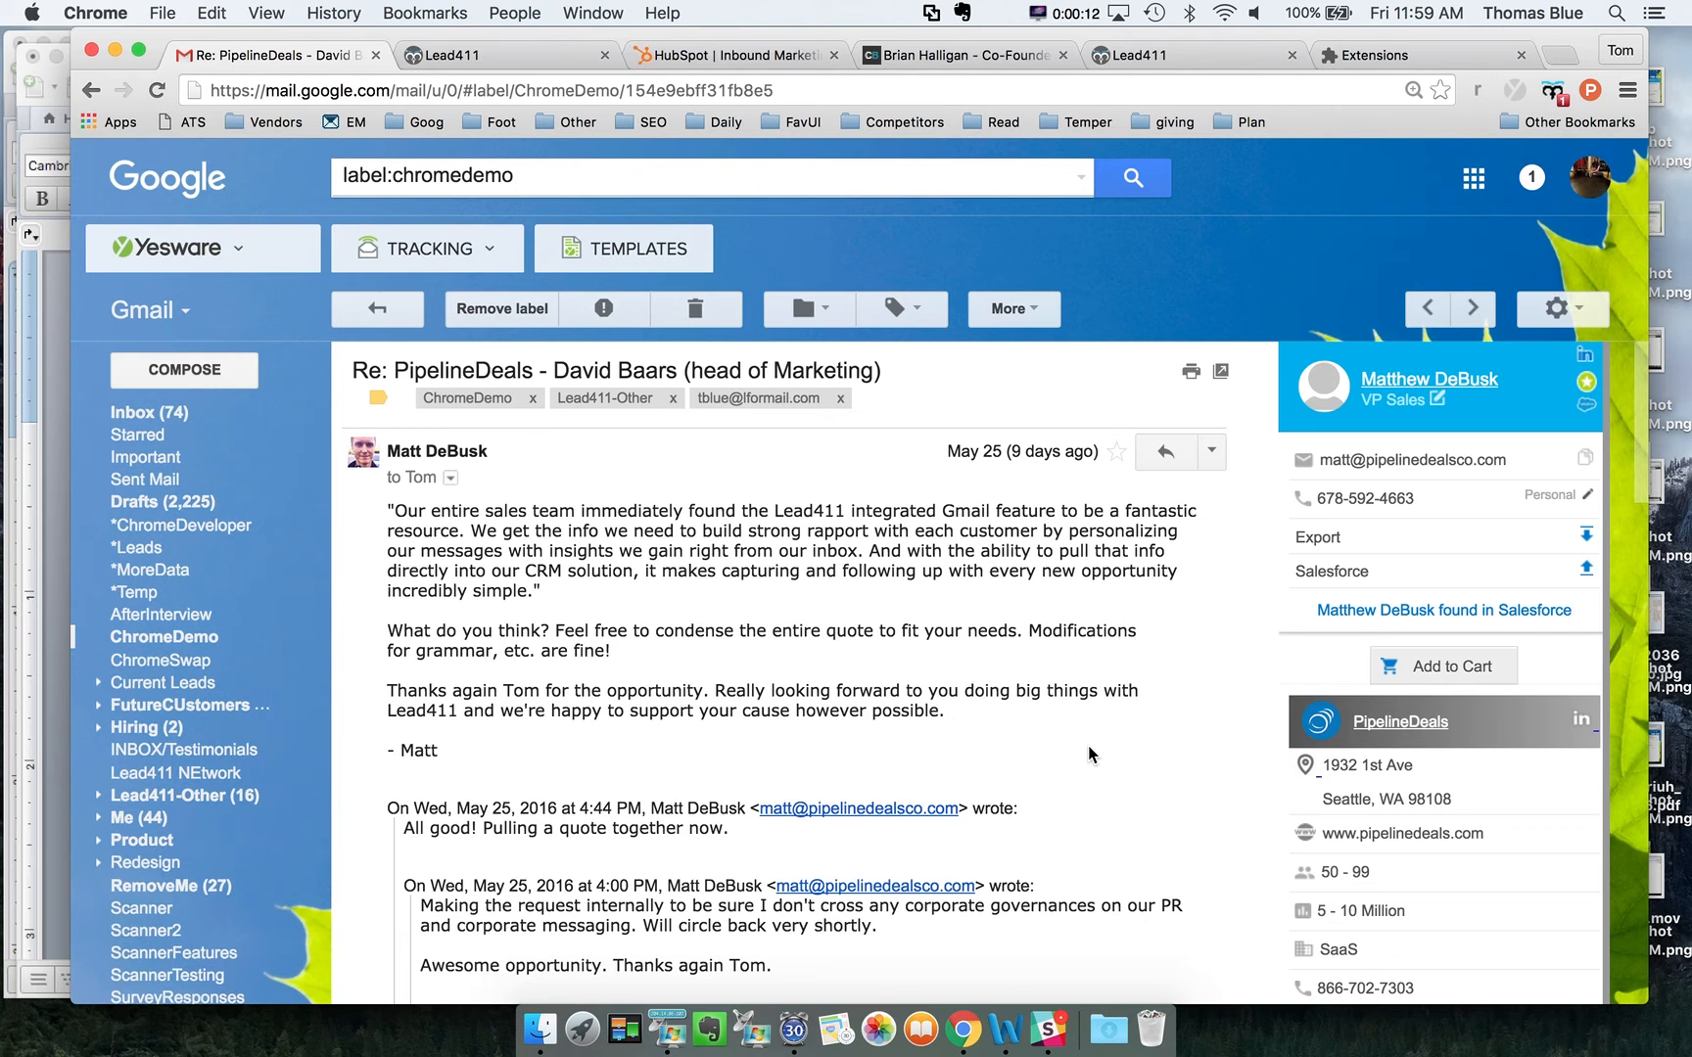
pyautogui.moveTo(1022, 686)
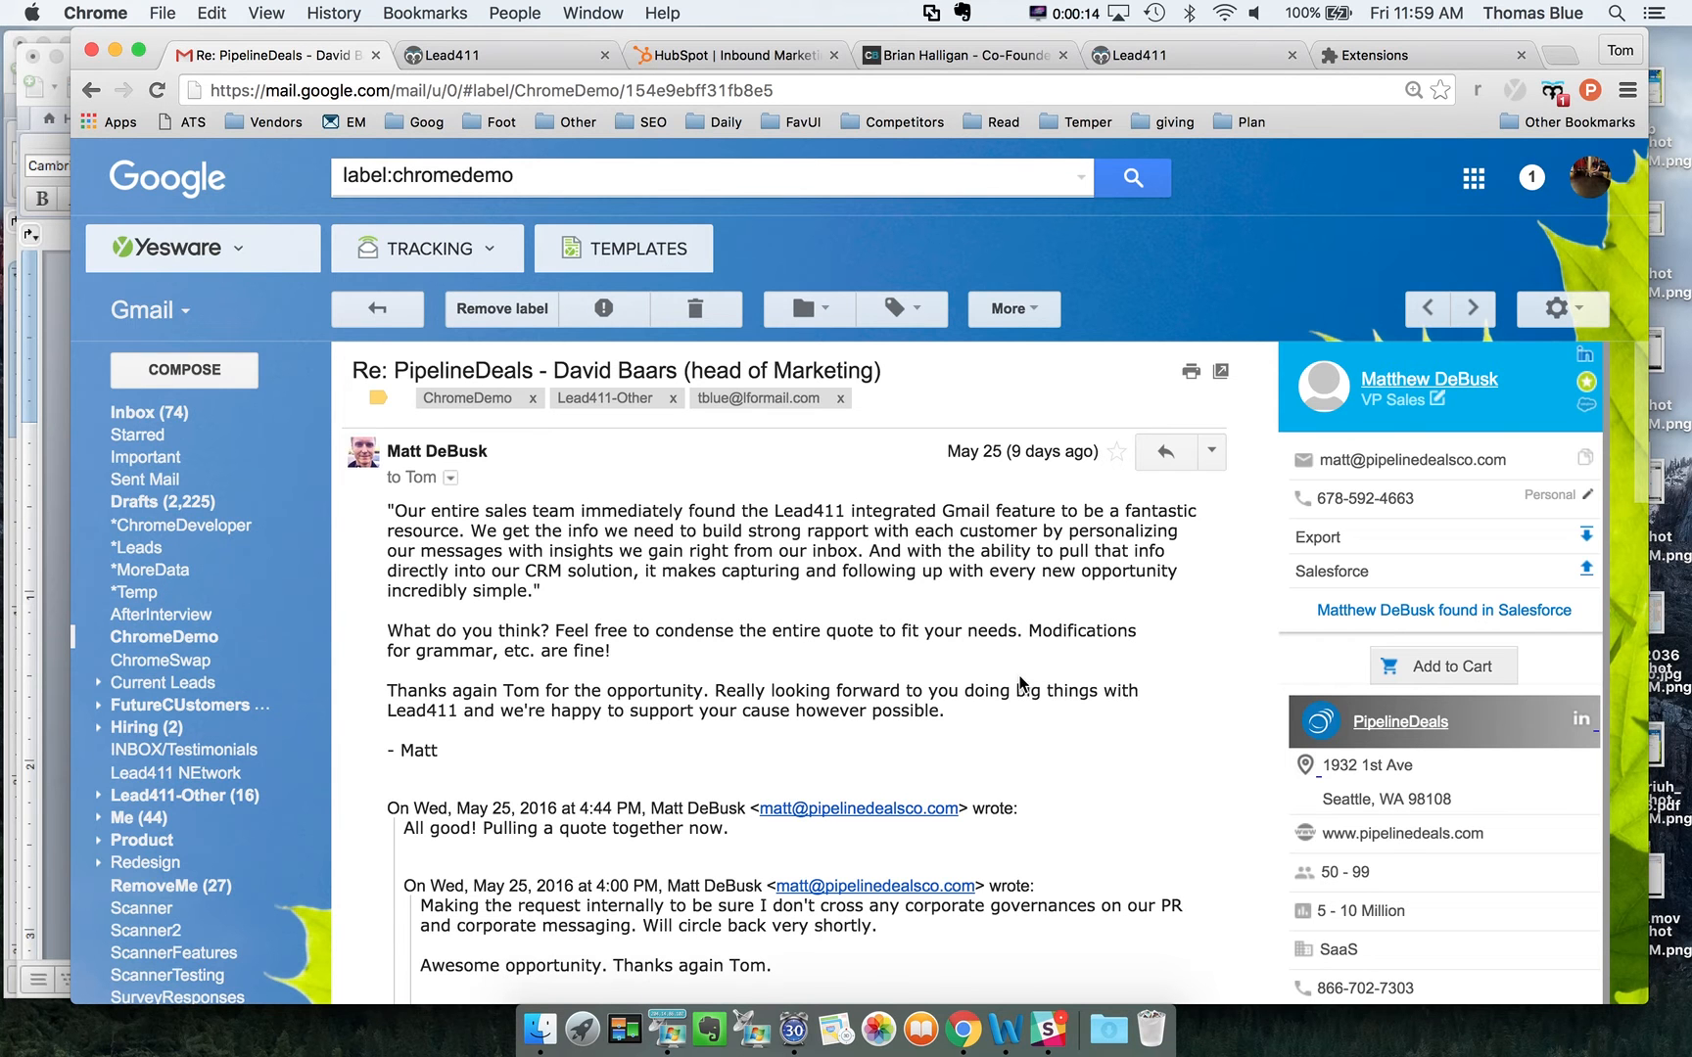
pyautogui.moveTo(1469, 395)
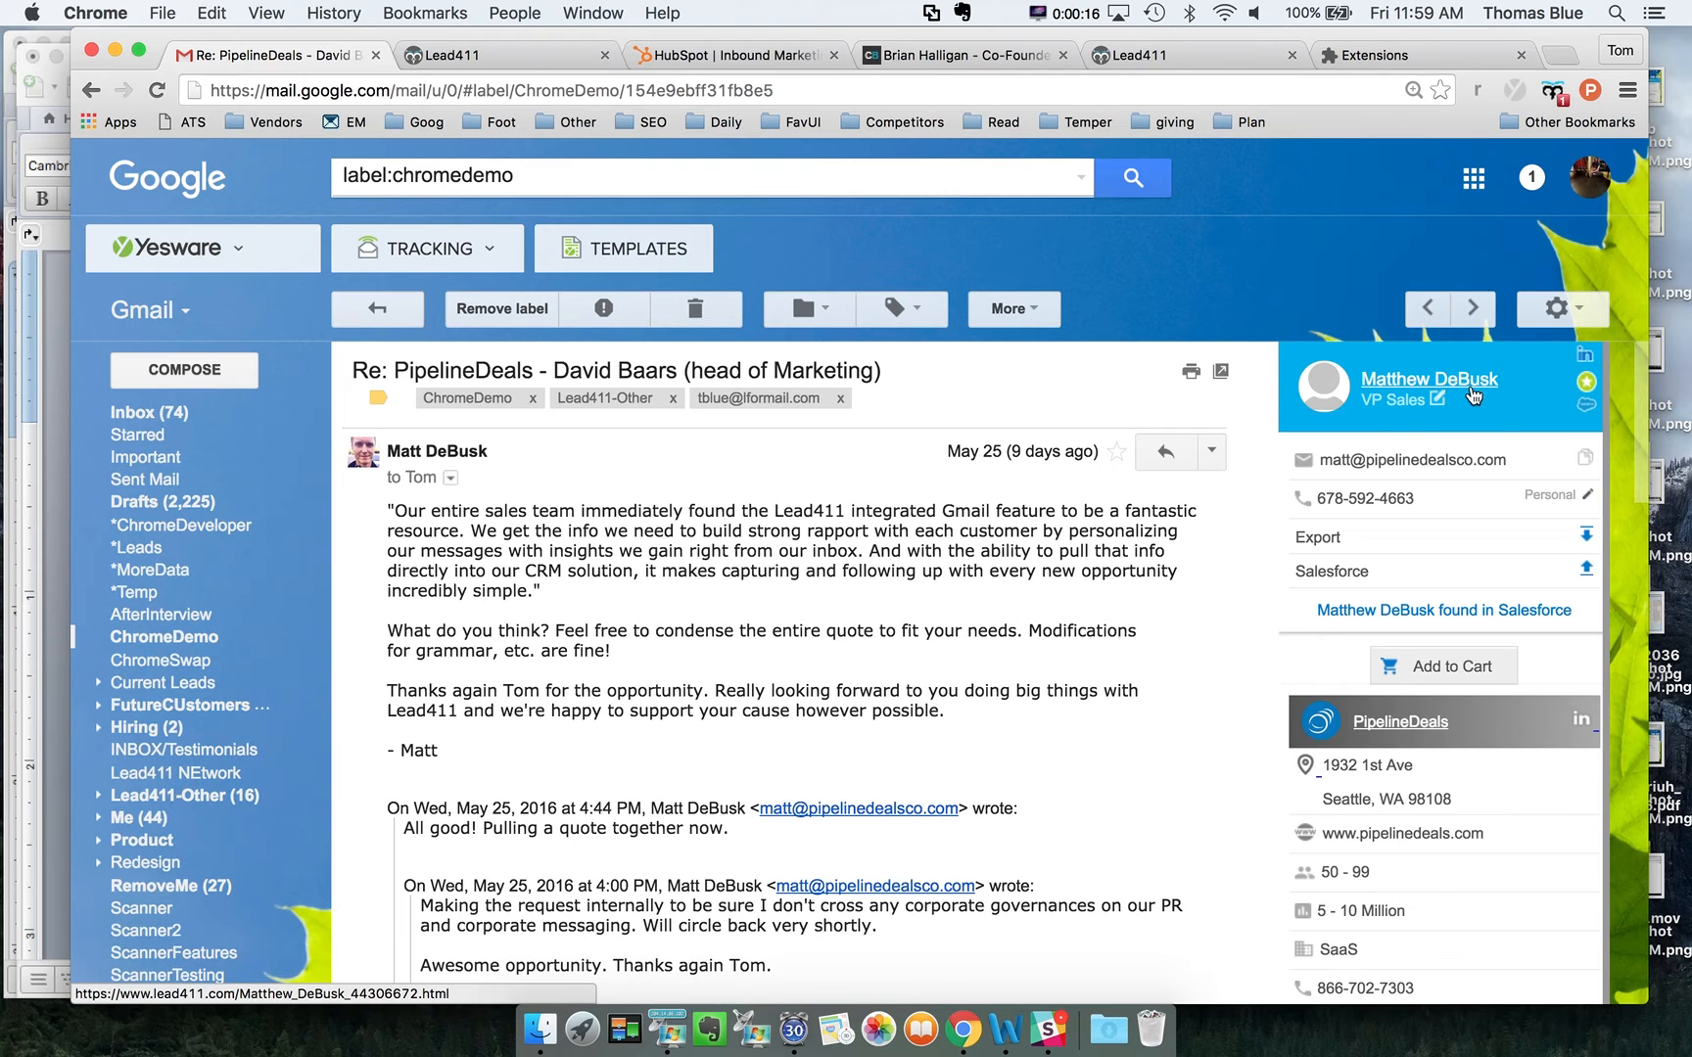
pyautogui.moveTo(1368, 497)
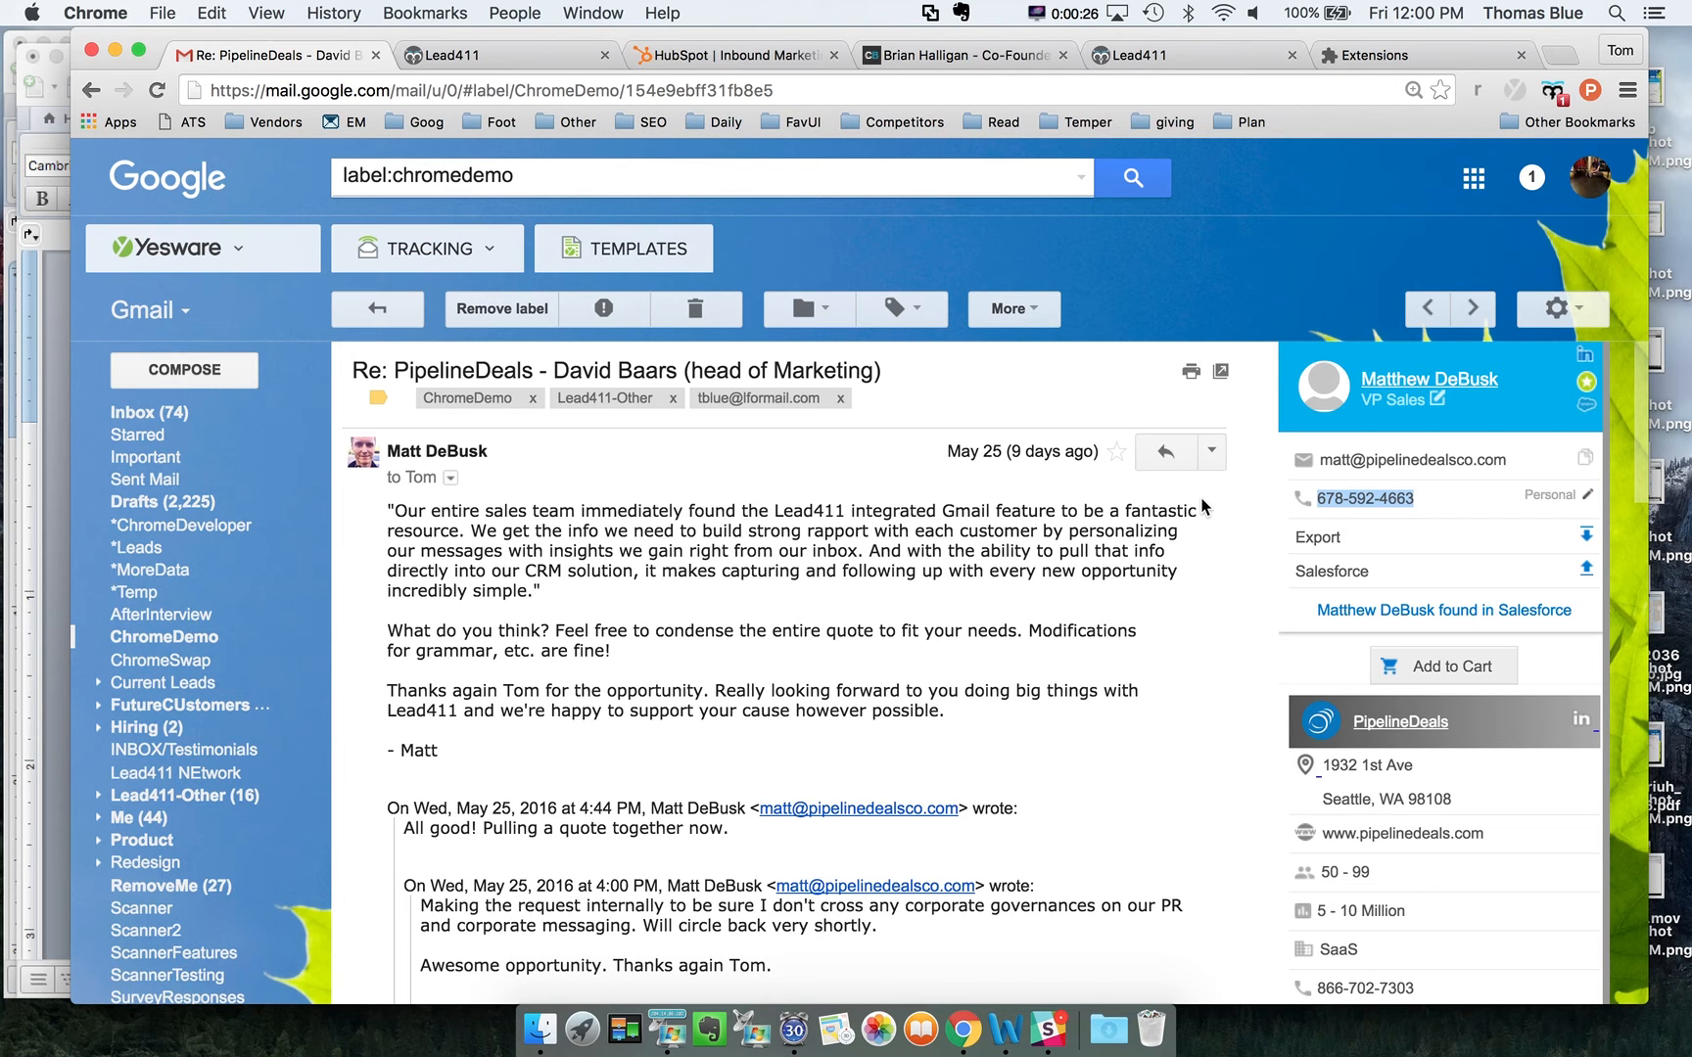
pyautogui.moveTo(1586, 360)
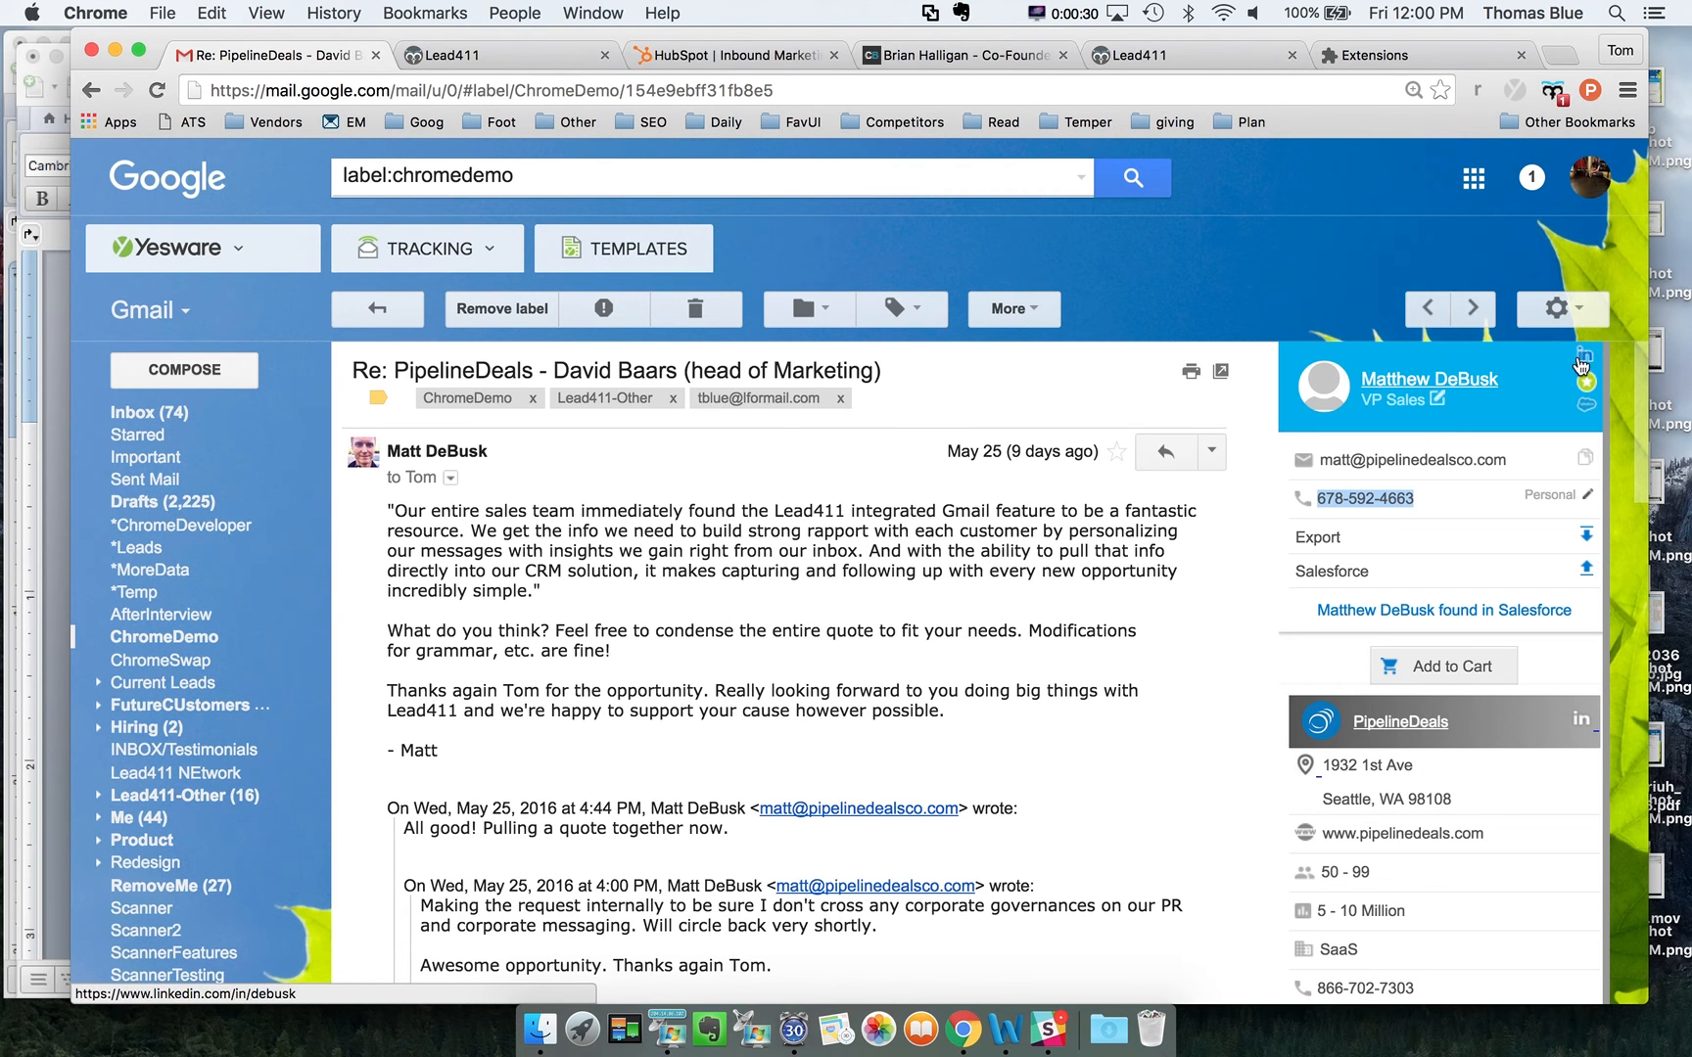
pyautogui.moveTo(1360, 644)
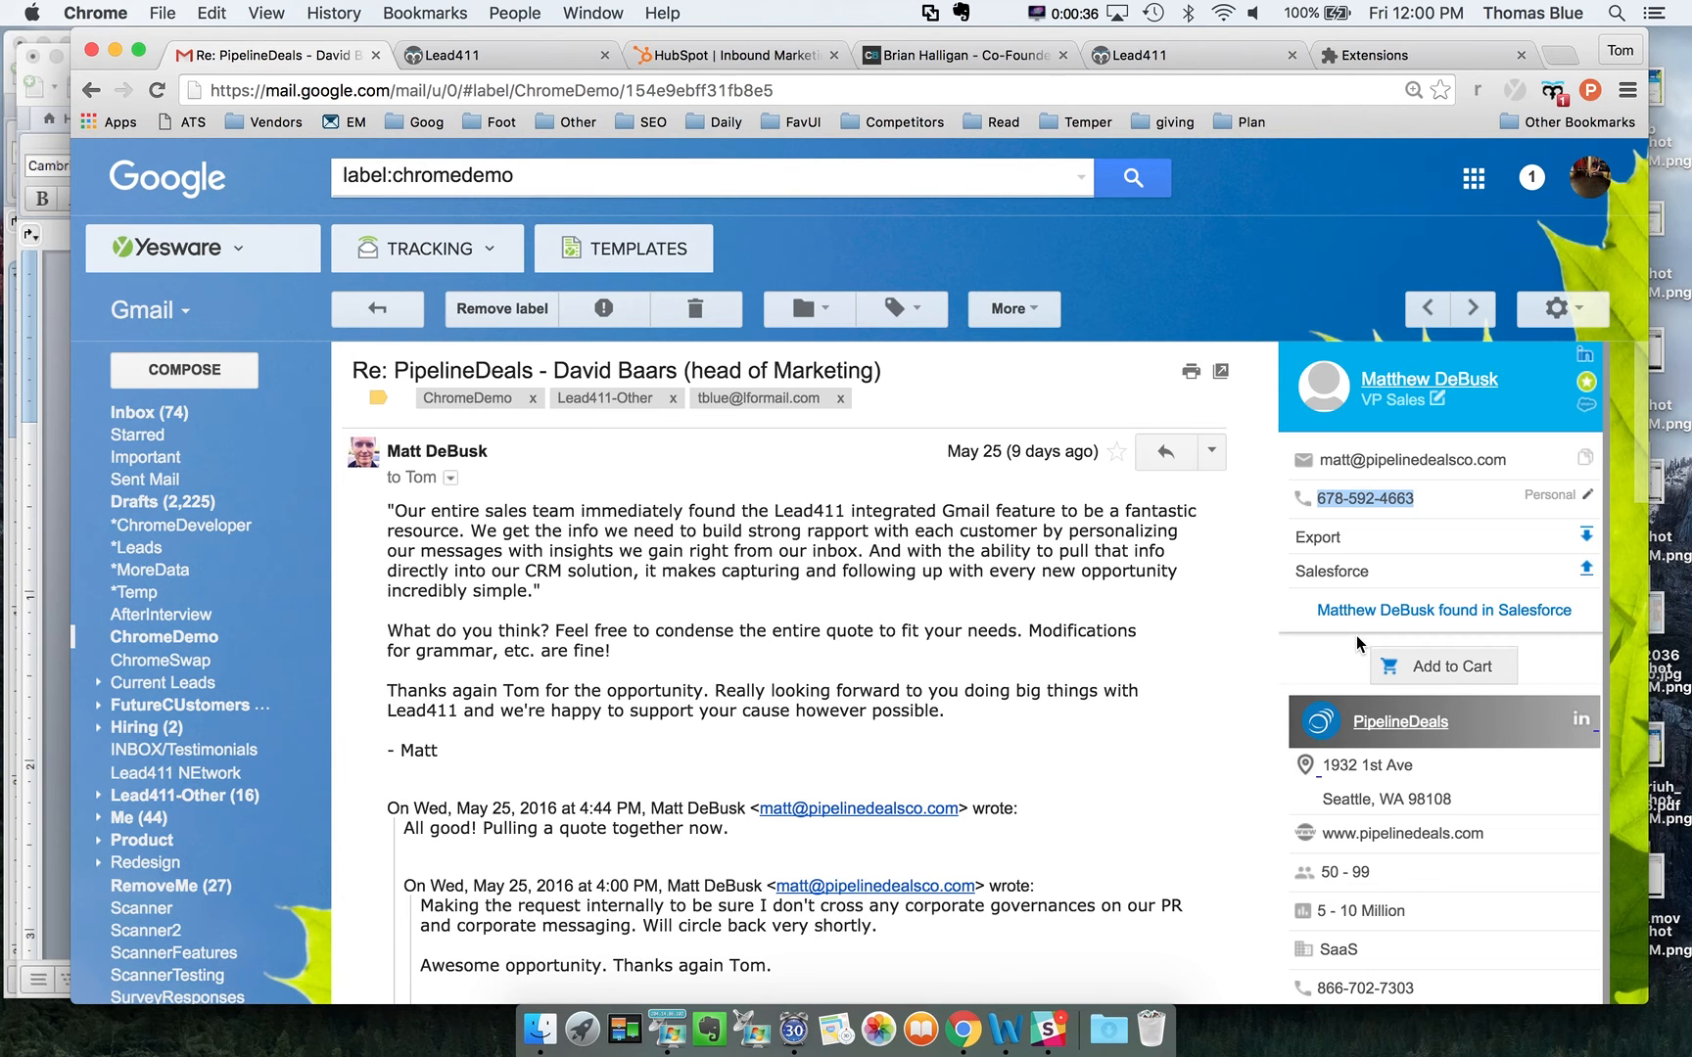
# Review the CRM integrations list on Lead411's account settings page, then return to Gmail.
pyautogui.click(443, 54)
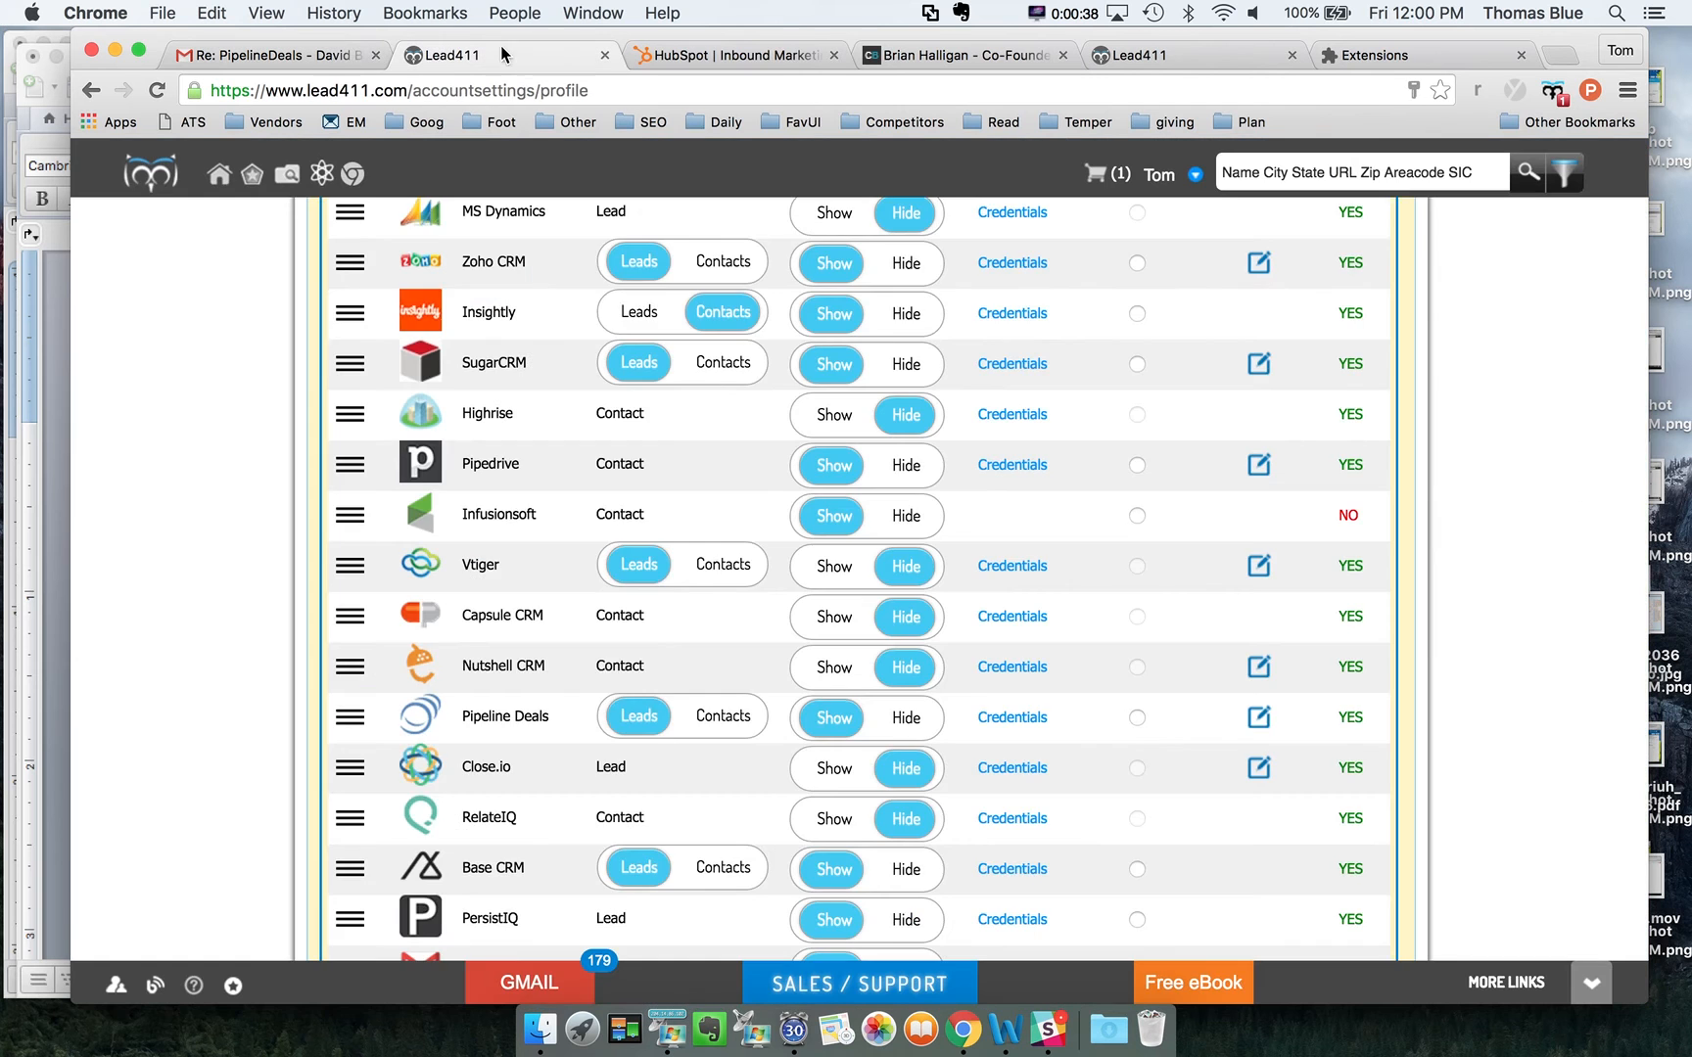
pyautogui.scroll(-3)
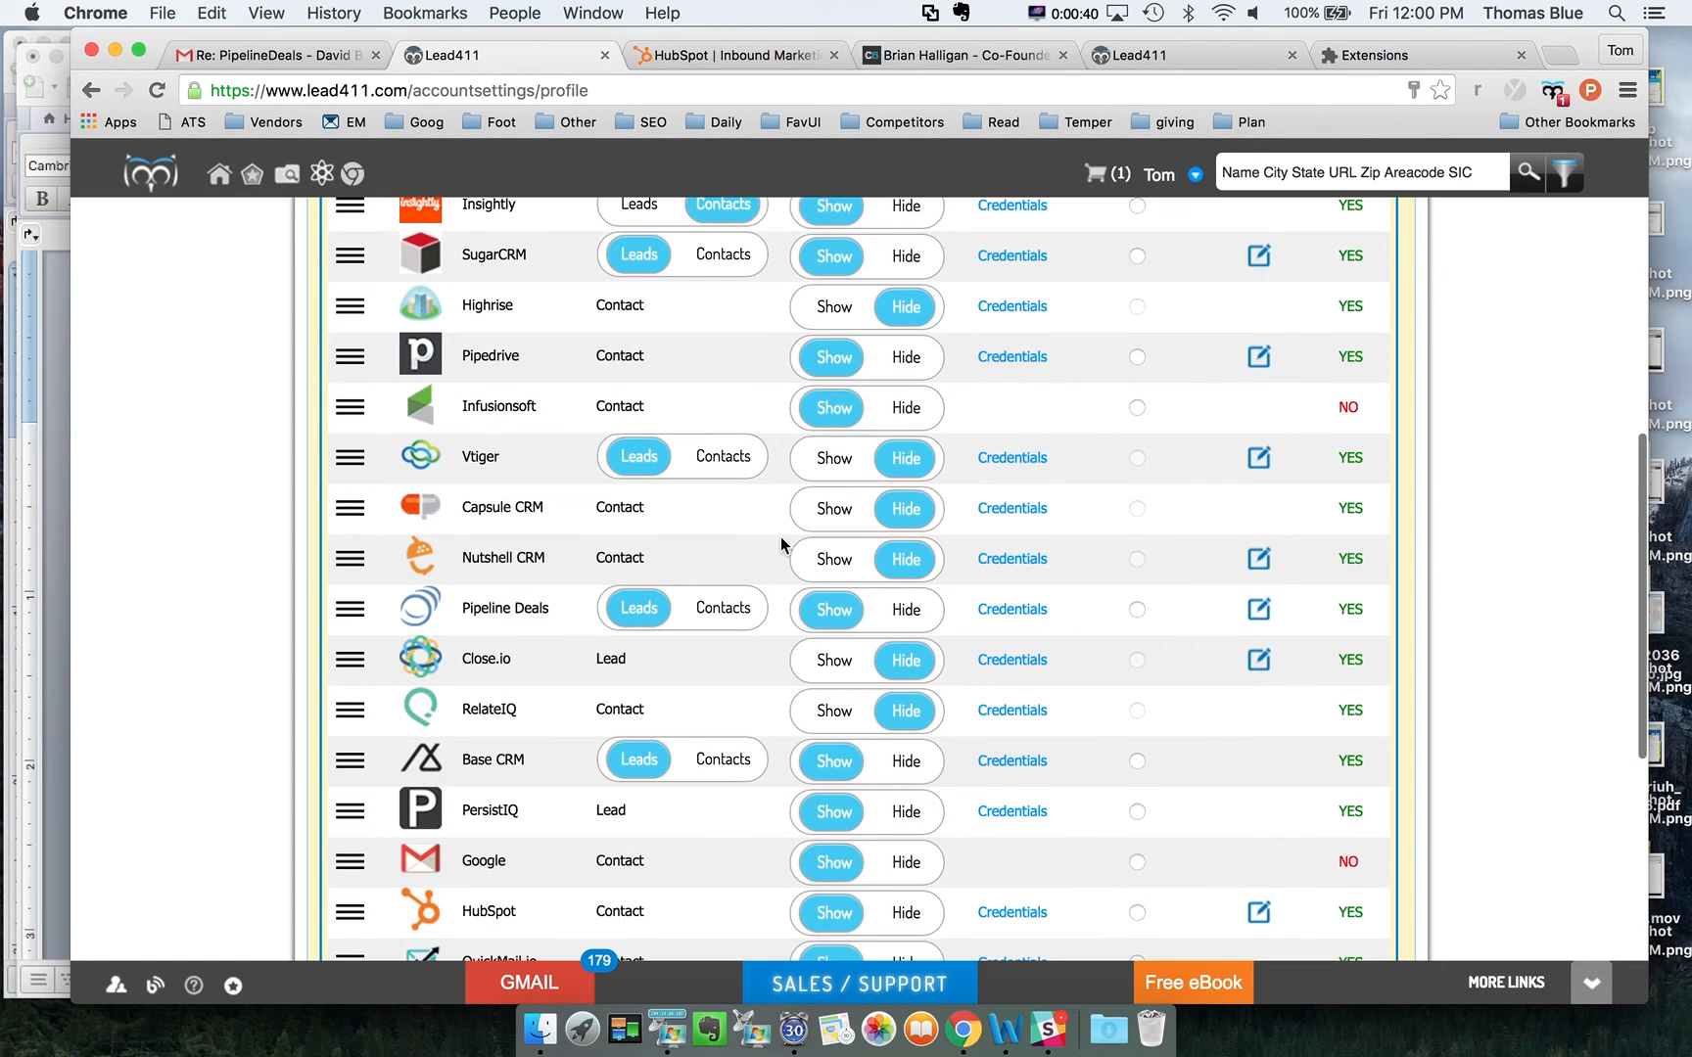
pyautogui.scroll(-3)
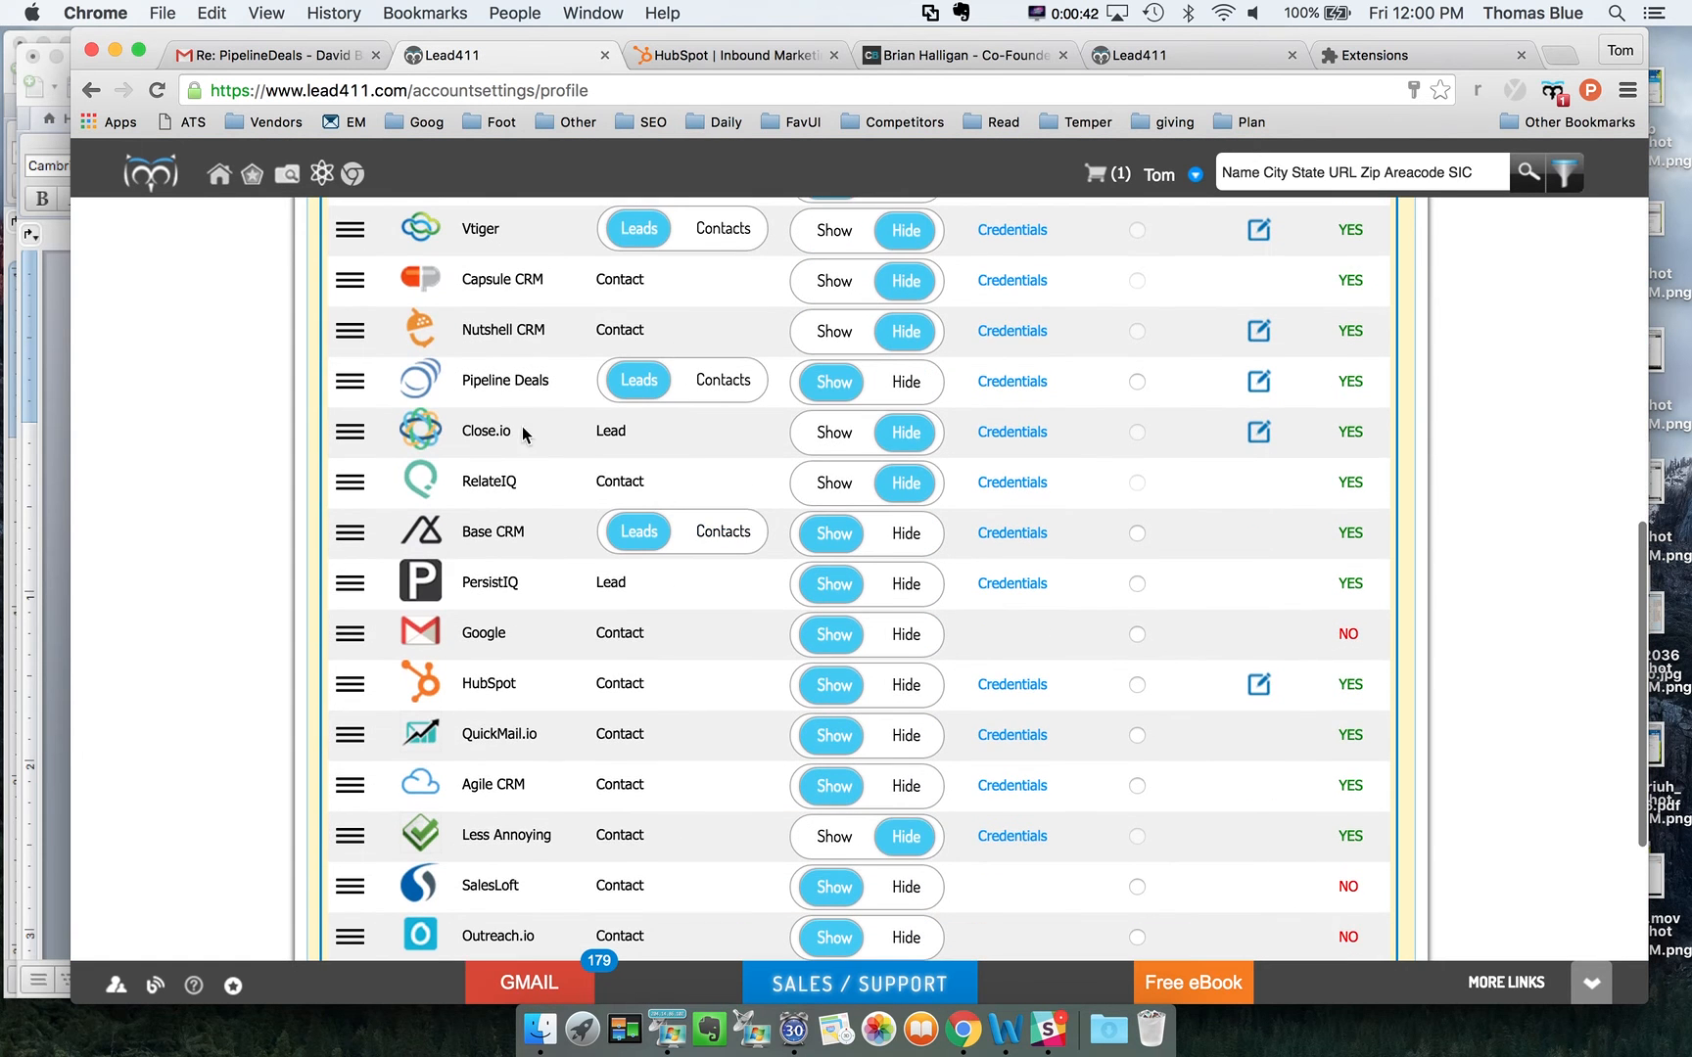
pyautogui.scroll(-3)
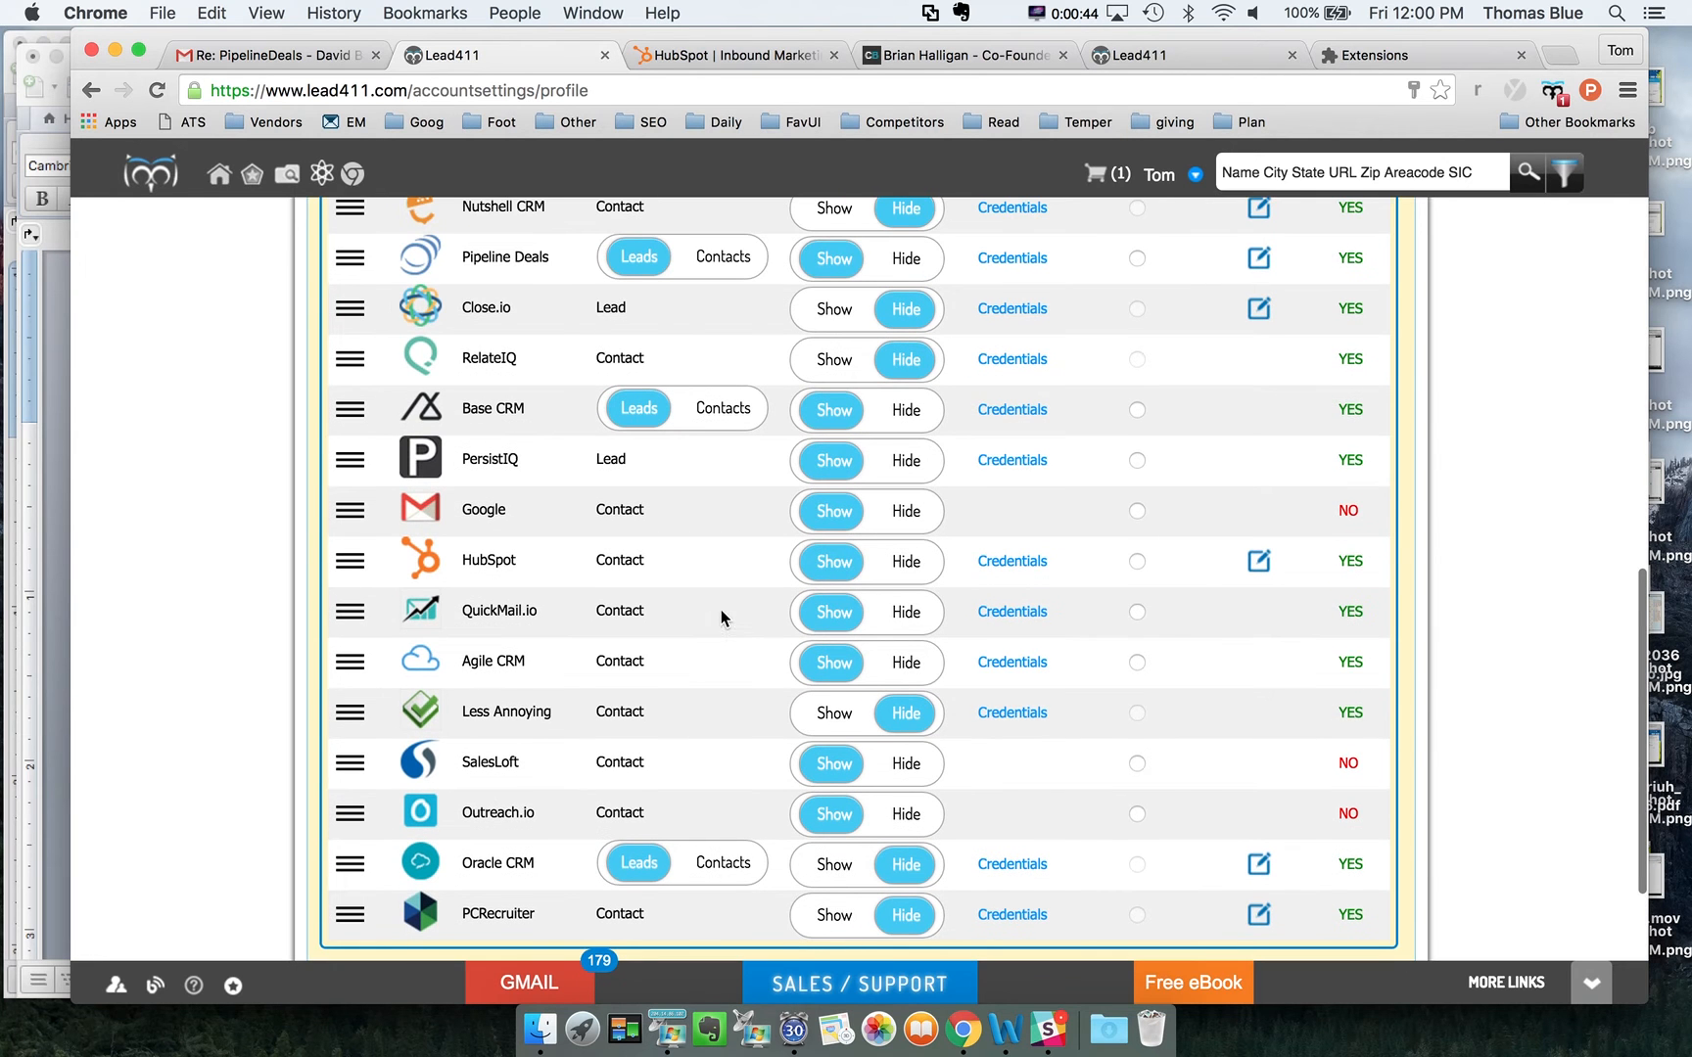
pyautogui.scroll(3)
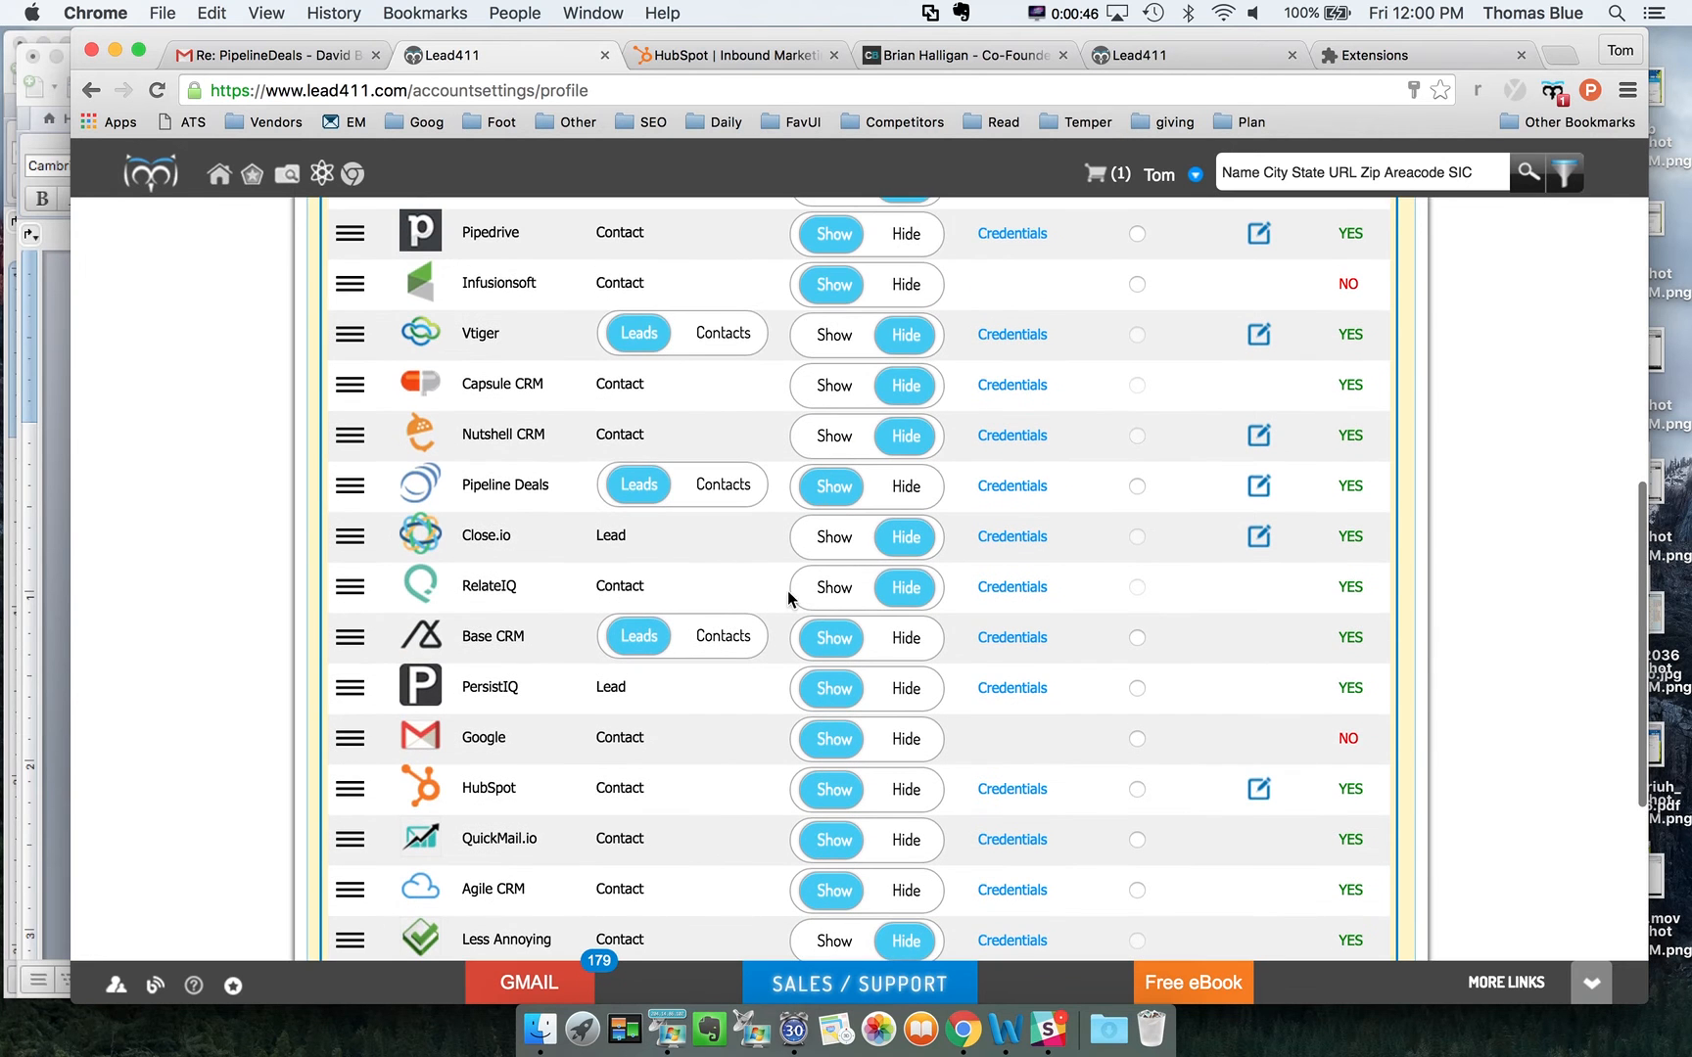
pyautogui.scroll(3)
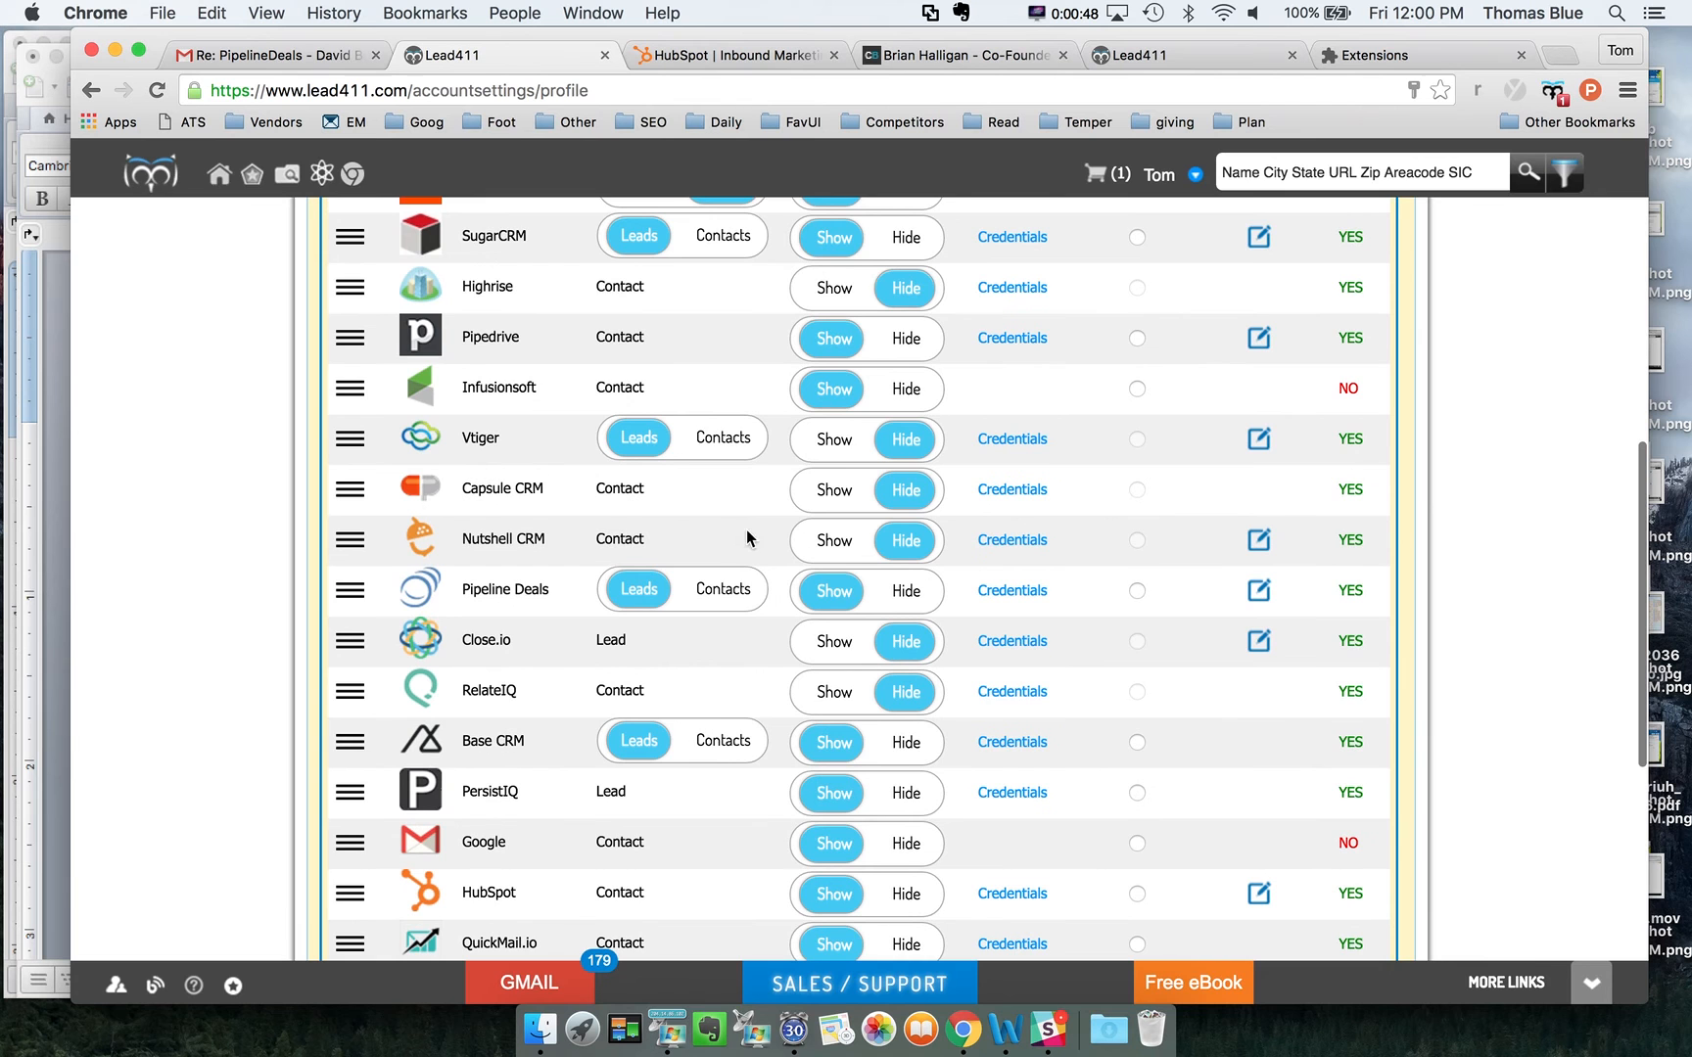
pyautogui.click(271, 55)
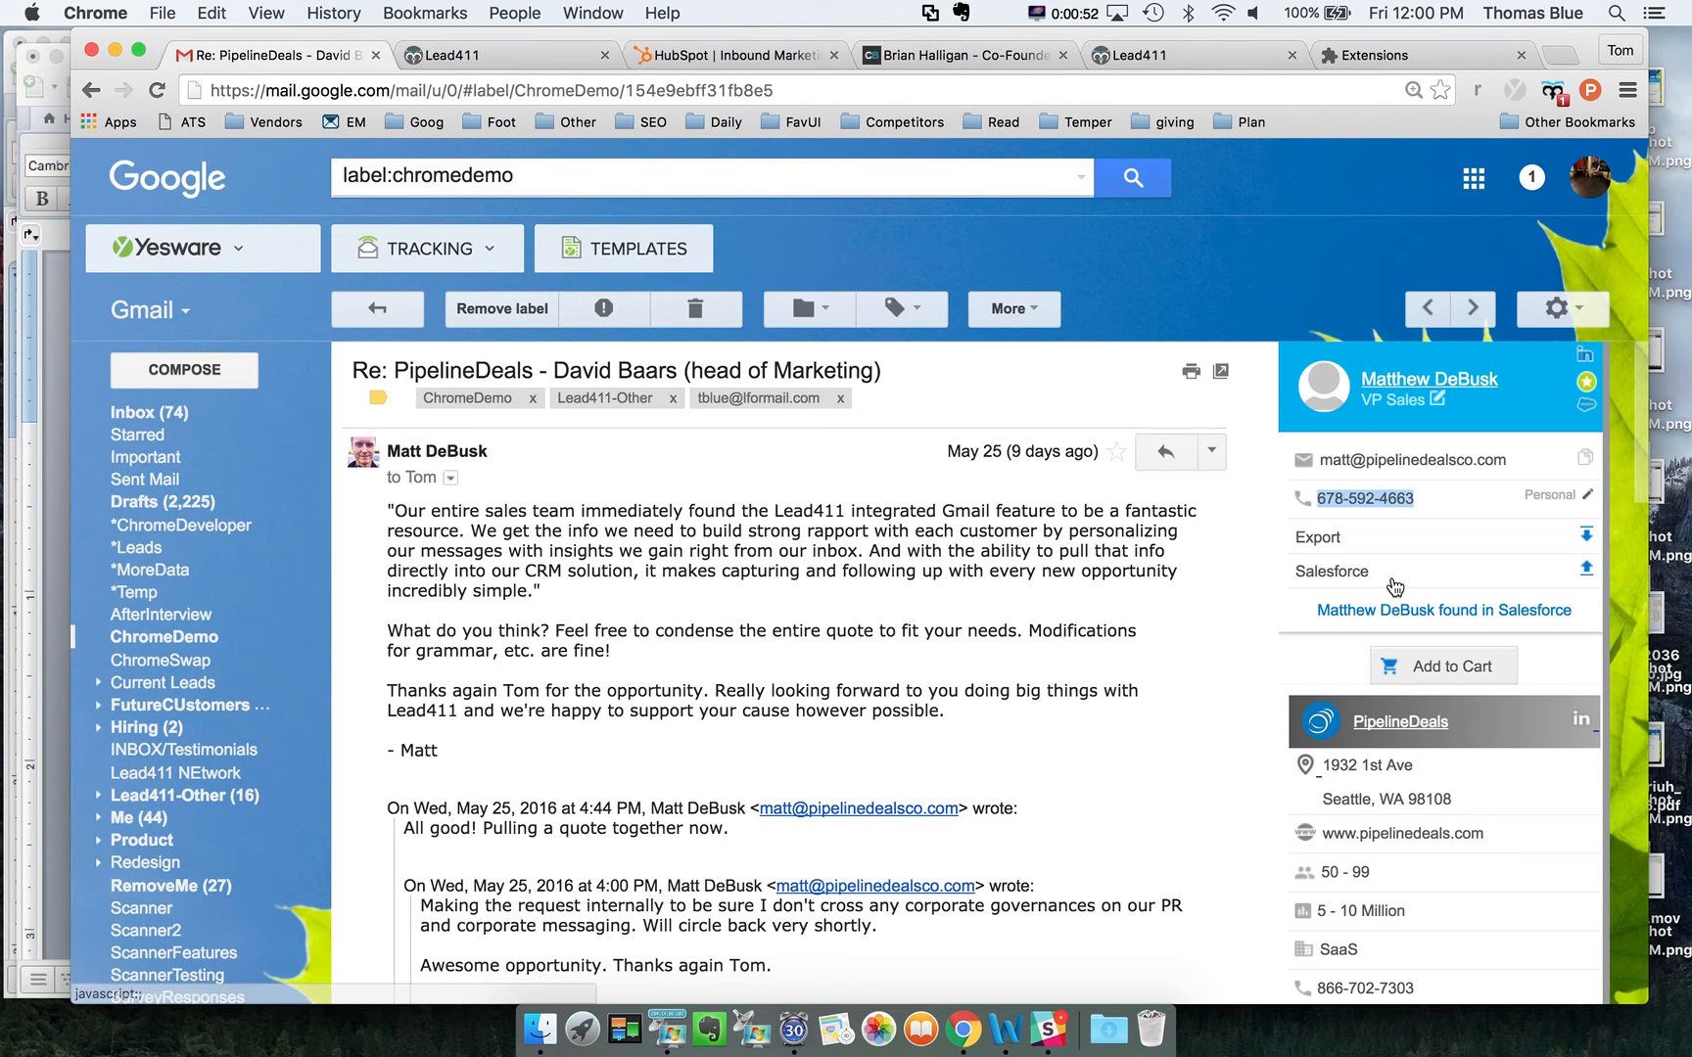
pyautogui.click(1586, 570)
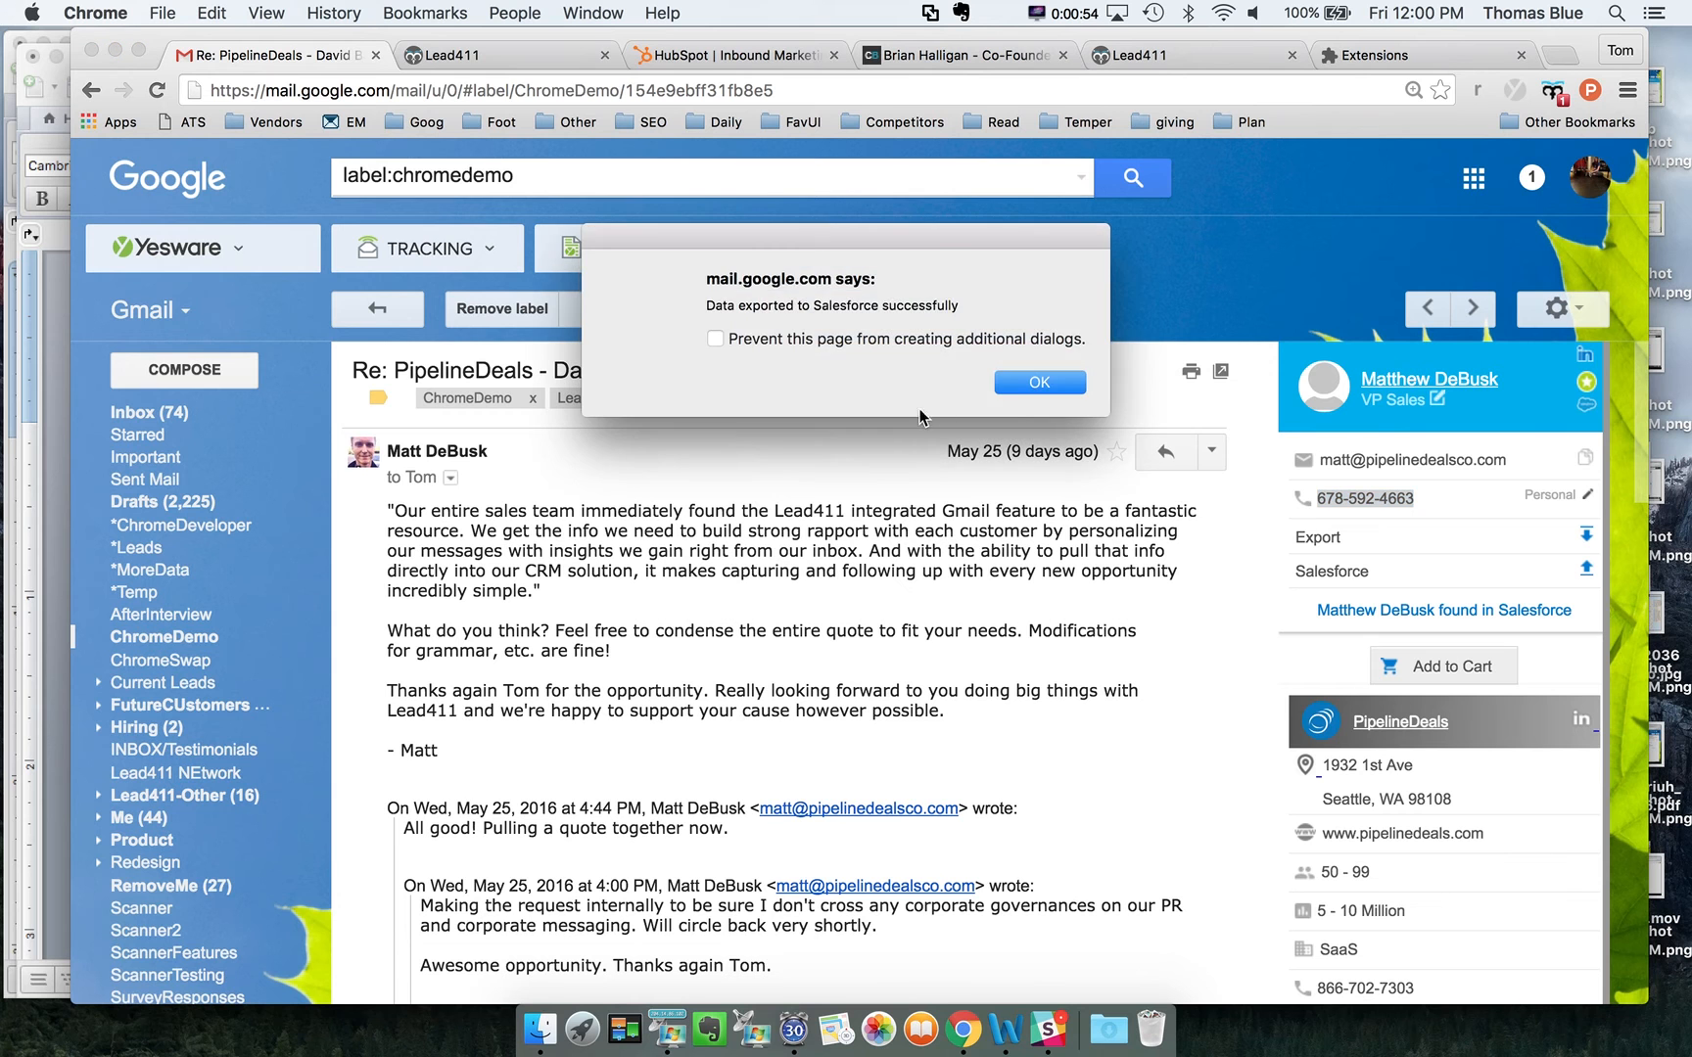
pyautogui.click(1037, 382)
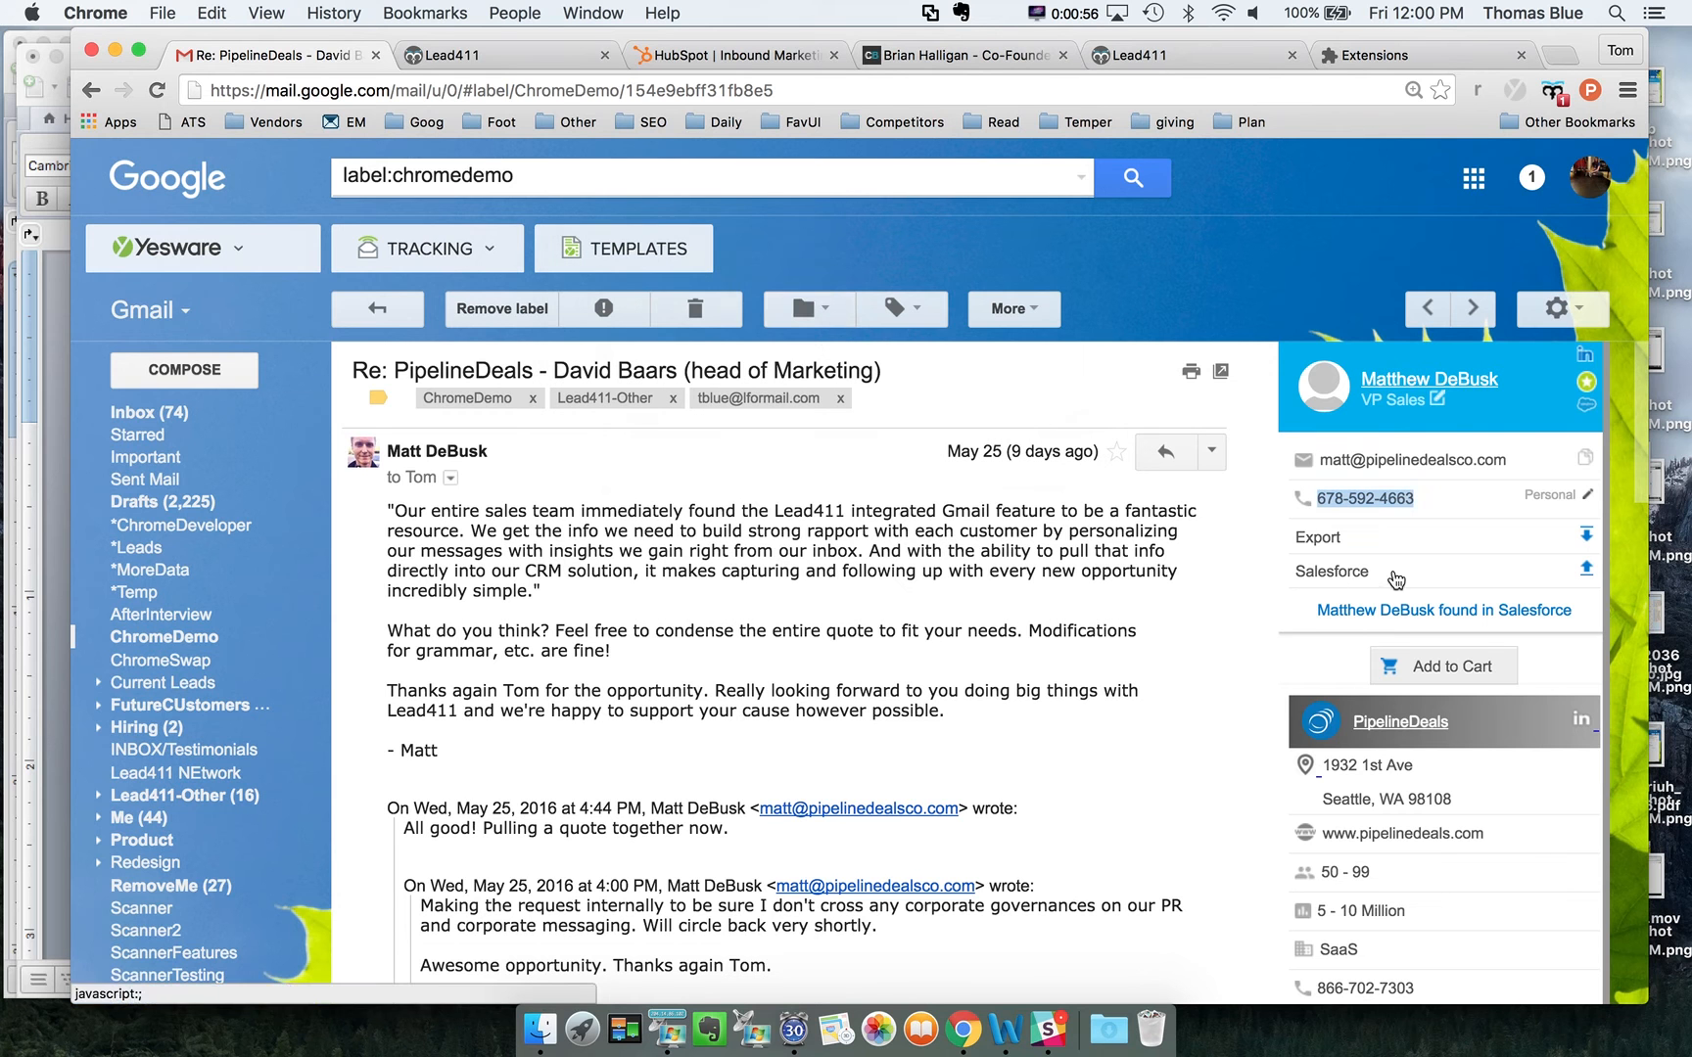
pyautogui.moveTo(1576, 346)
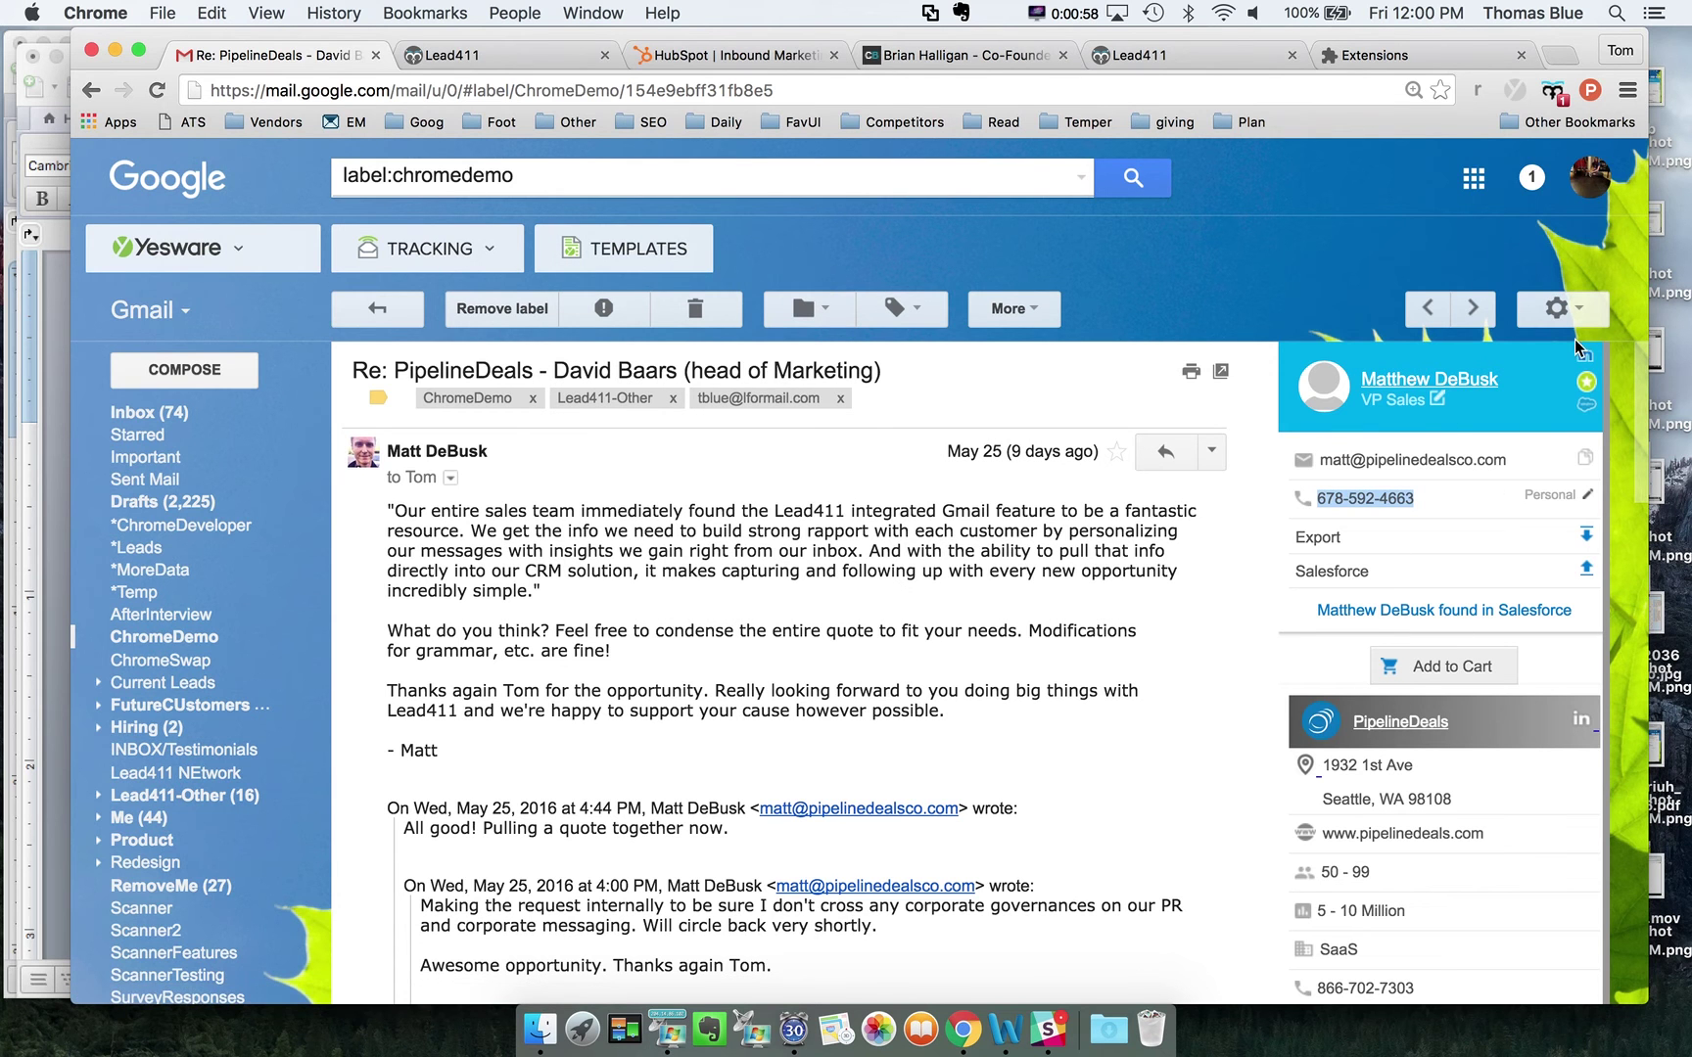
# Scroll through PipelineDeals' company details, Technology Search and Recent News beside the thread.
pyautogui.scroll(-3)
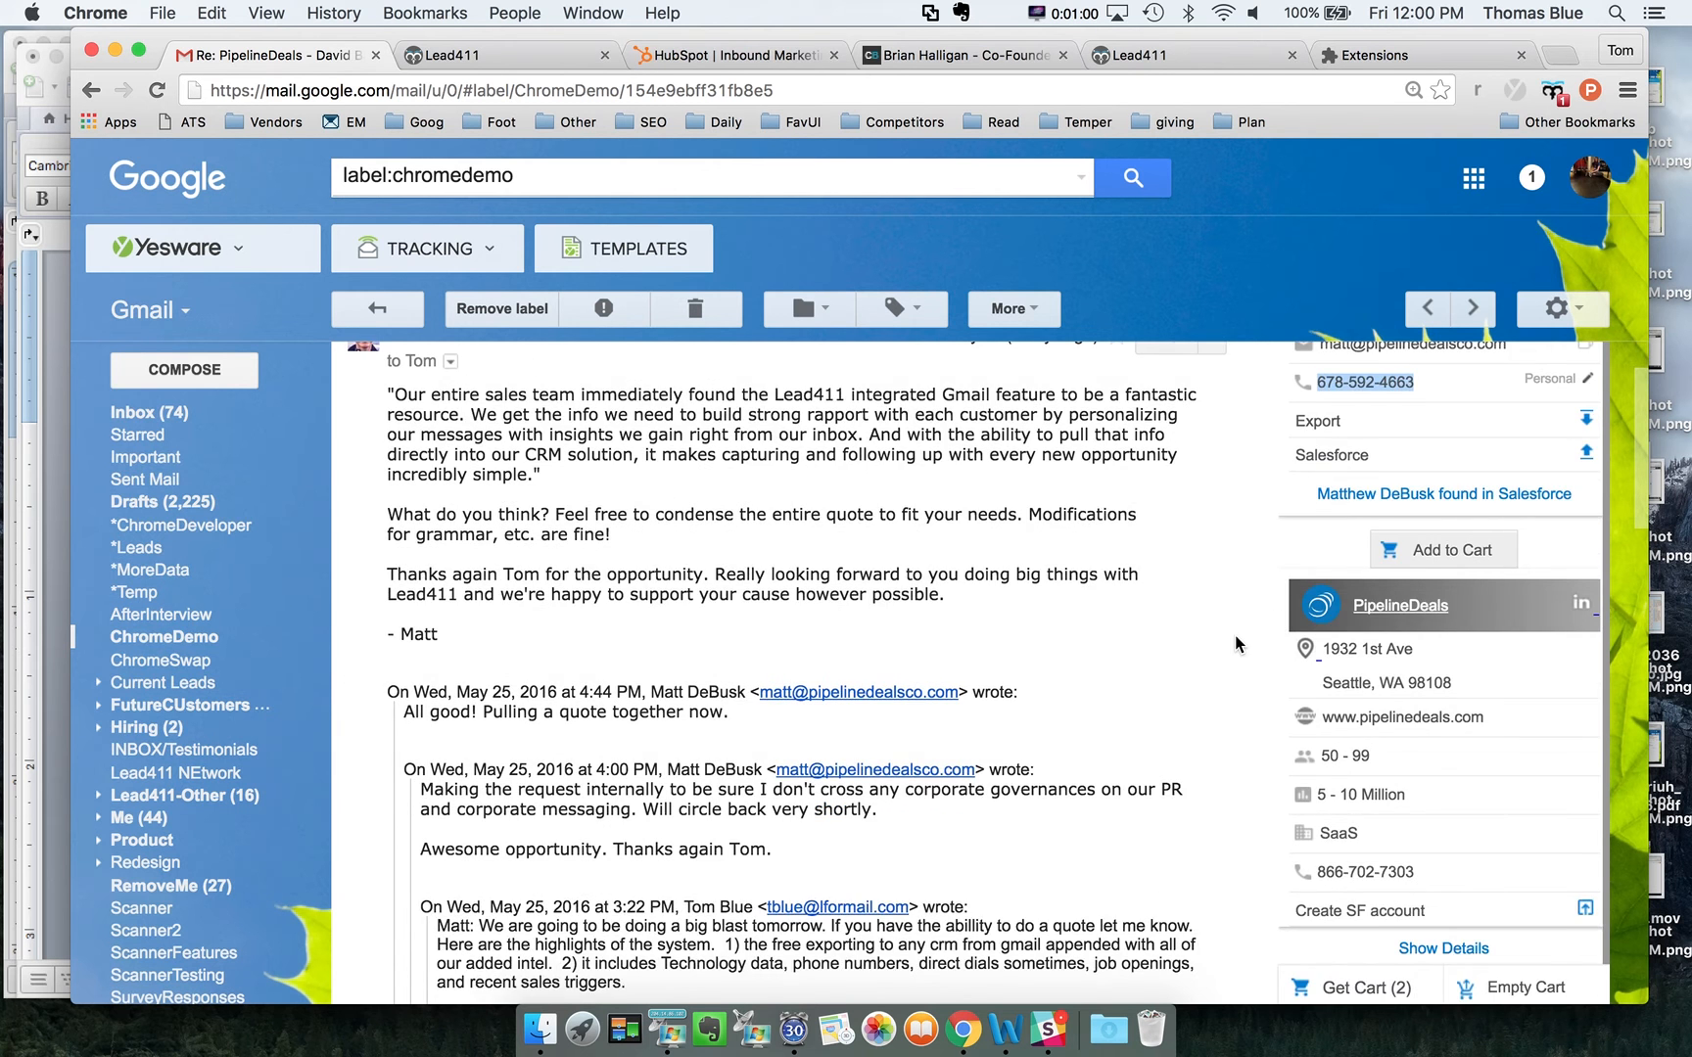
pyautogui.scroll(-3)
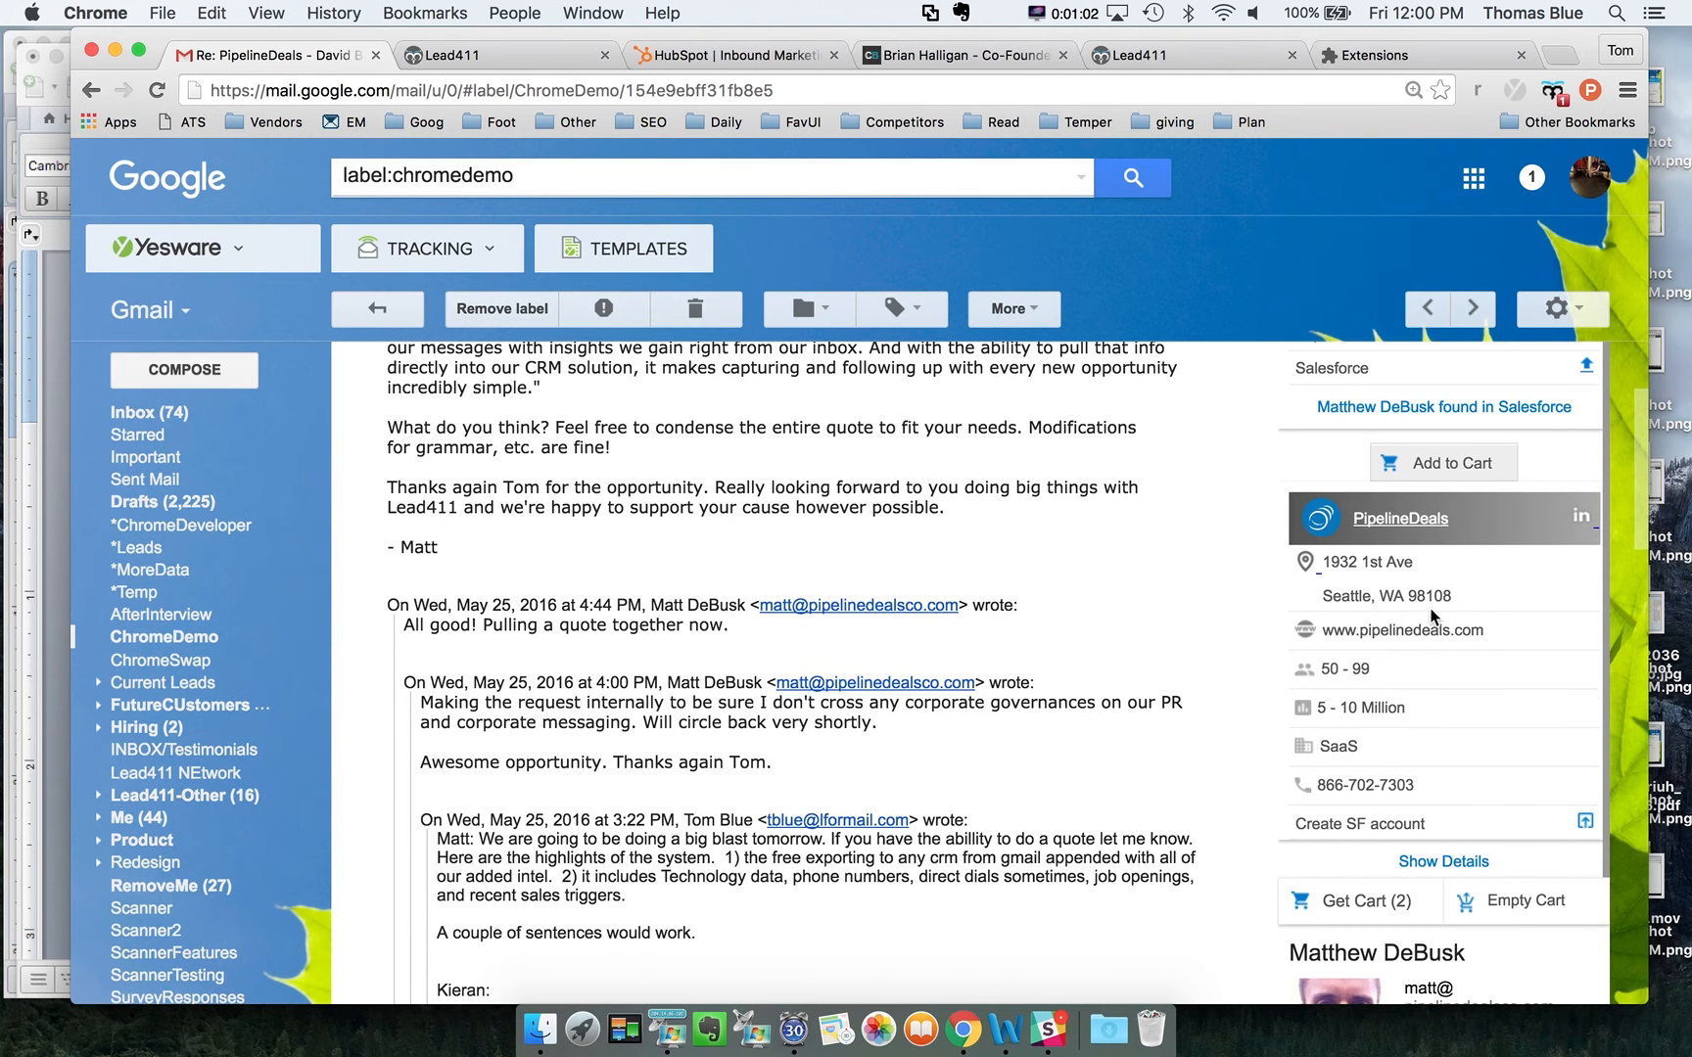
pyautogui.moveTo(1246, 698)
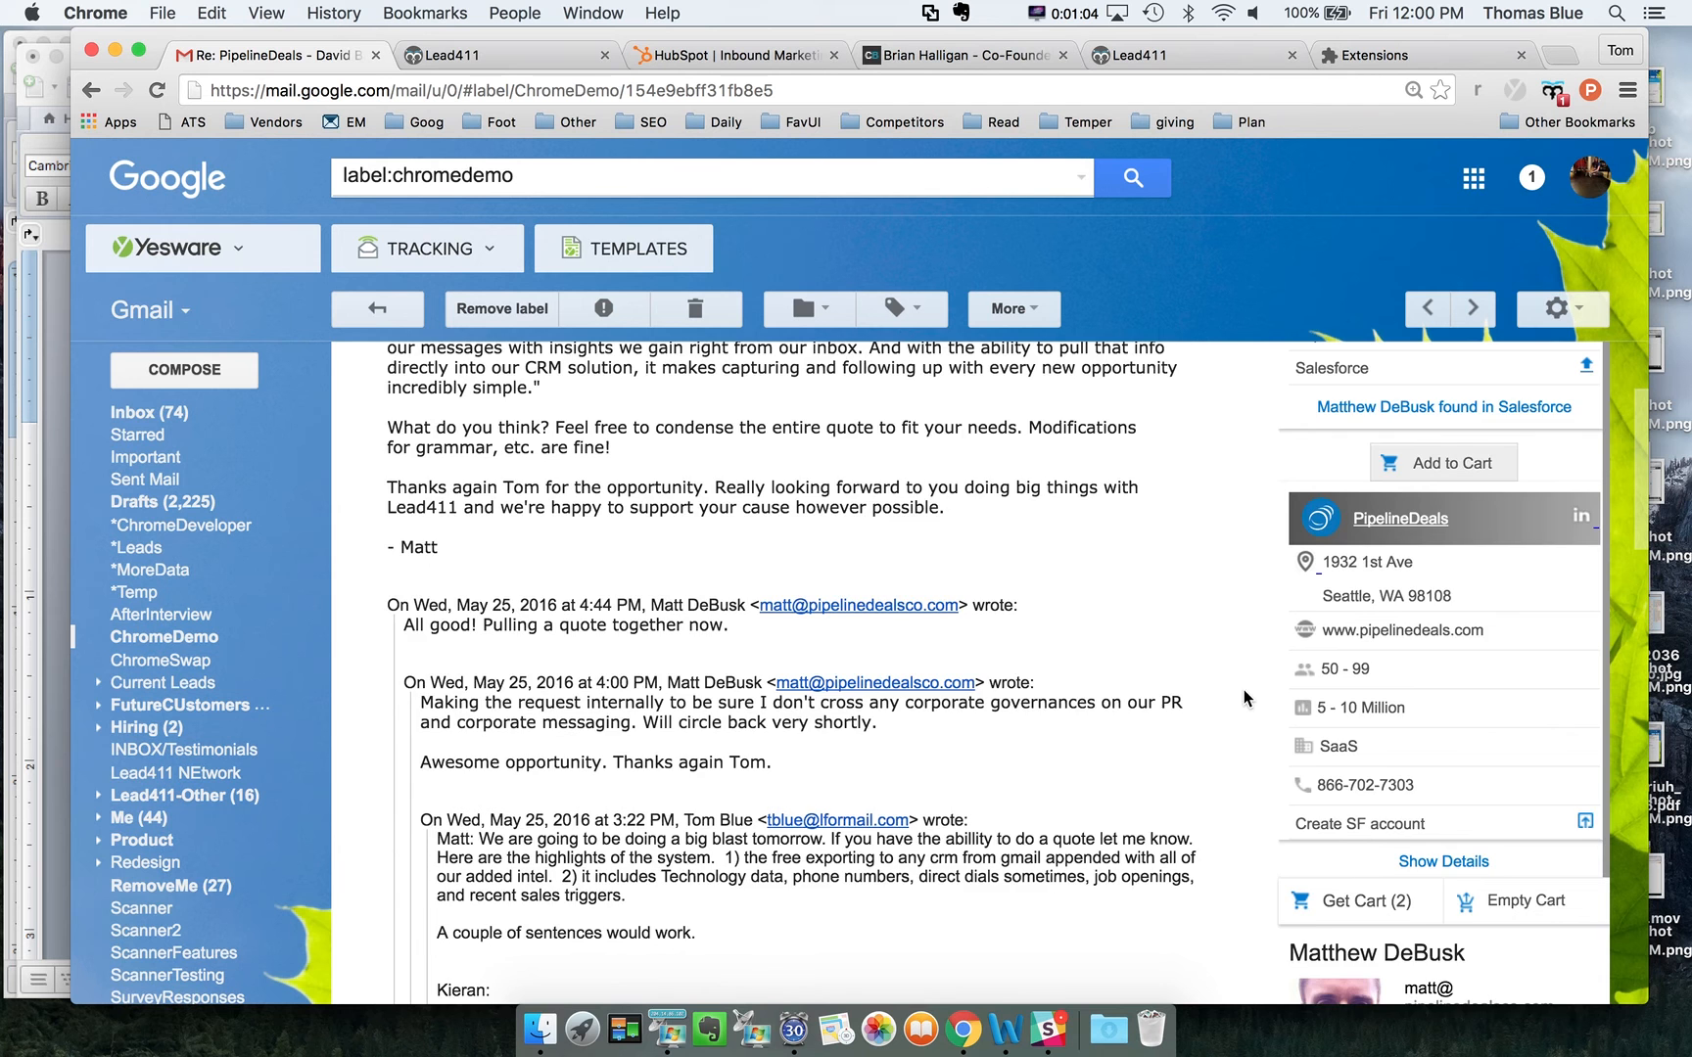
pyautogui.scroll(-3)
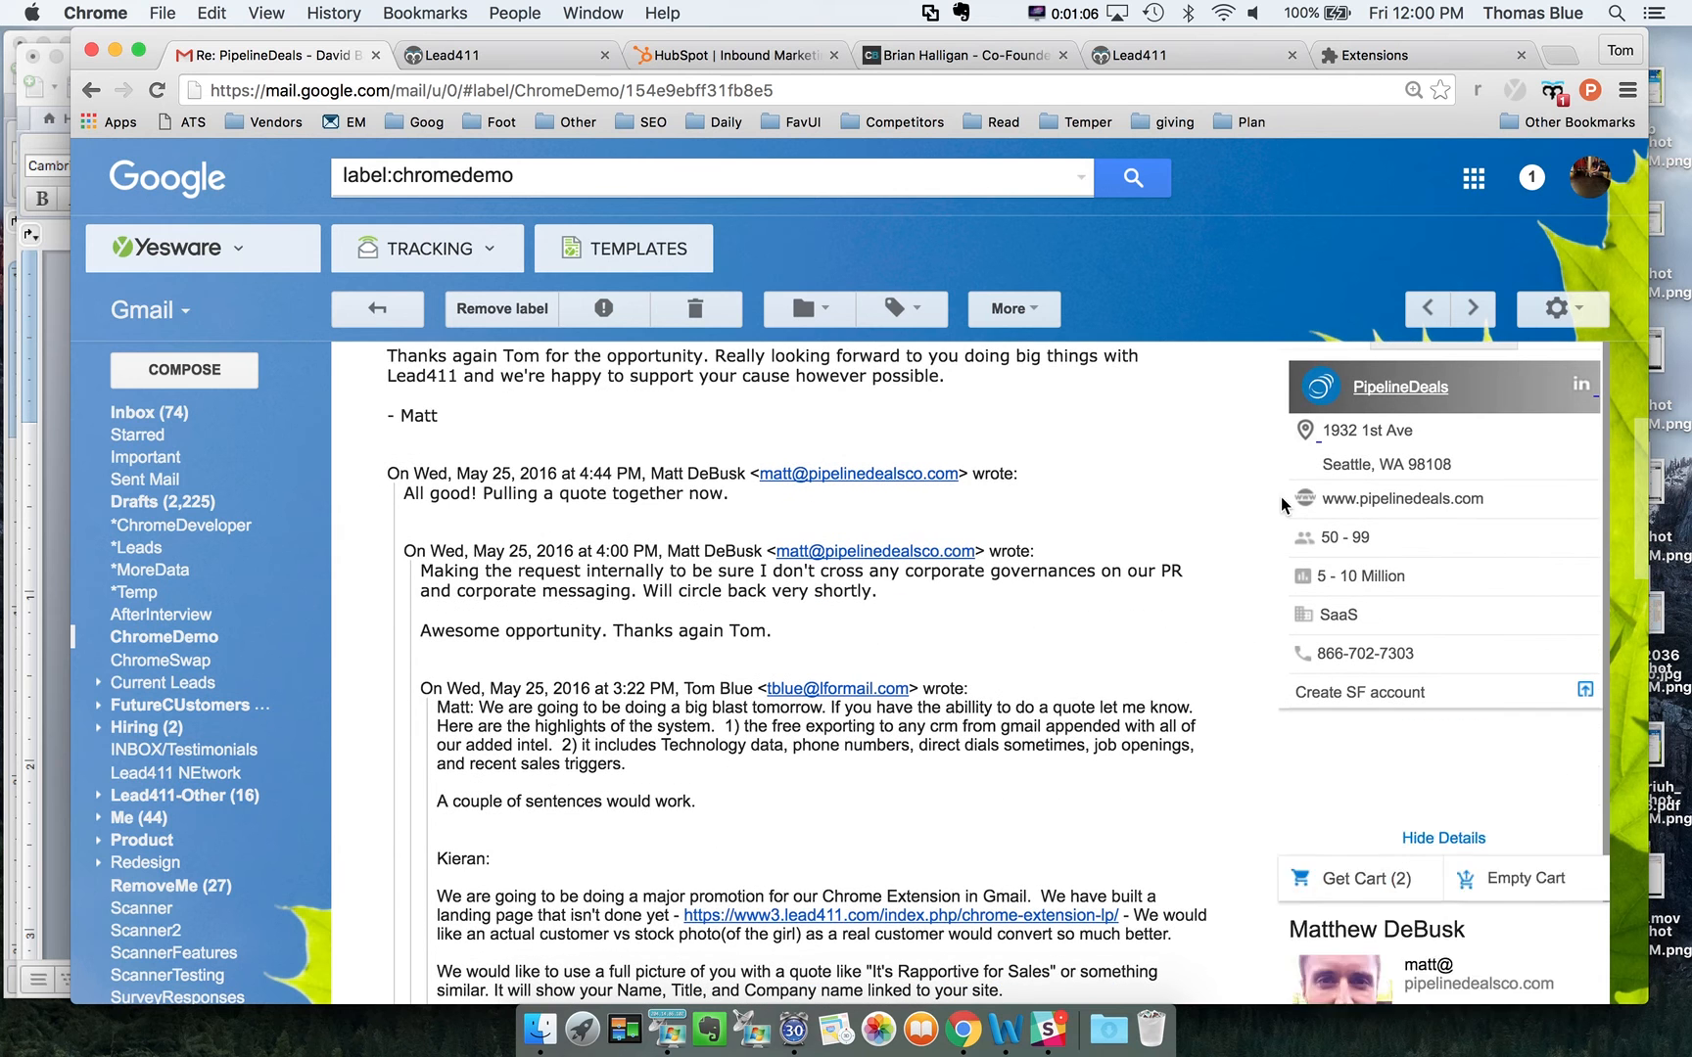
pyautogui.scroll(-3)
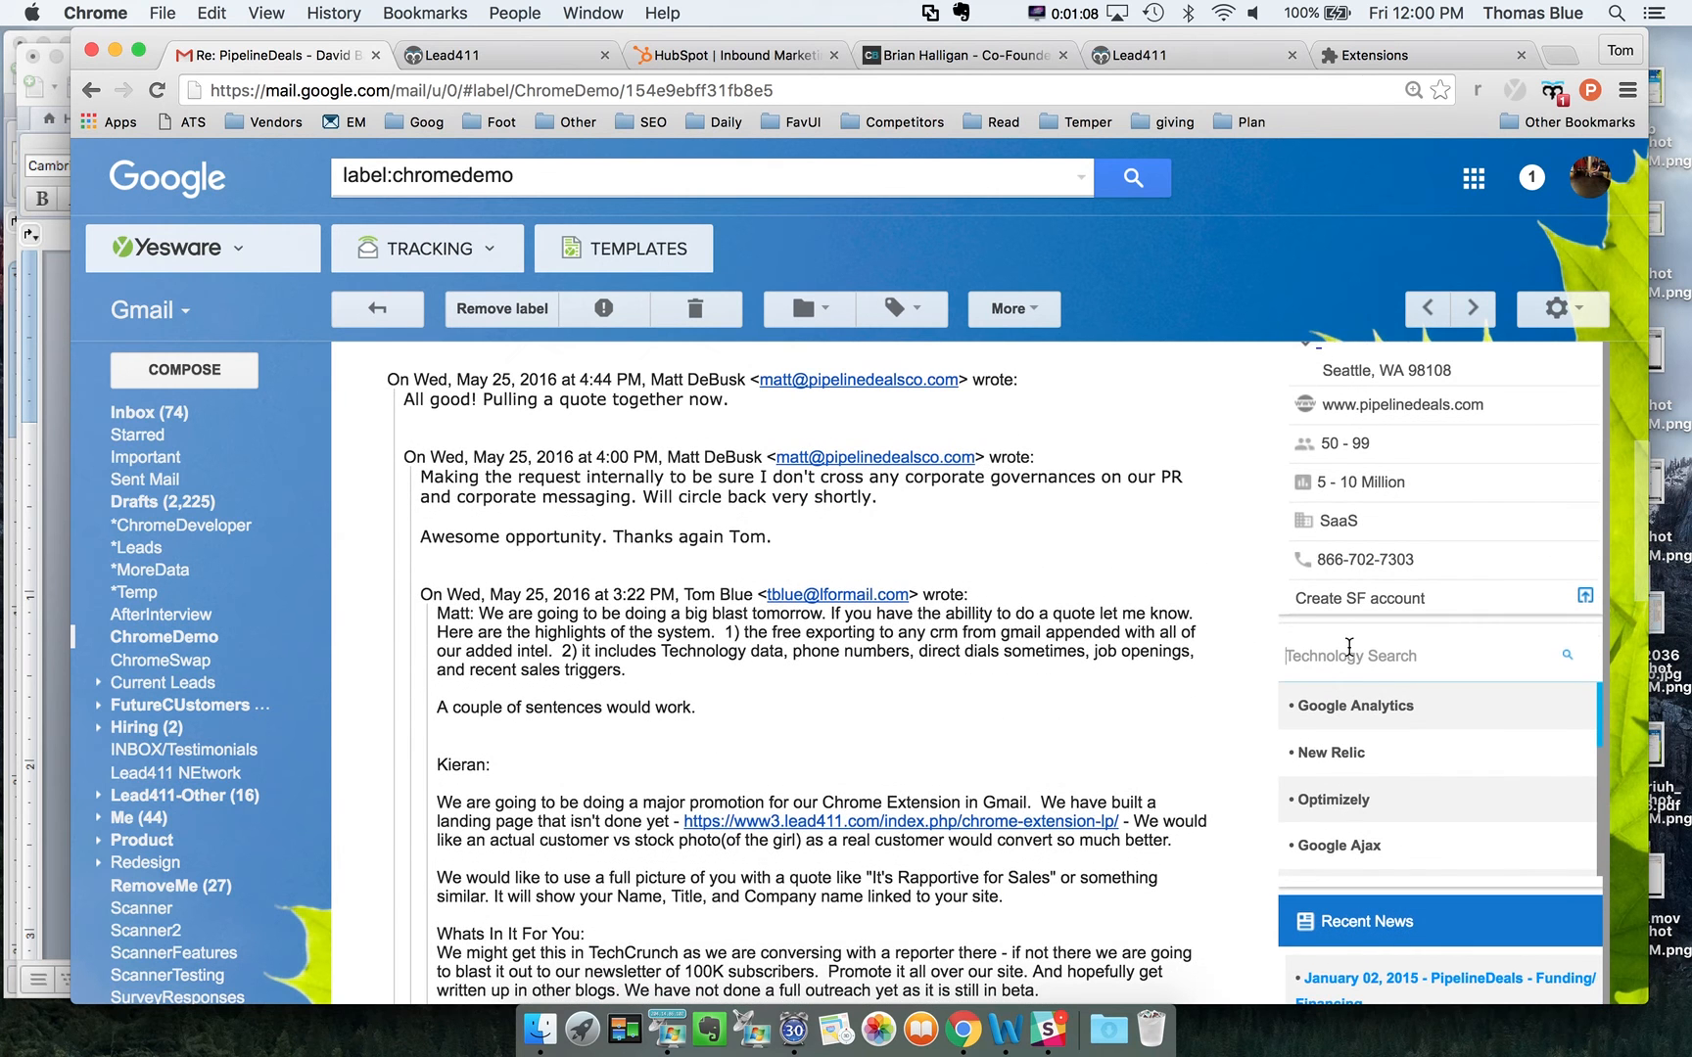
pyautogui.moveTo(1371, 726)
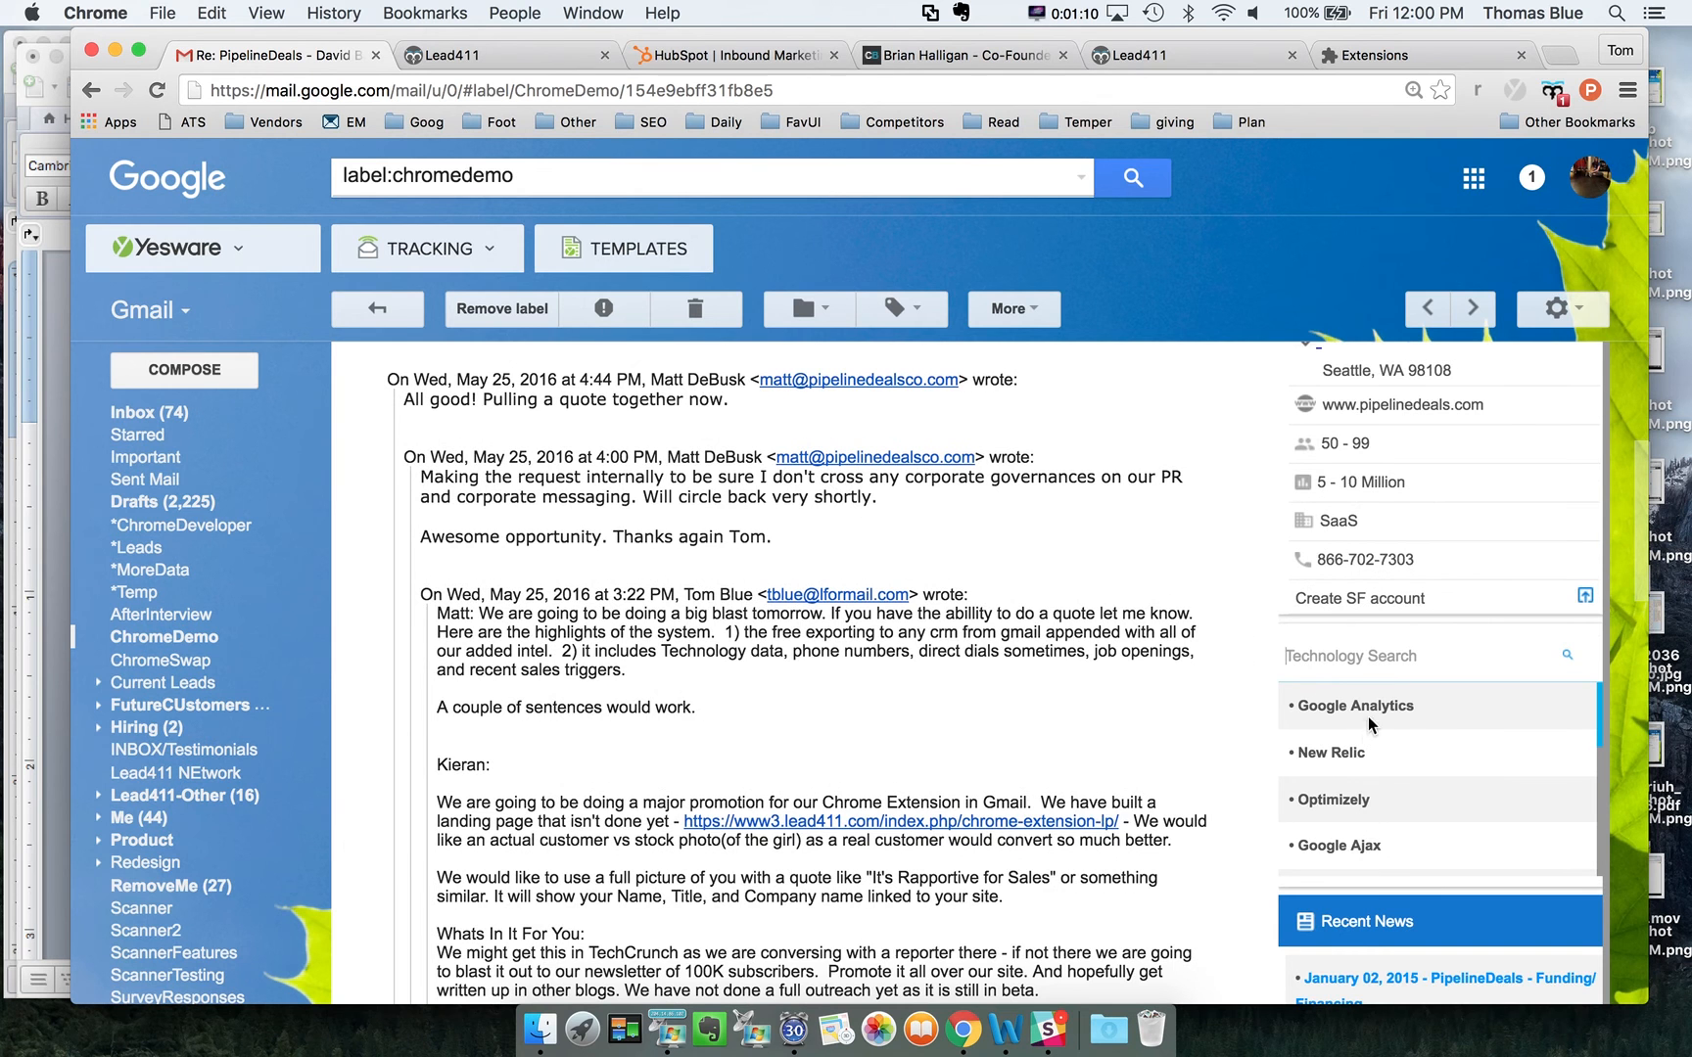
pyautogui.scroll(-3)
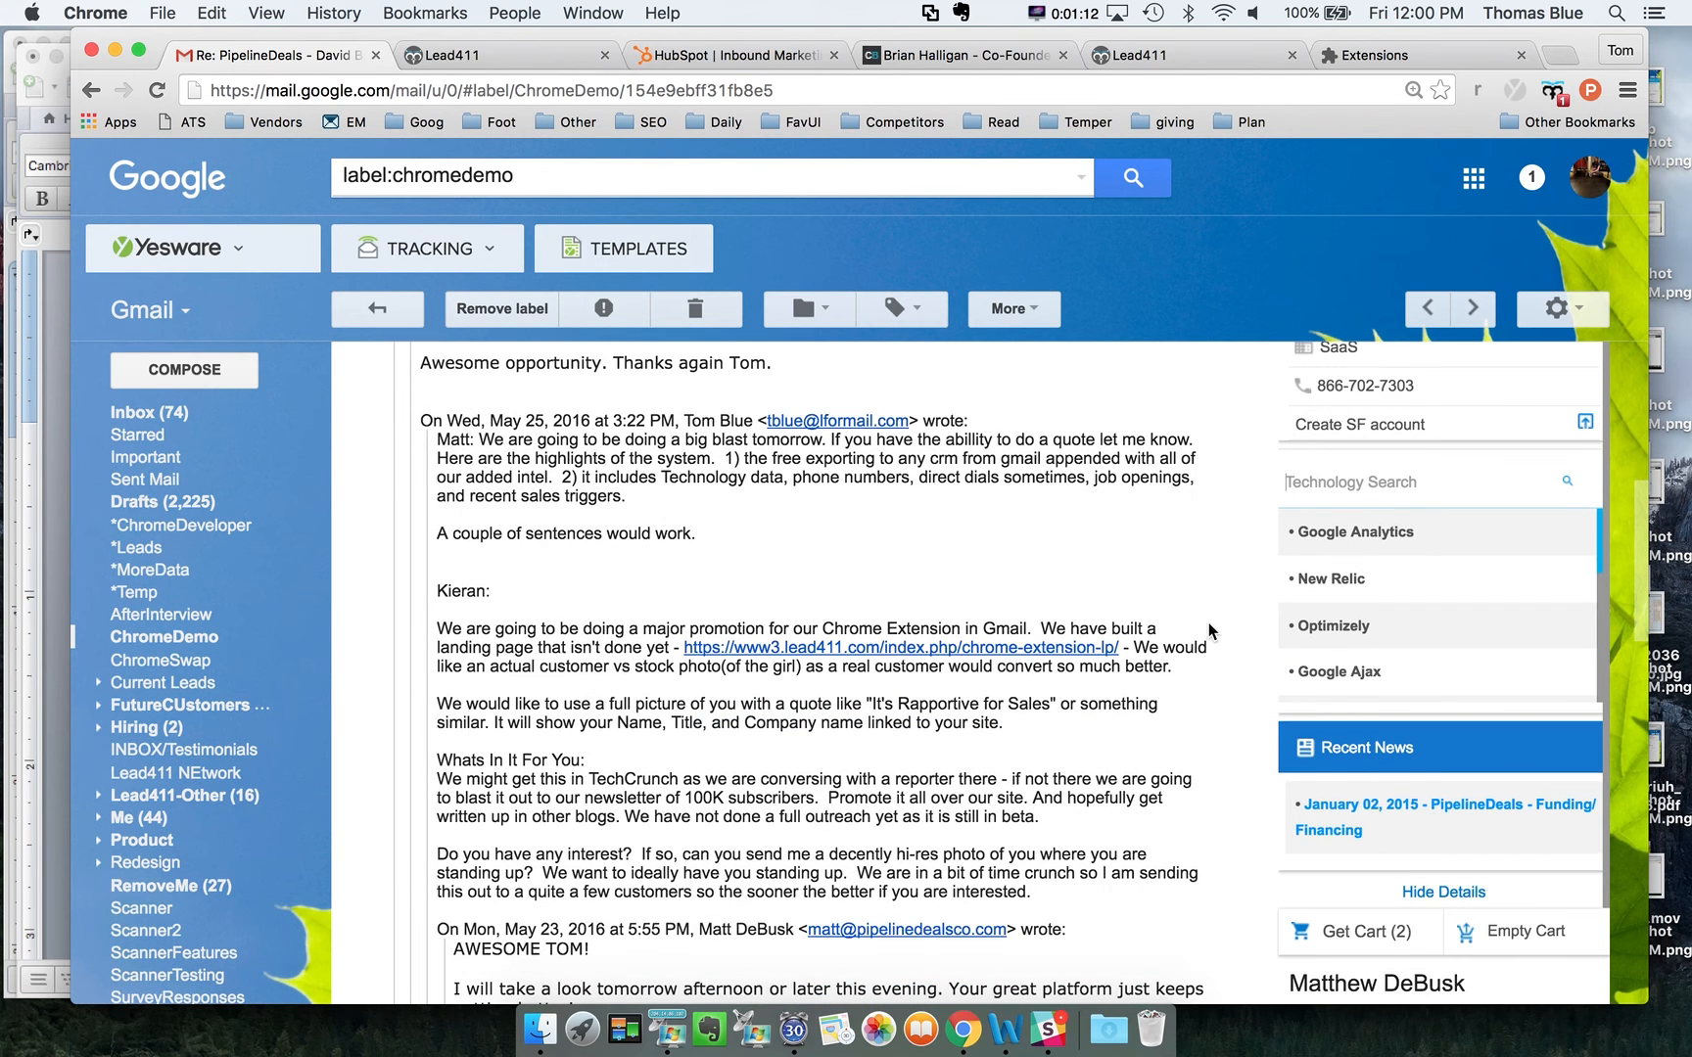
pyautogui.scroll(-3)
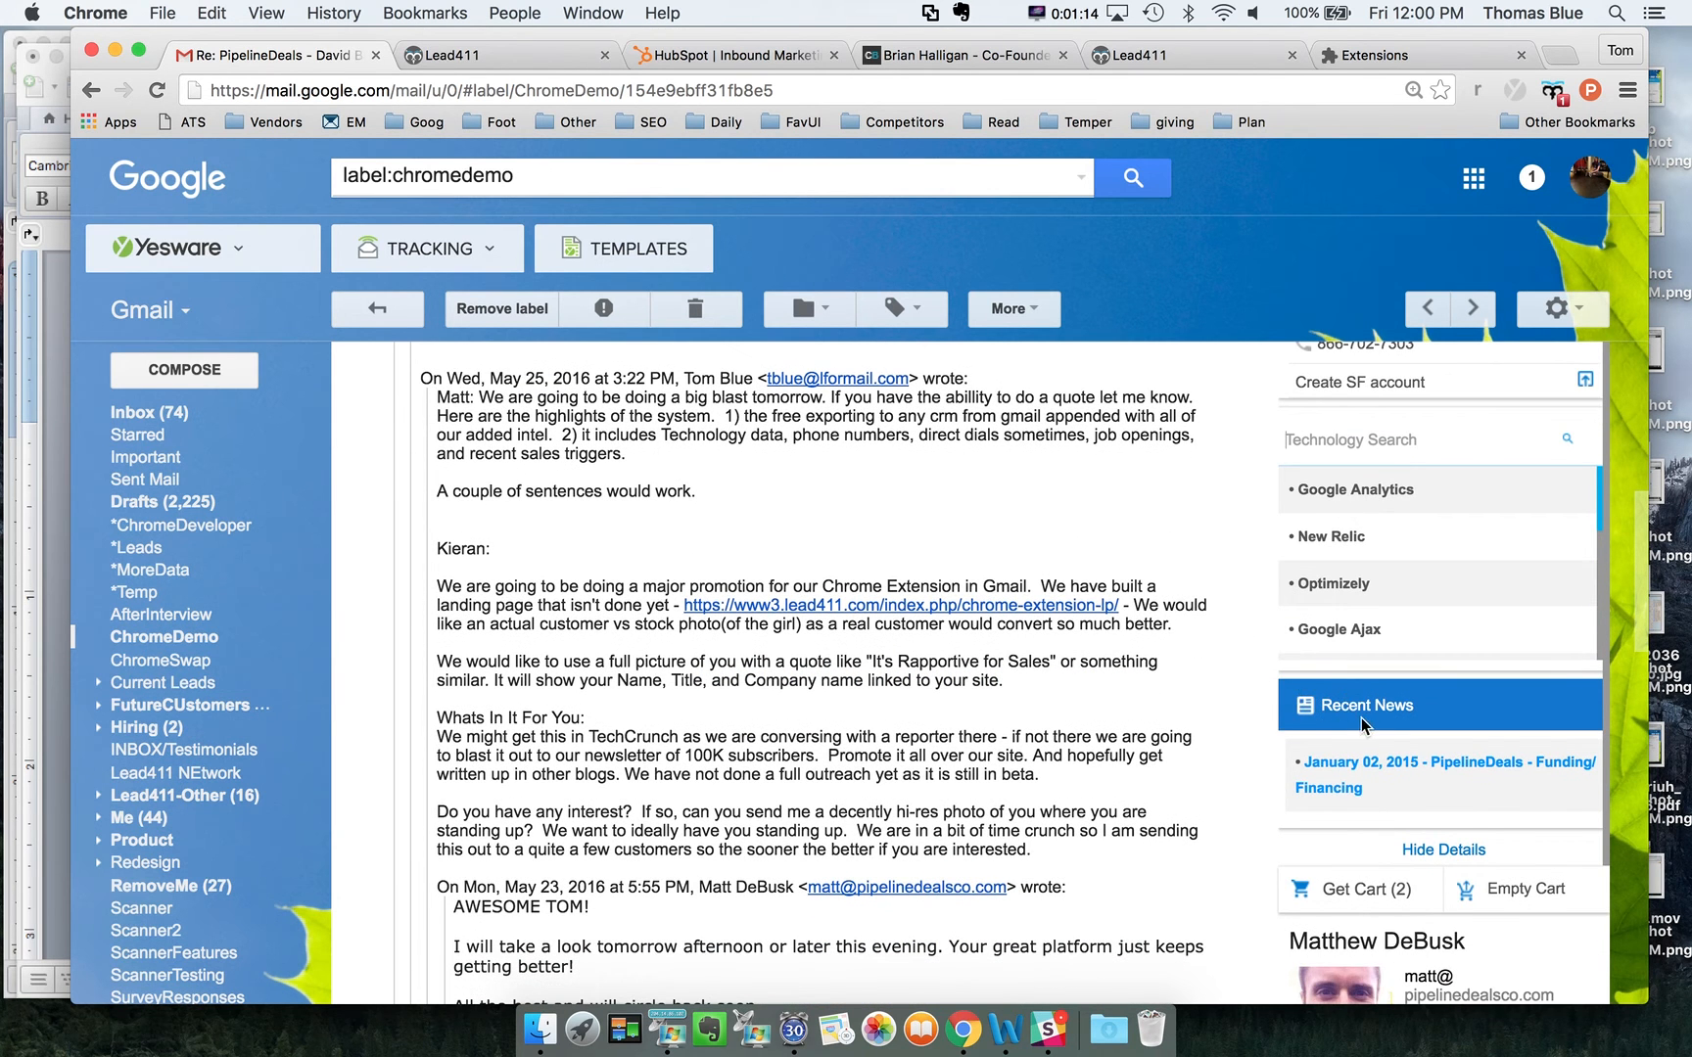
pyautogui.moveTo(1322, 768)
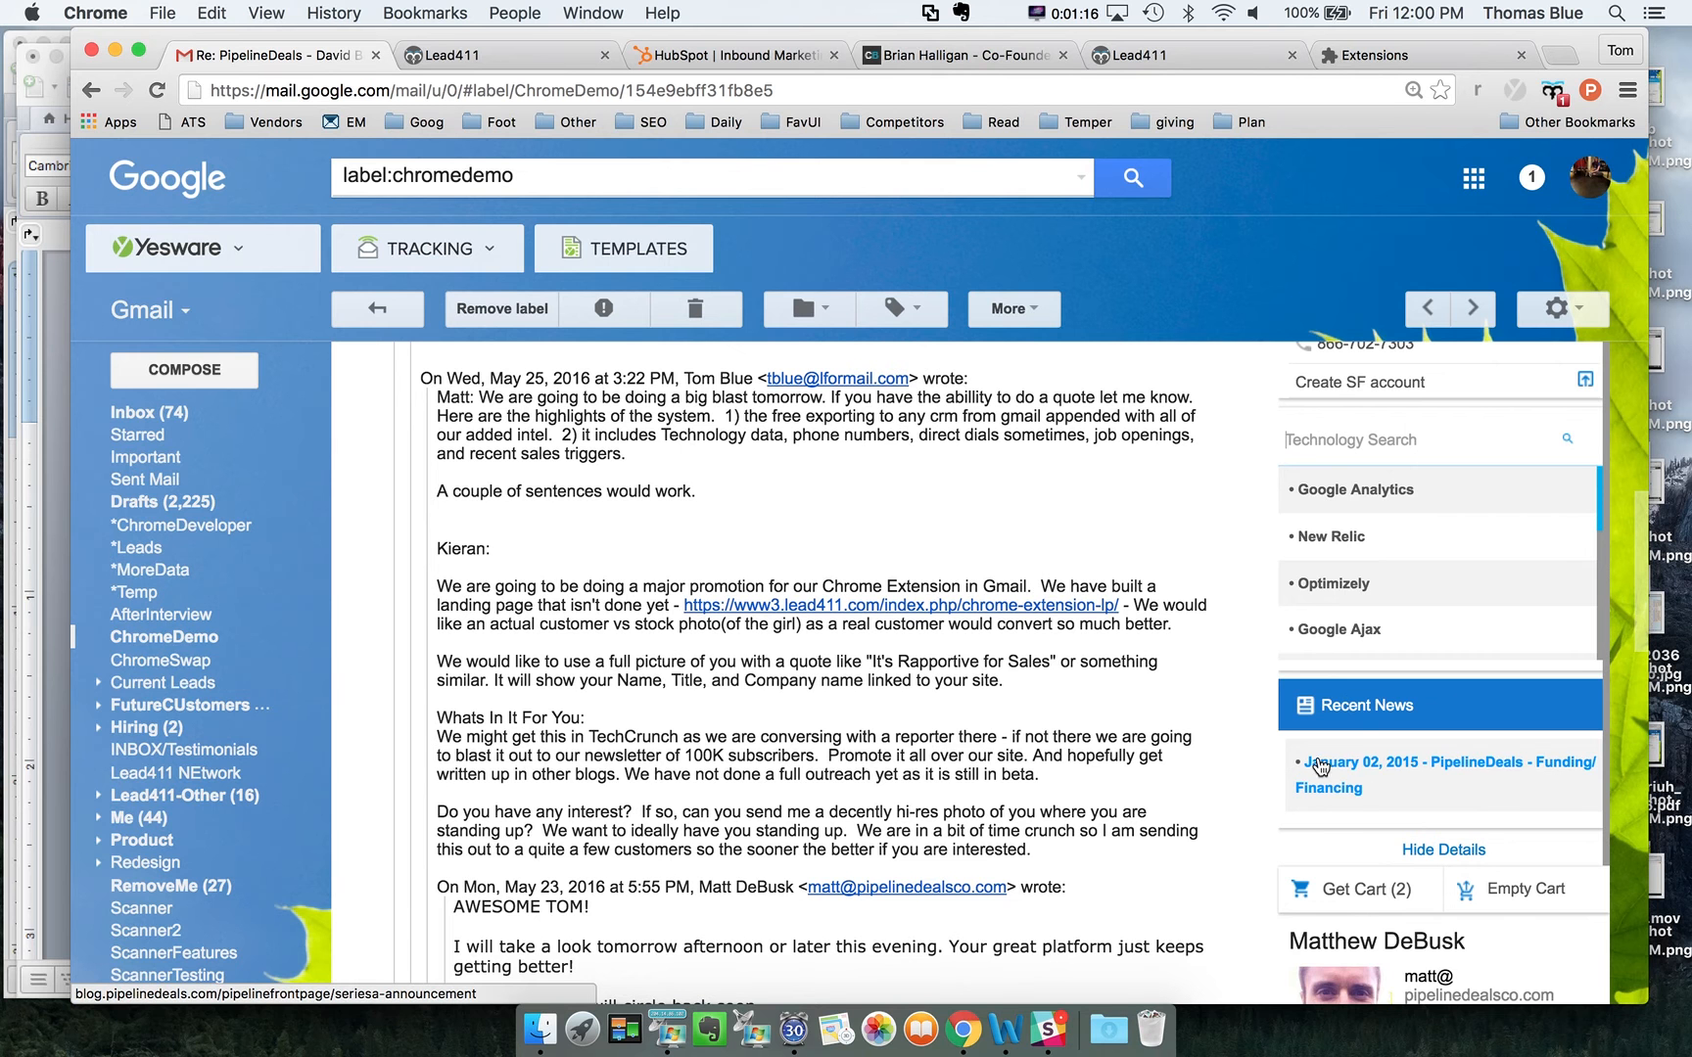
pyautogui.moveTo(1226, 603)
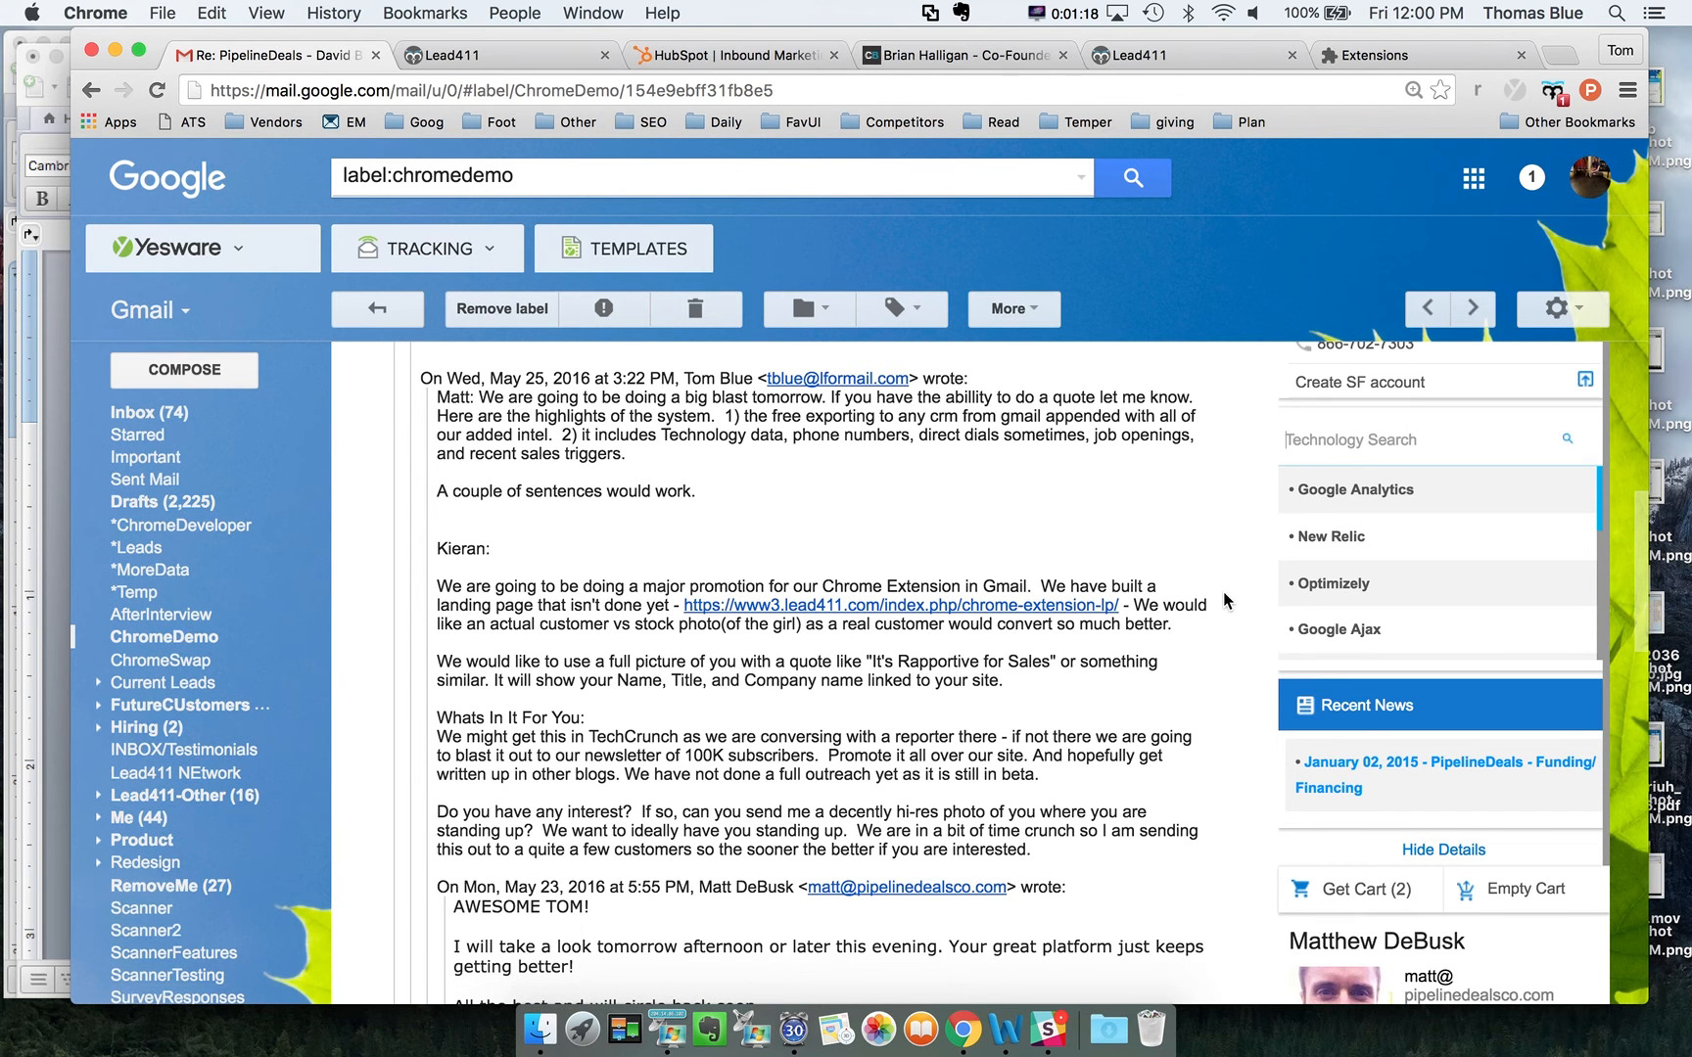
pyautogui.scroll(3)
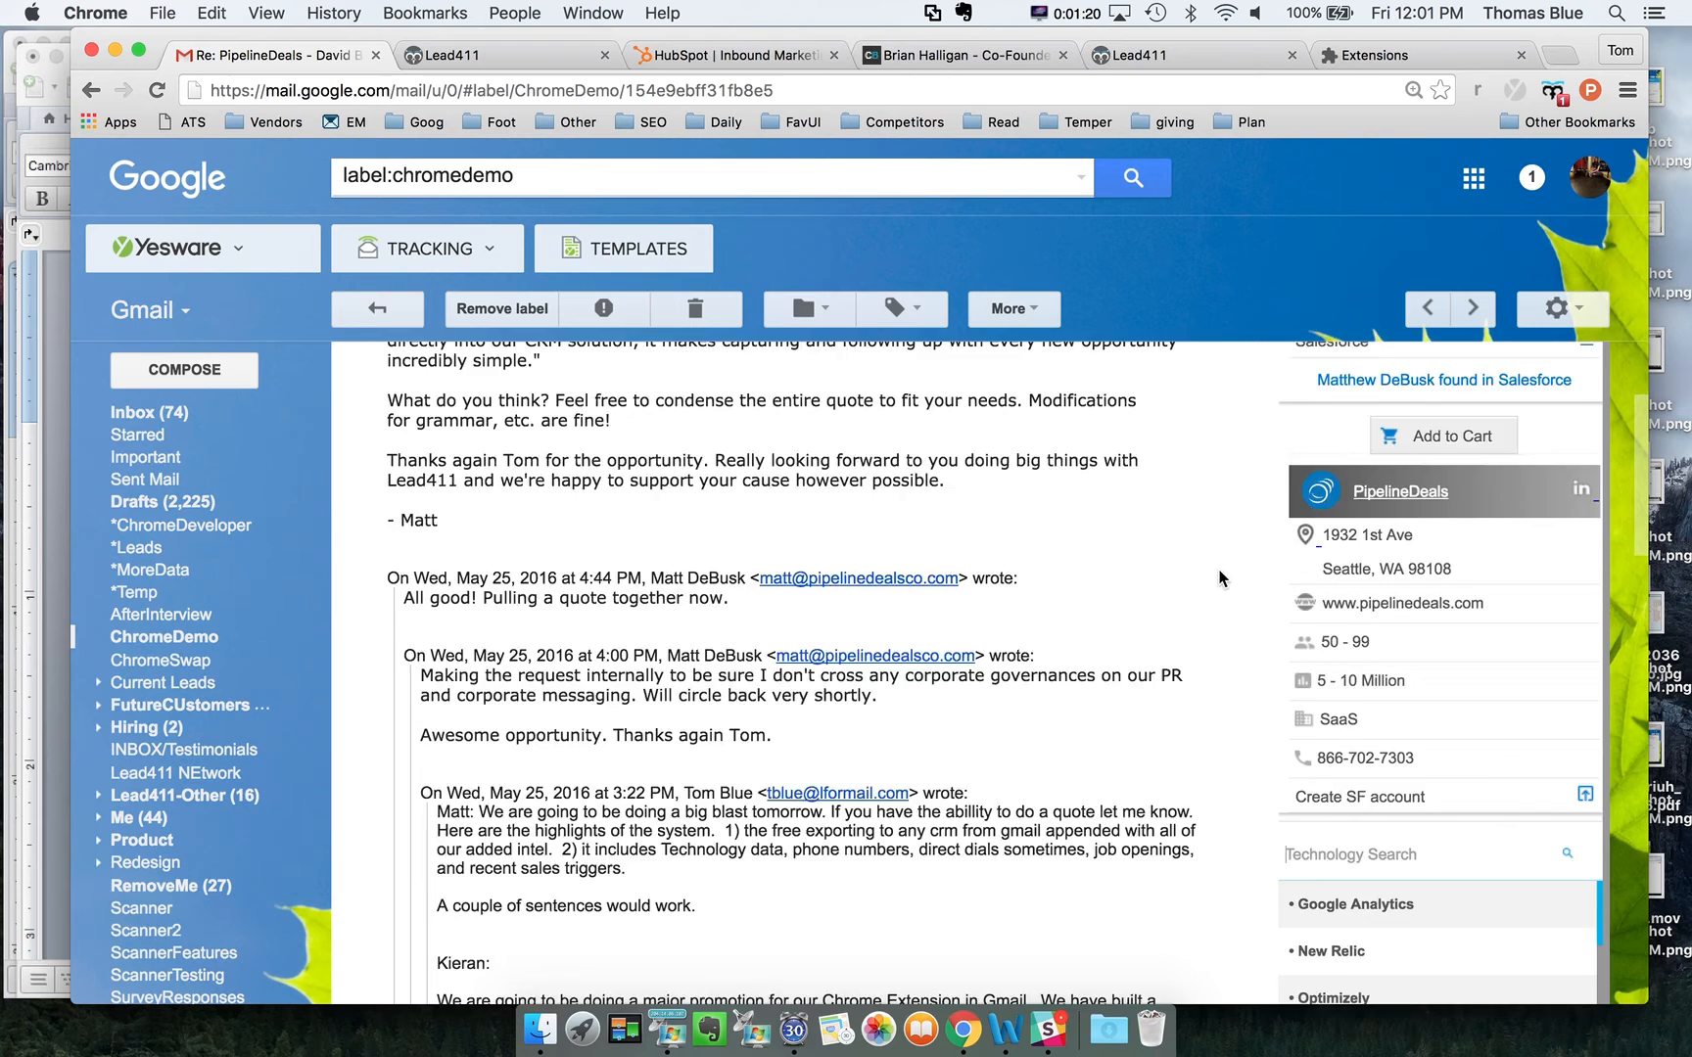
pyautogui.scroll(-3)
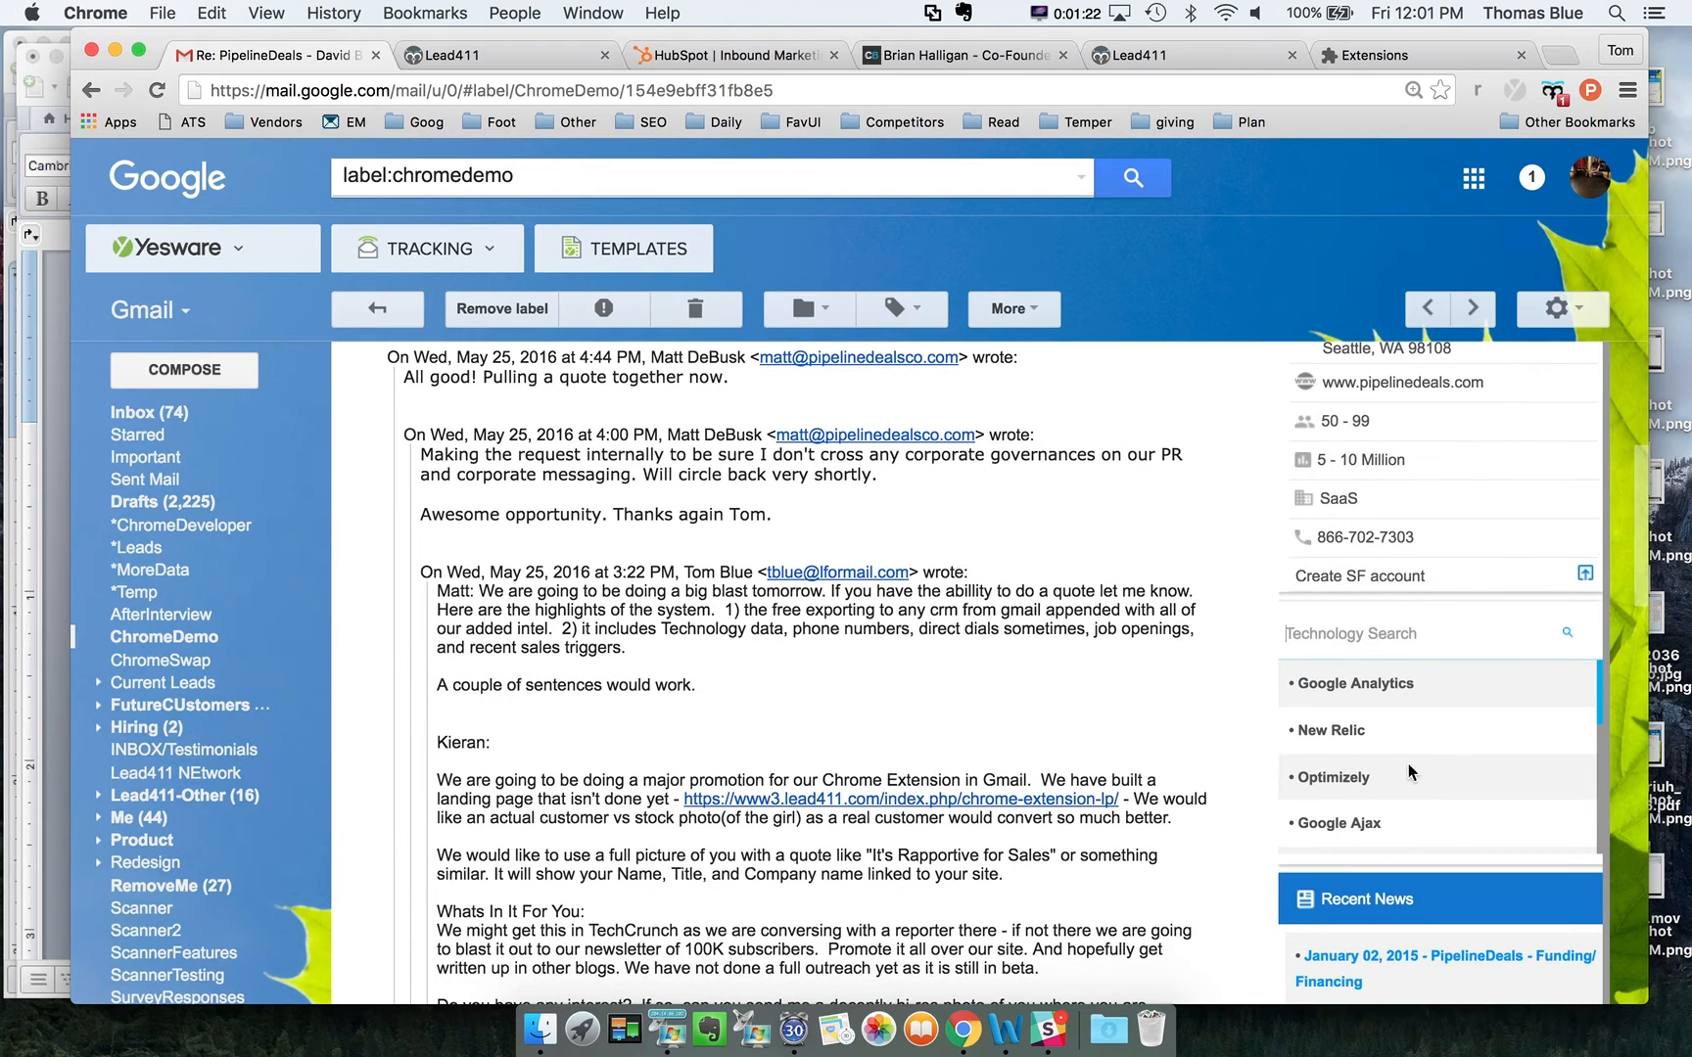
pyautogui.scroll(3)
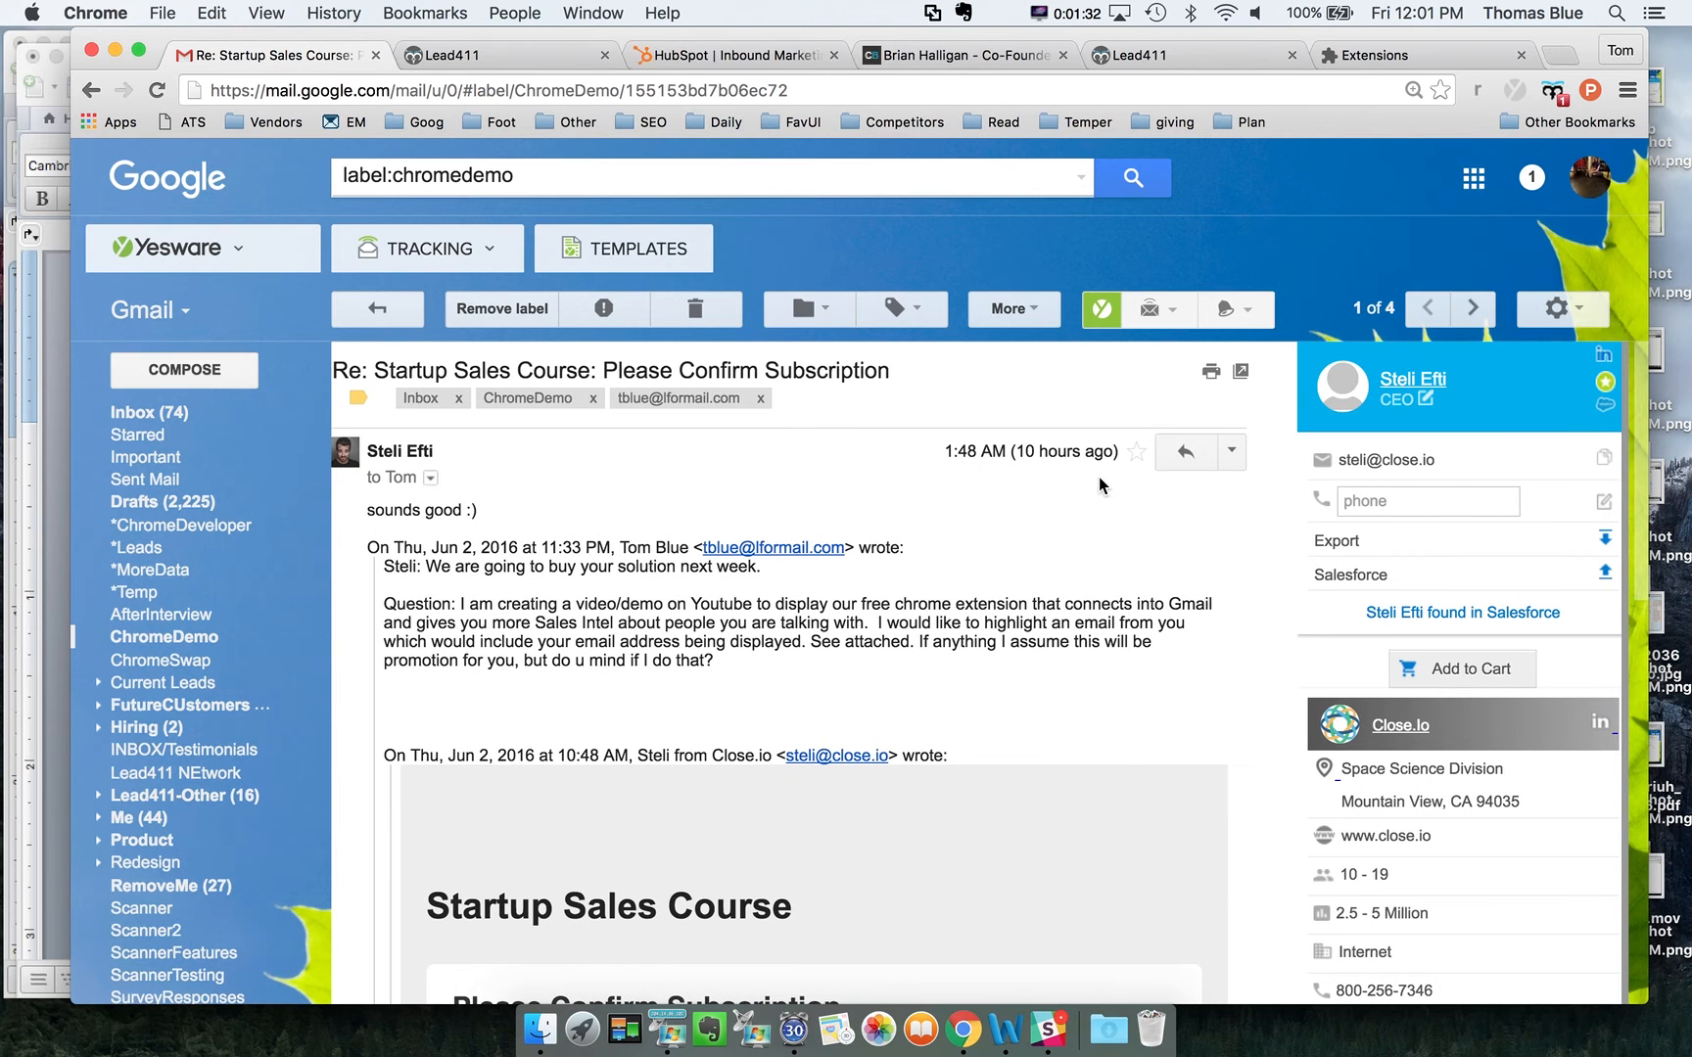
pyautogui.moveTo(1606, 408)
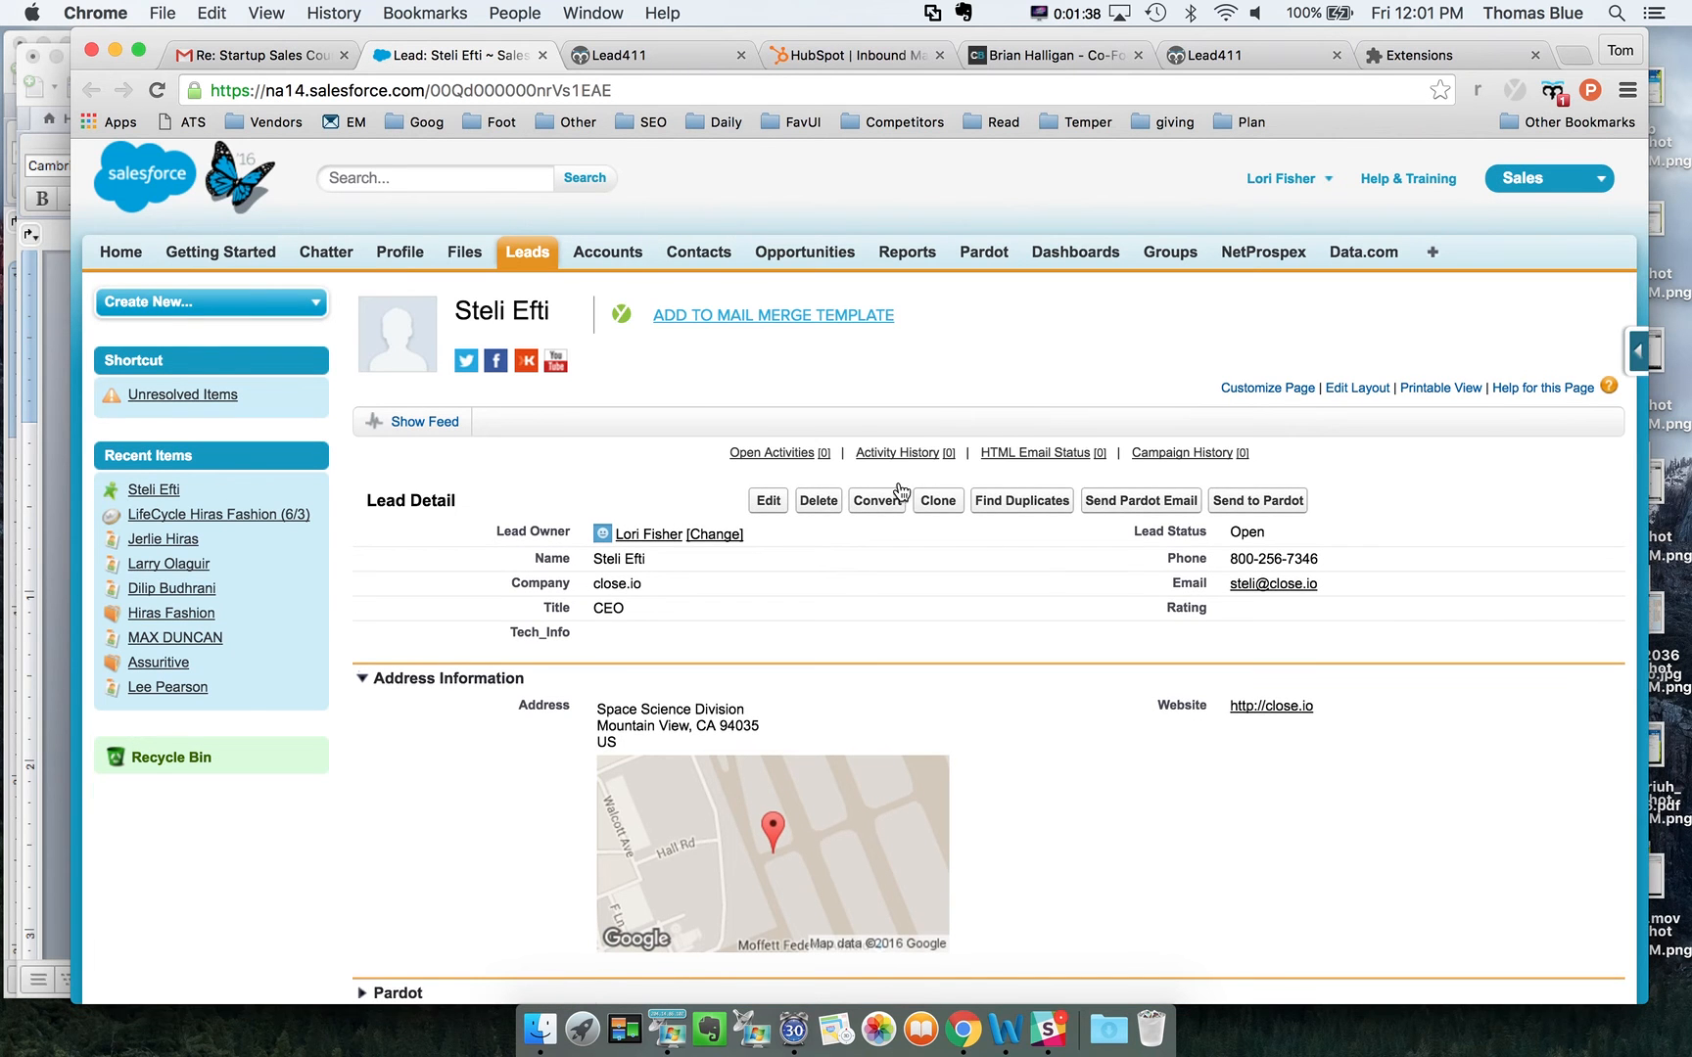
pyautogui.moveTo(930, 414)
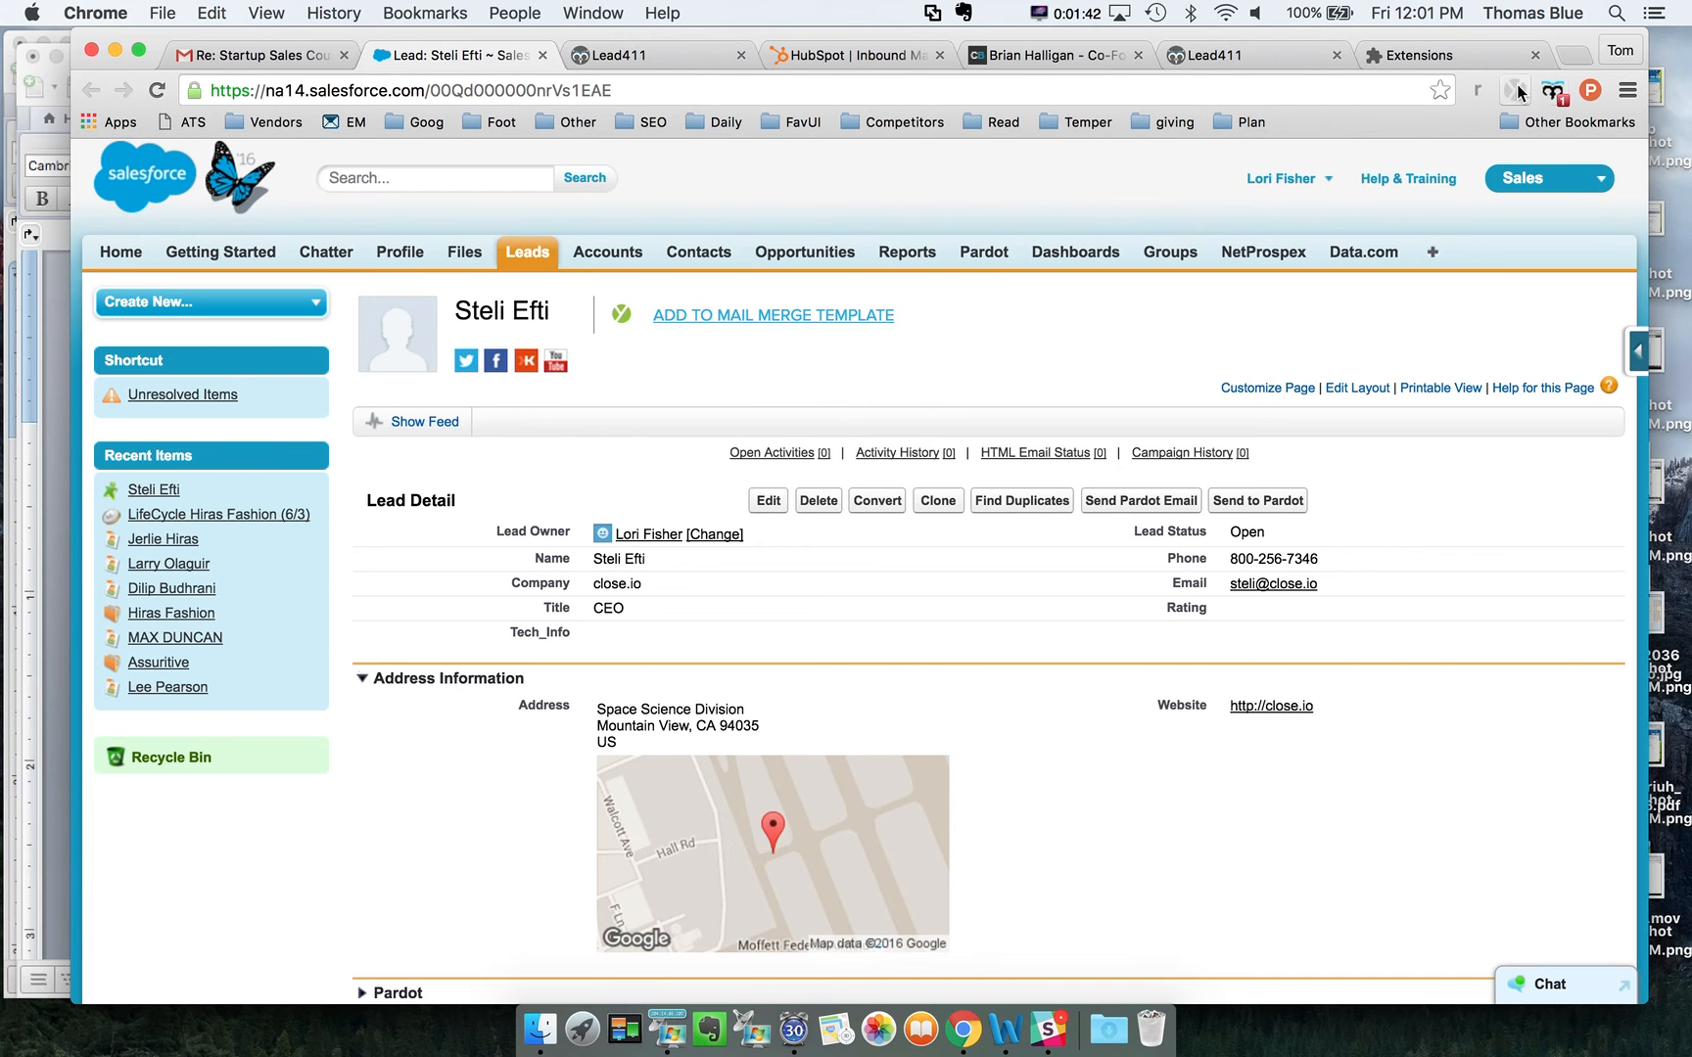
# Show and scroll Lead411's contact, company, technology and news intel for Steli Efti's Salesforce lead.
pyautogui.click(258, 55)
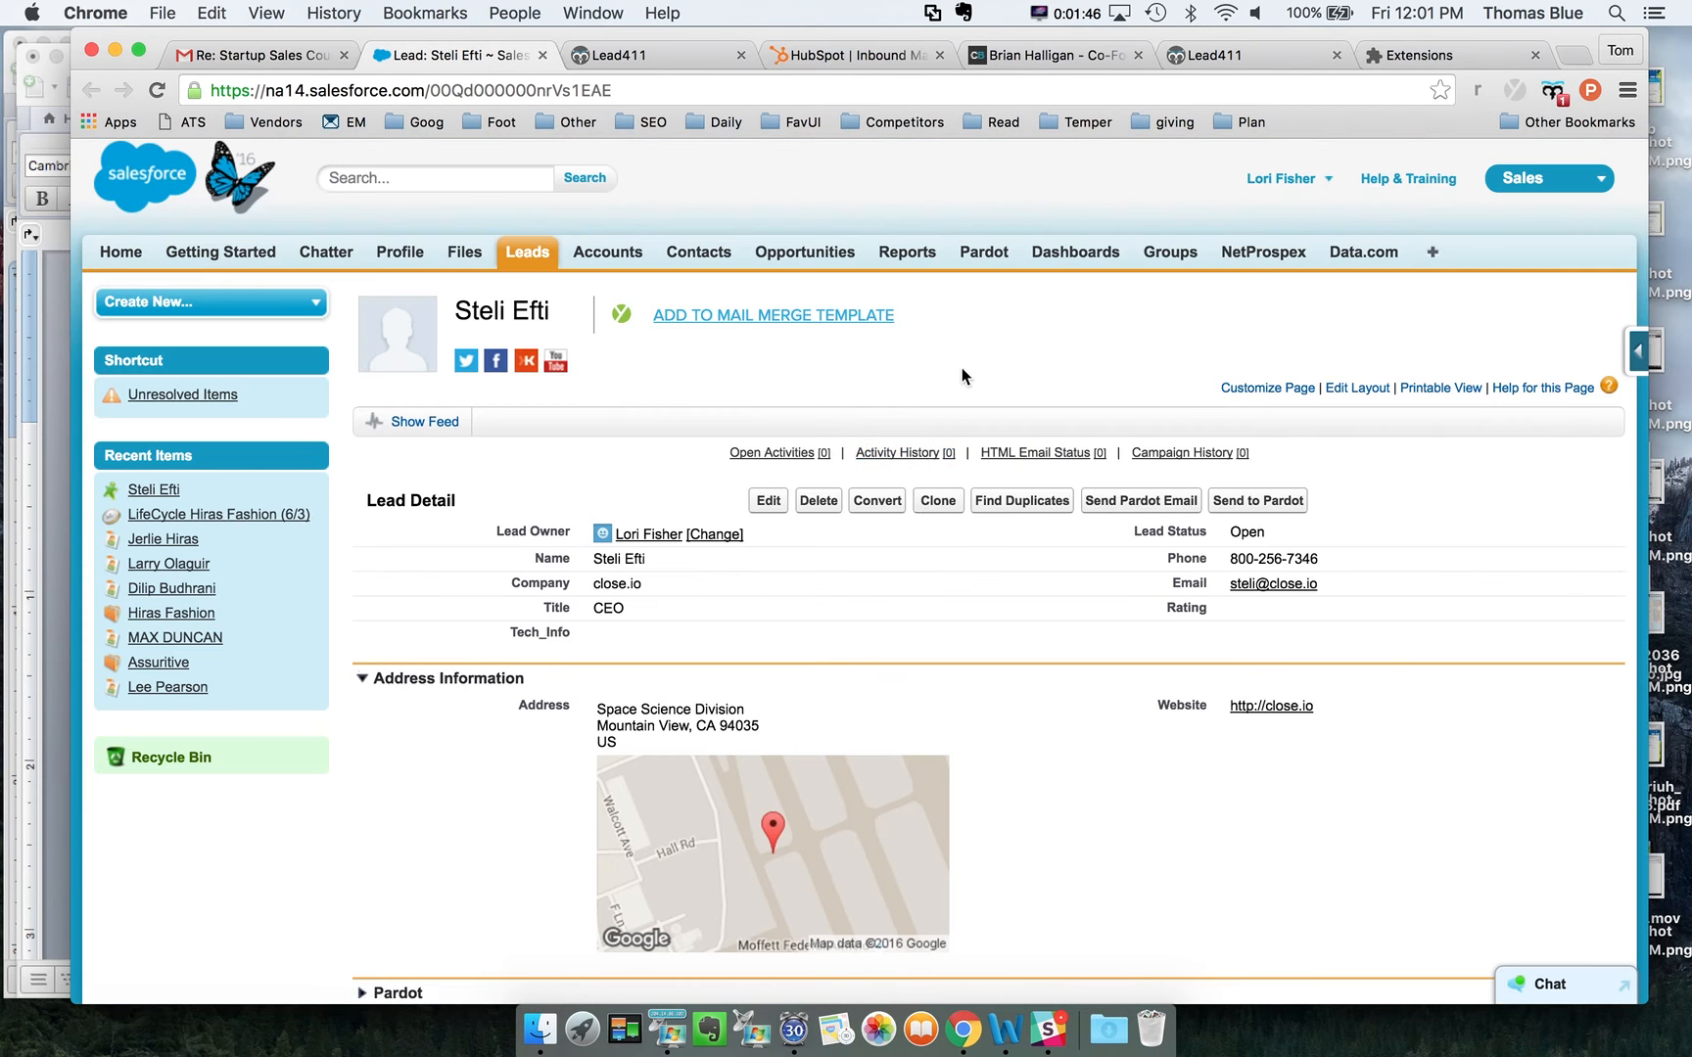
pyautogui.moveTo(1525, 312)
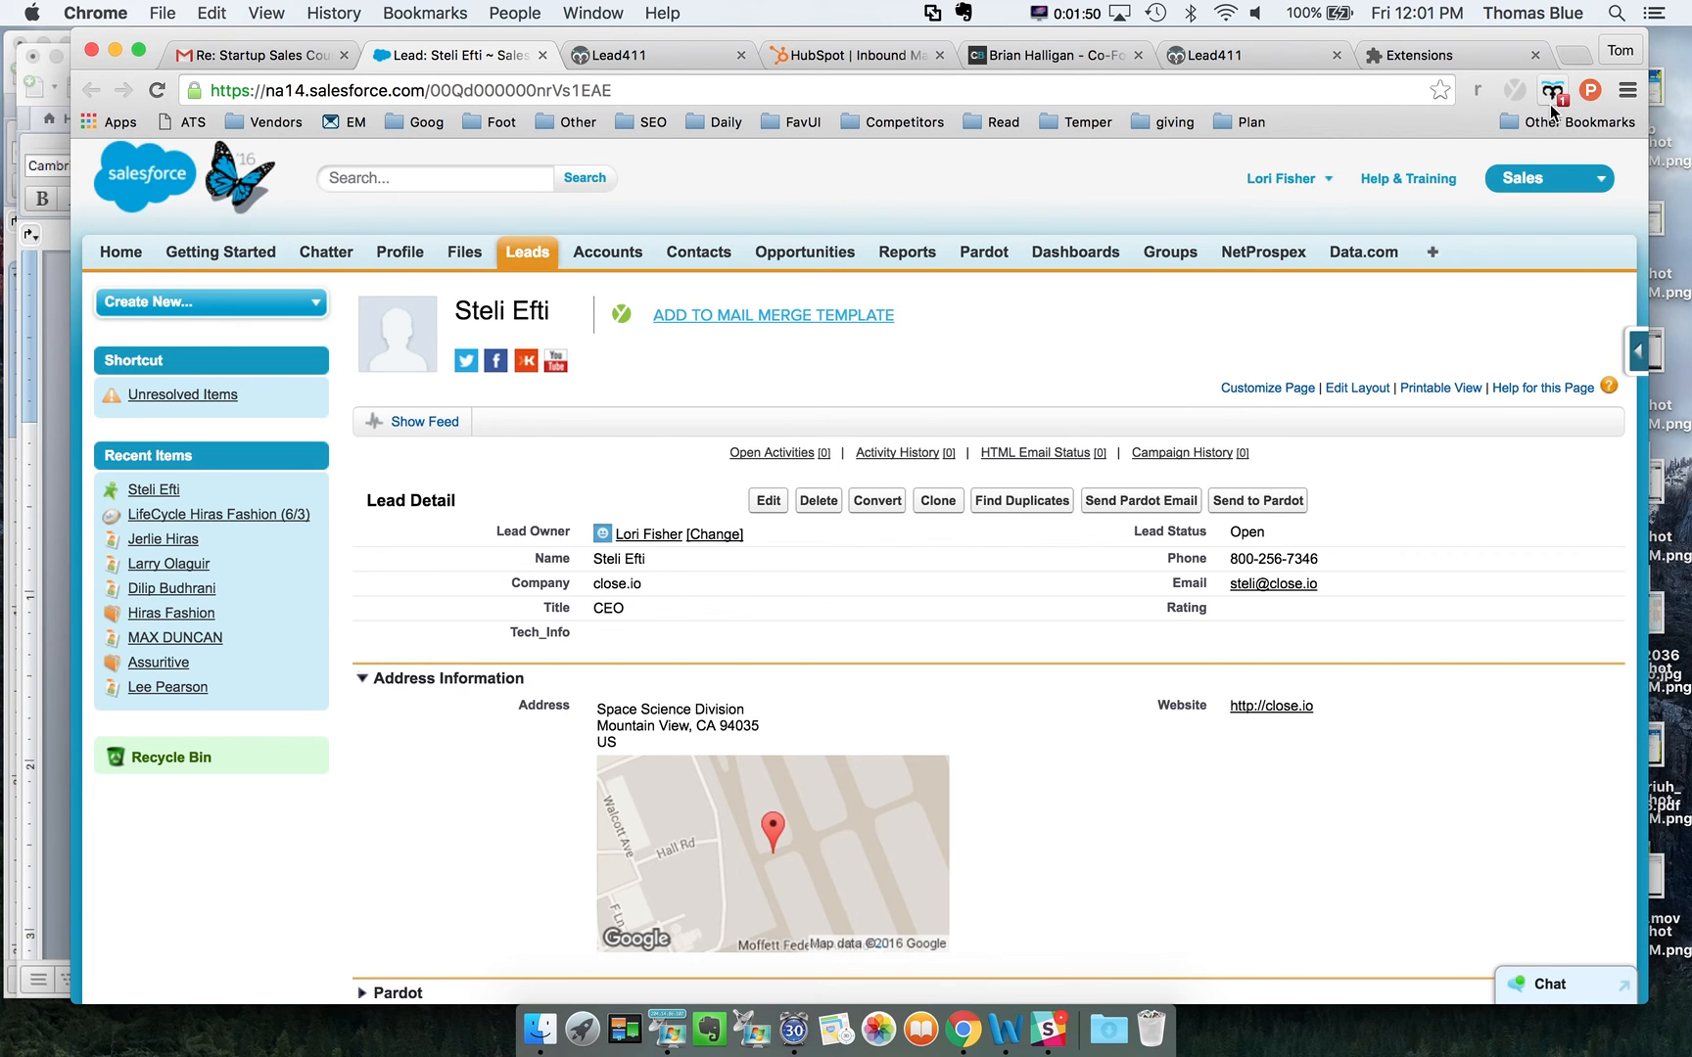
pyautogui.click(1552, 89)
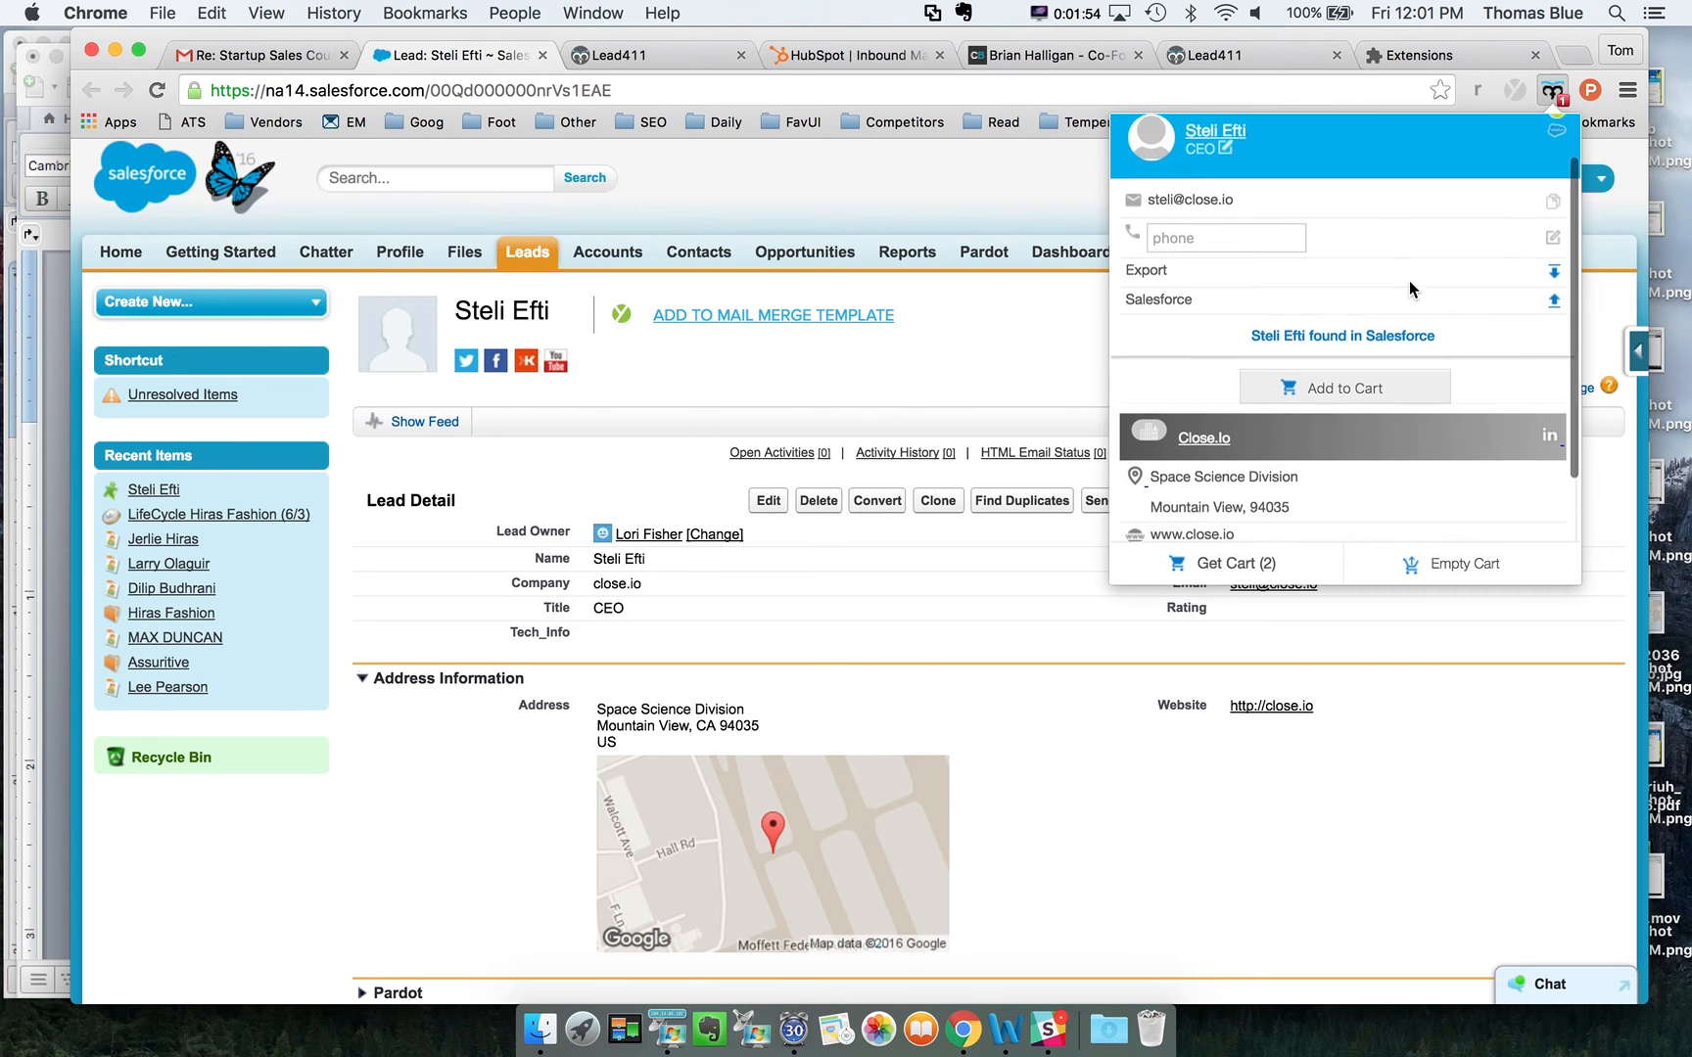
pyautogui.moveTo(755, 545)
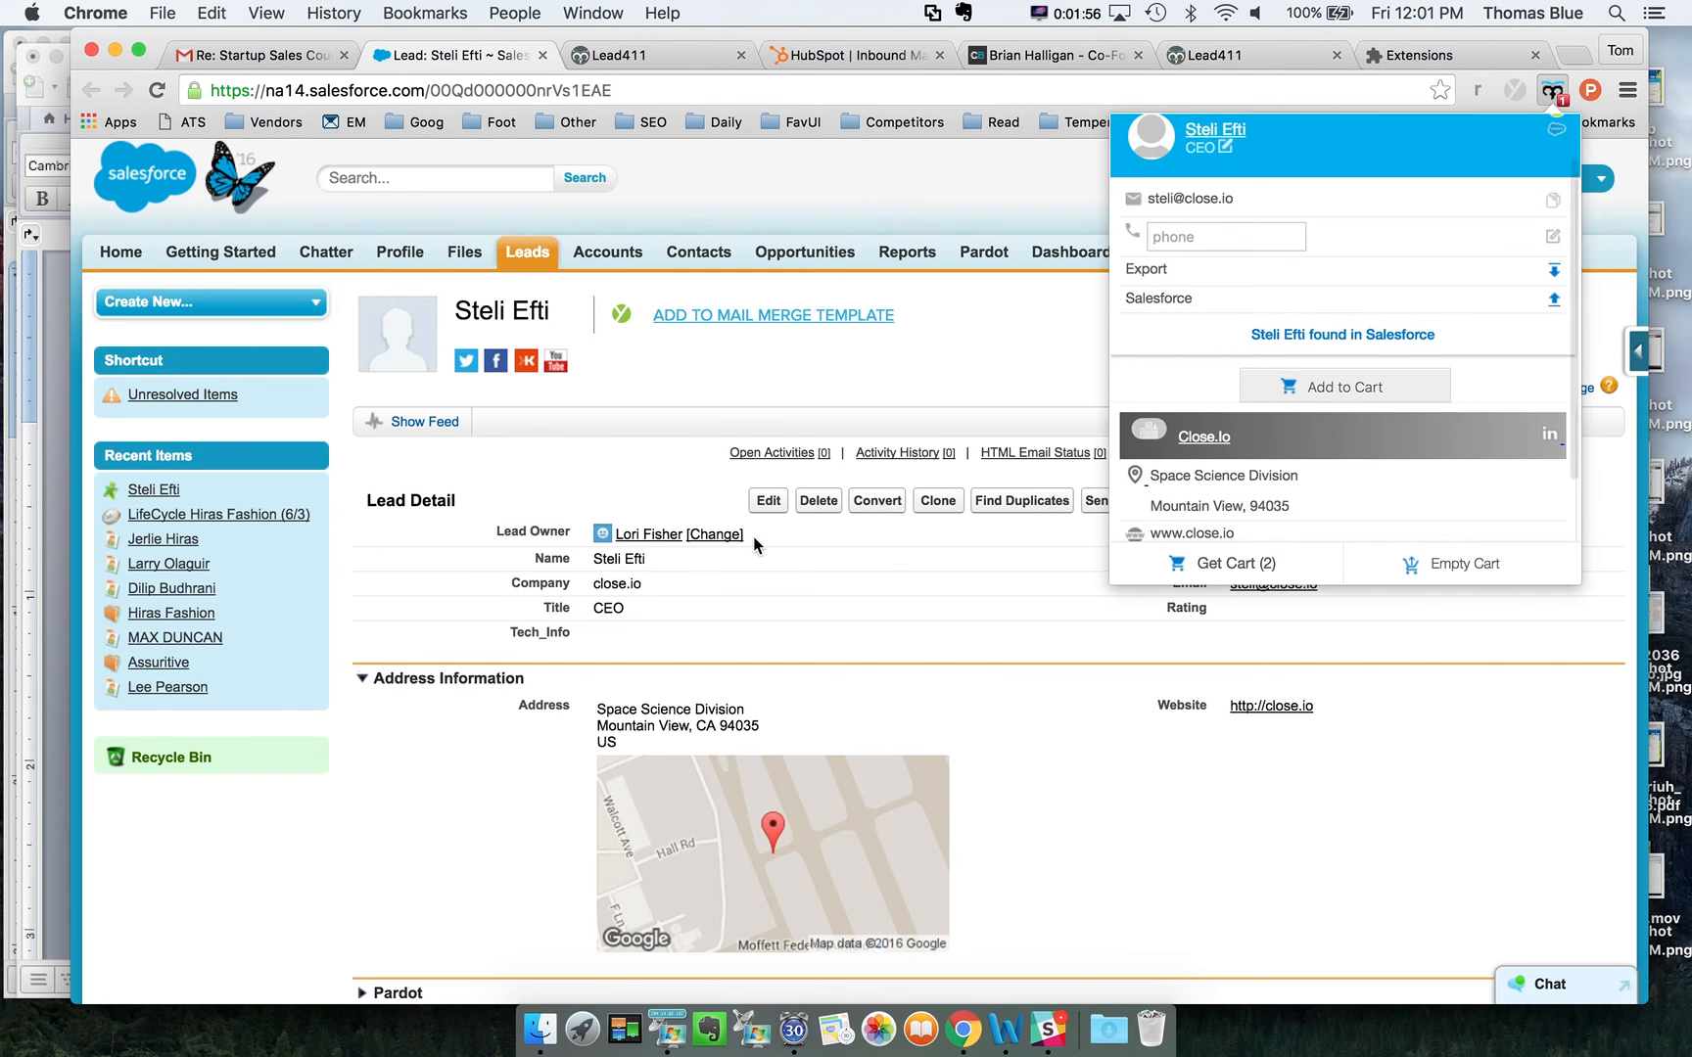
pyautogui.moveTo(1399, 265)
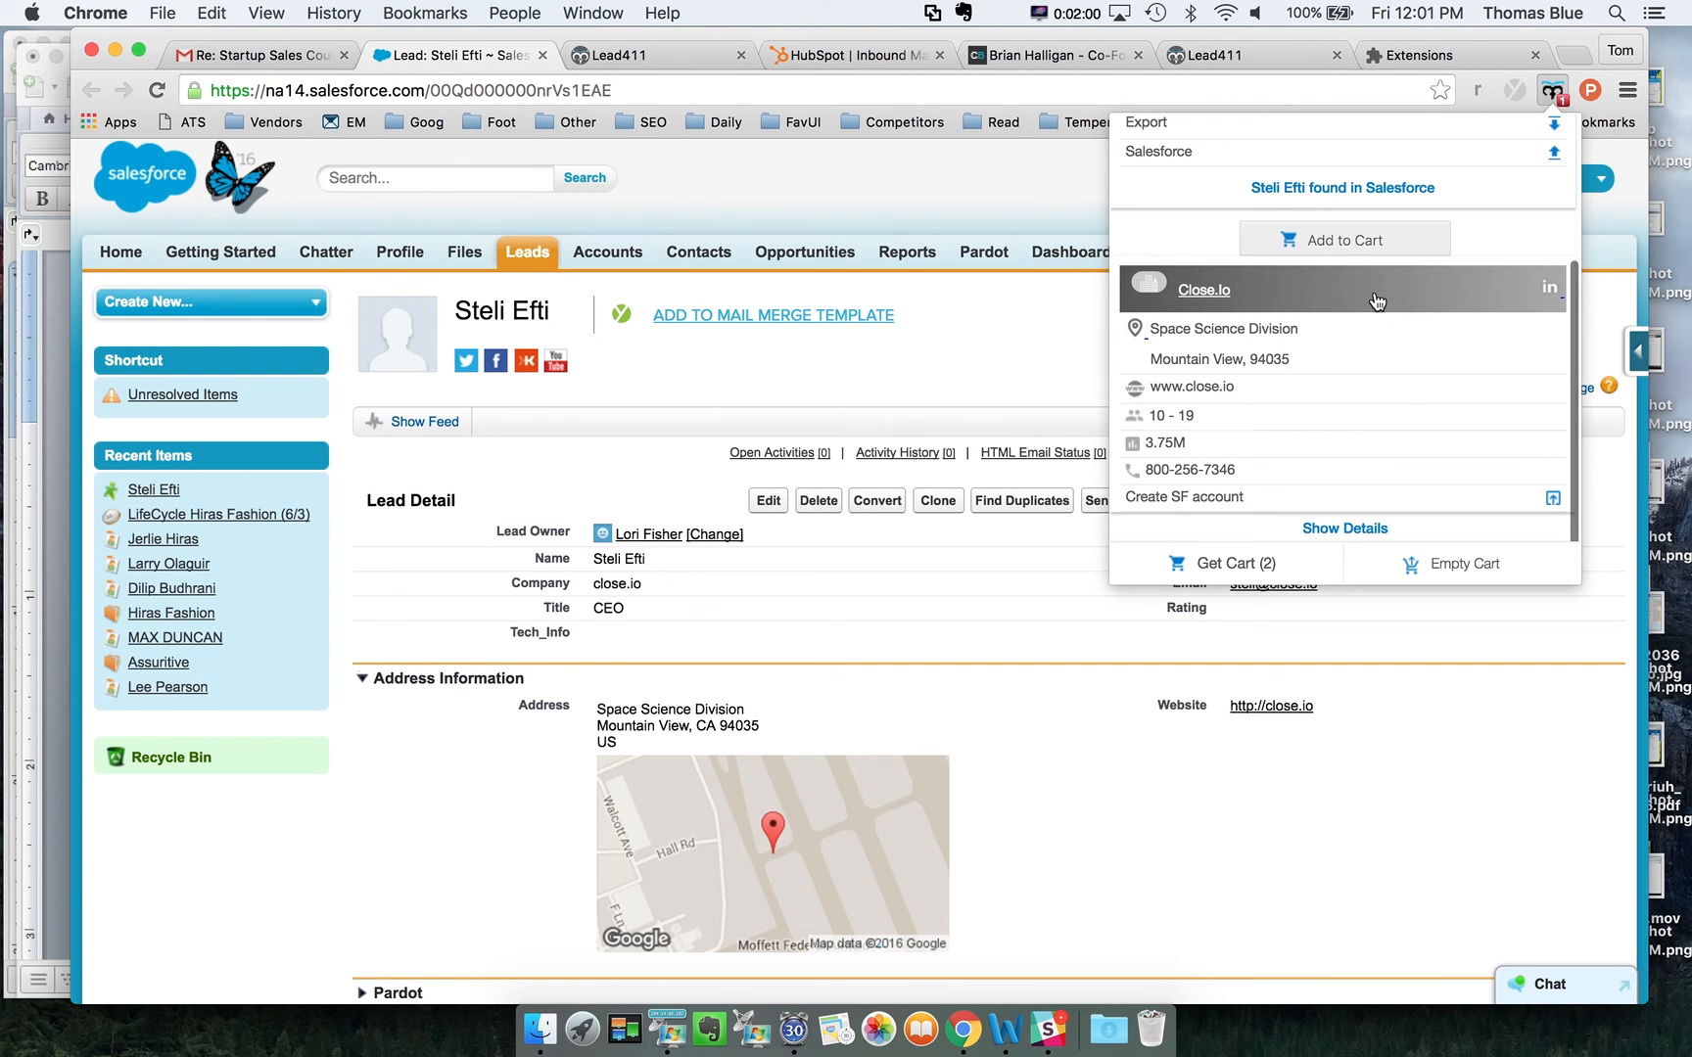
pyautogui.scroll(-3)
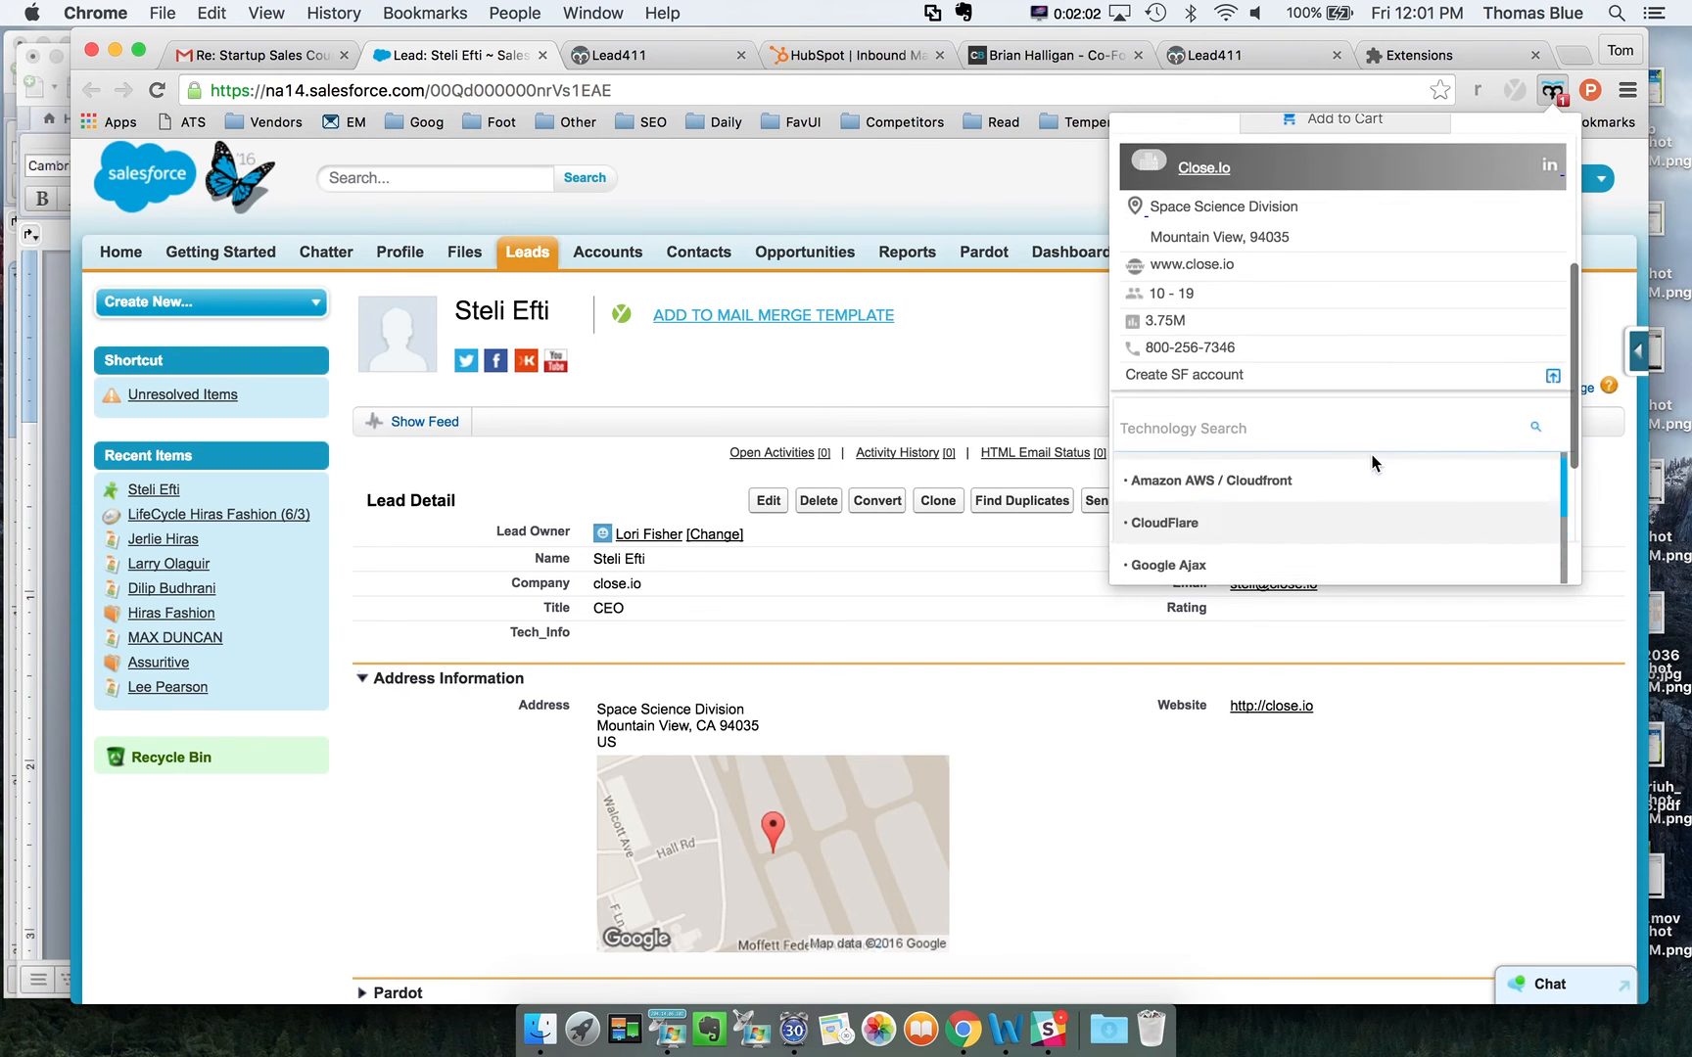
pyautogui.scroll(-3)
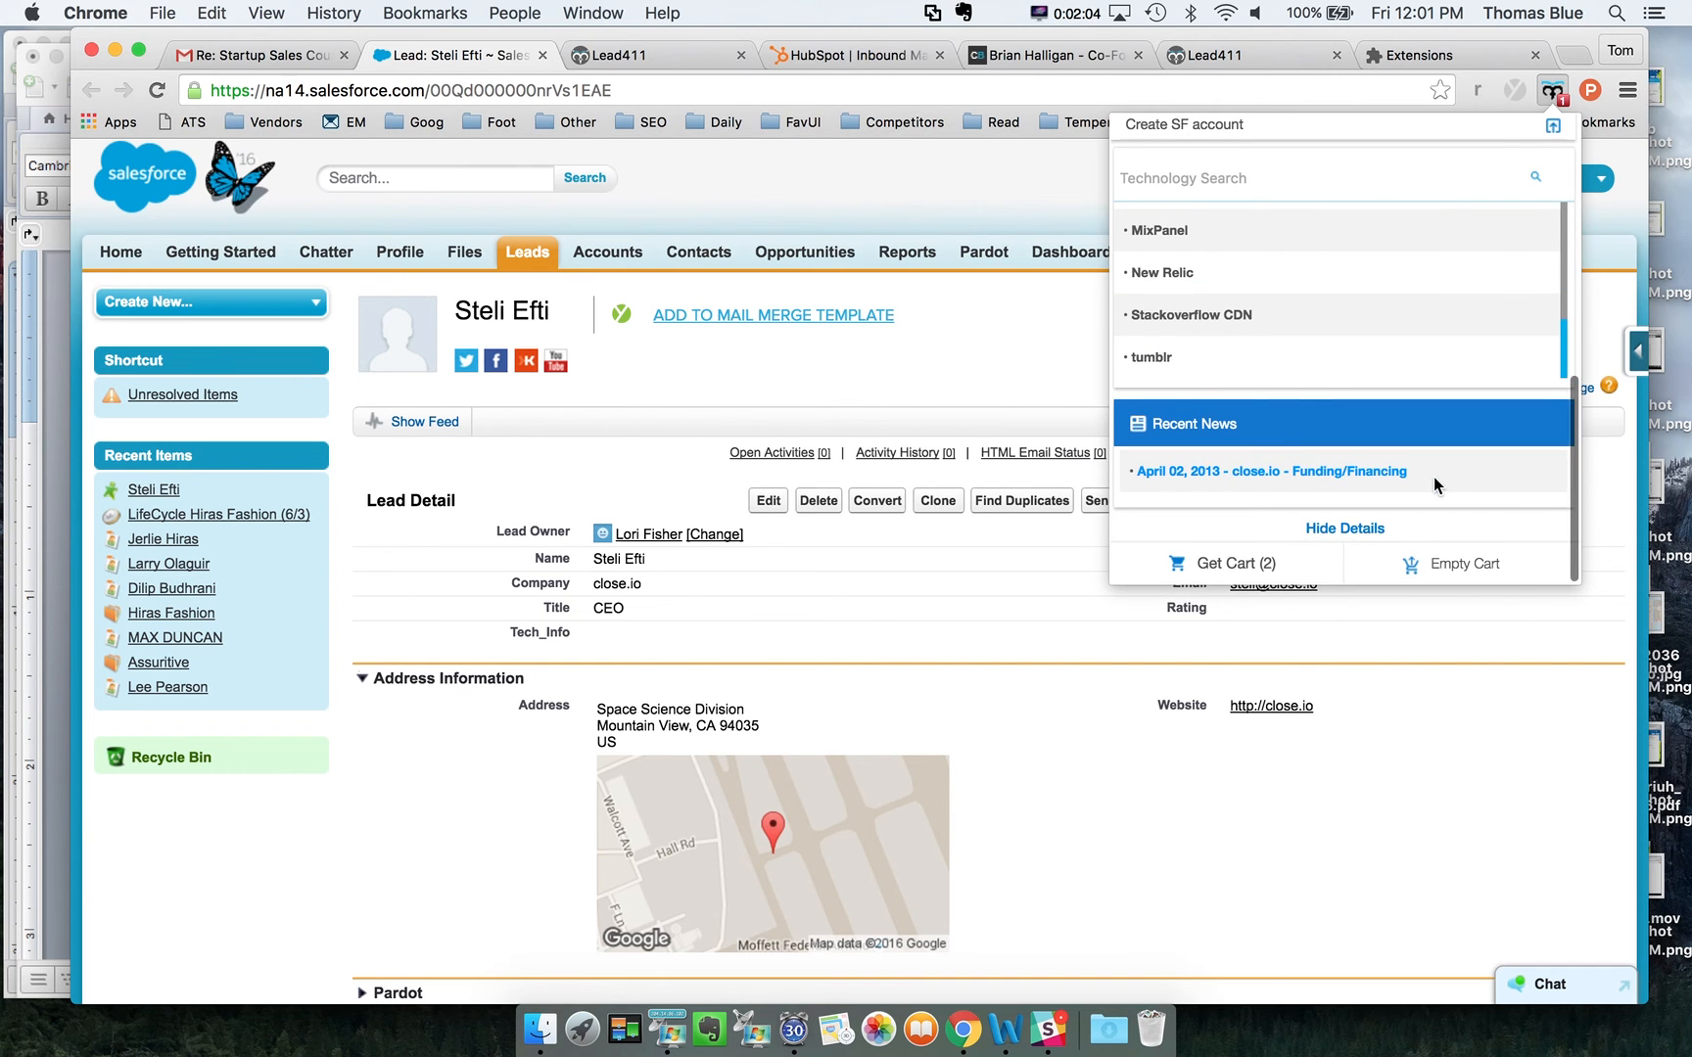
pyautogui.scroll(3)
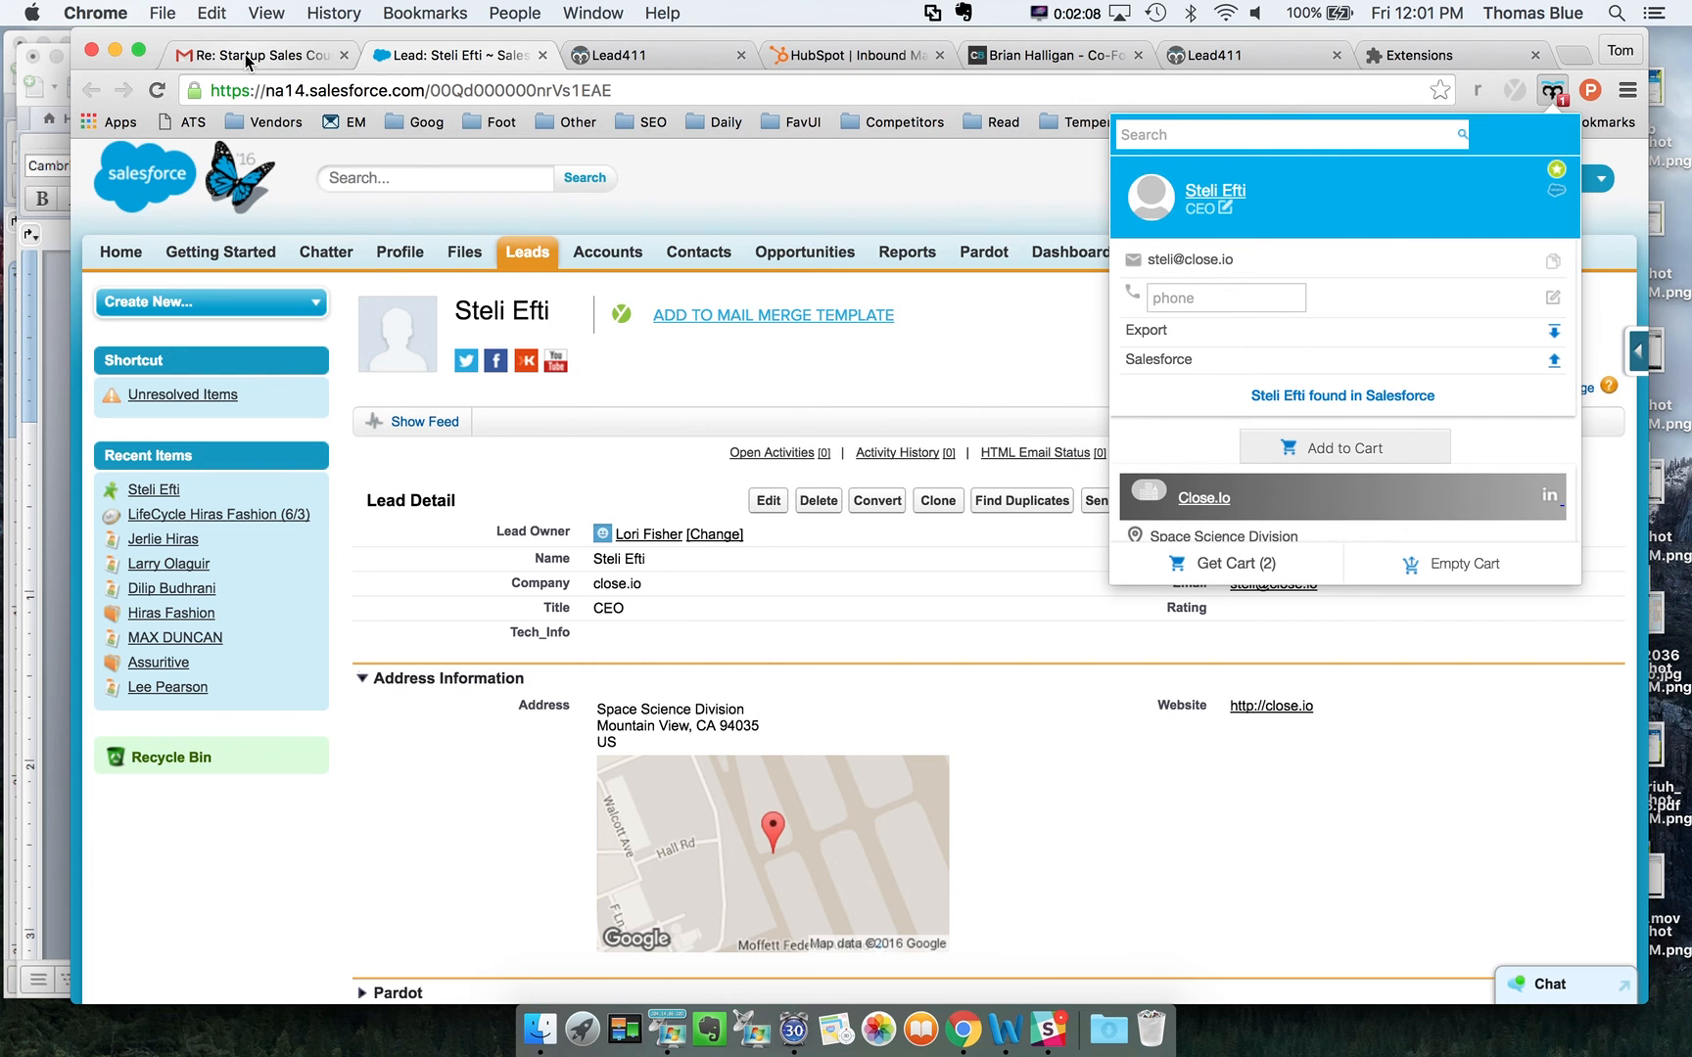
pyautogui.moveTo(258, 55)
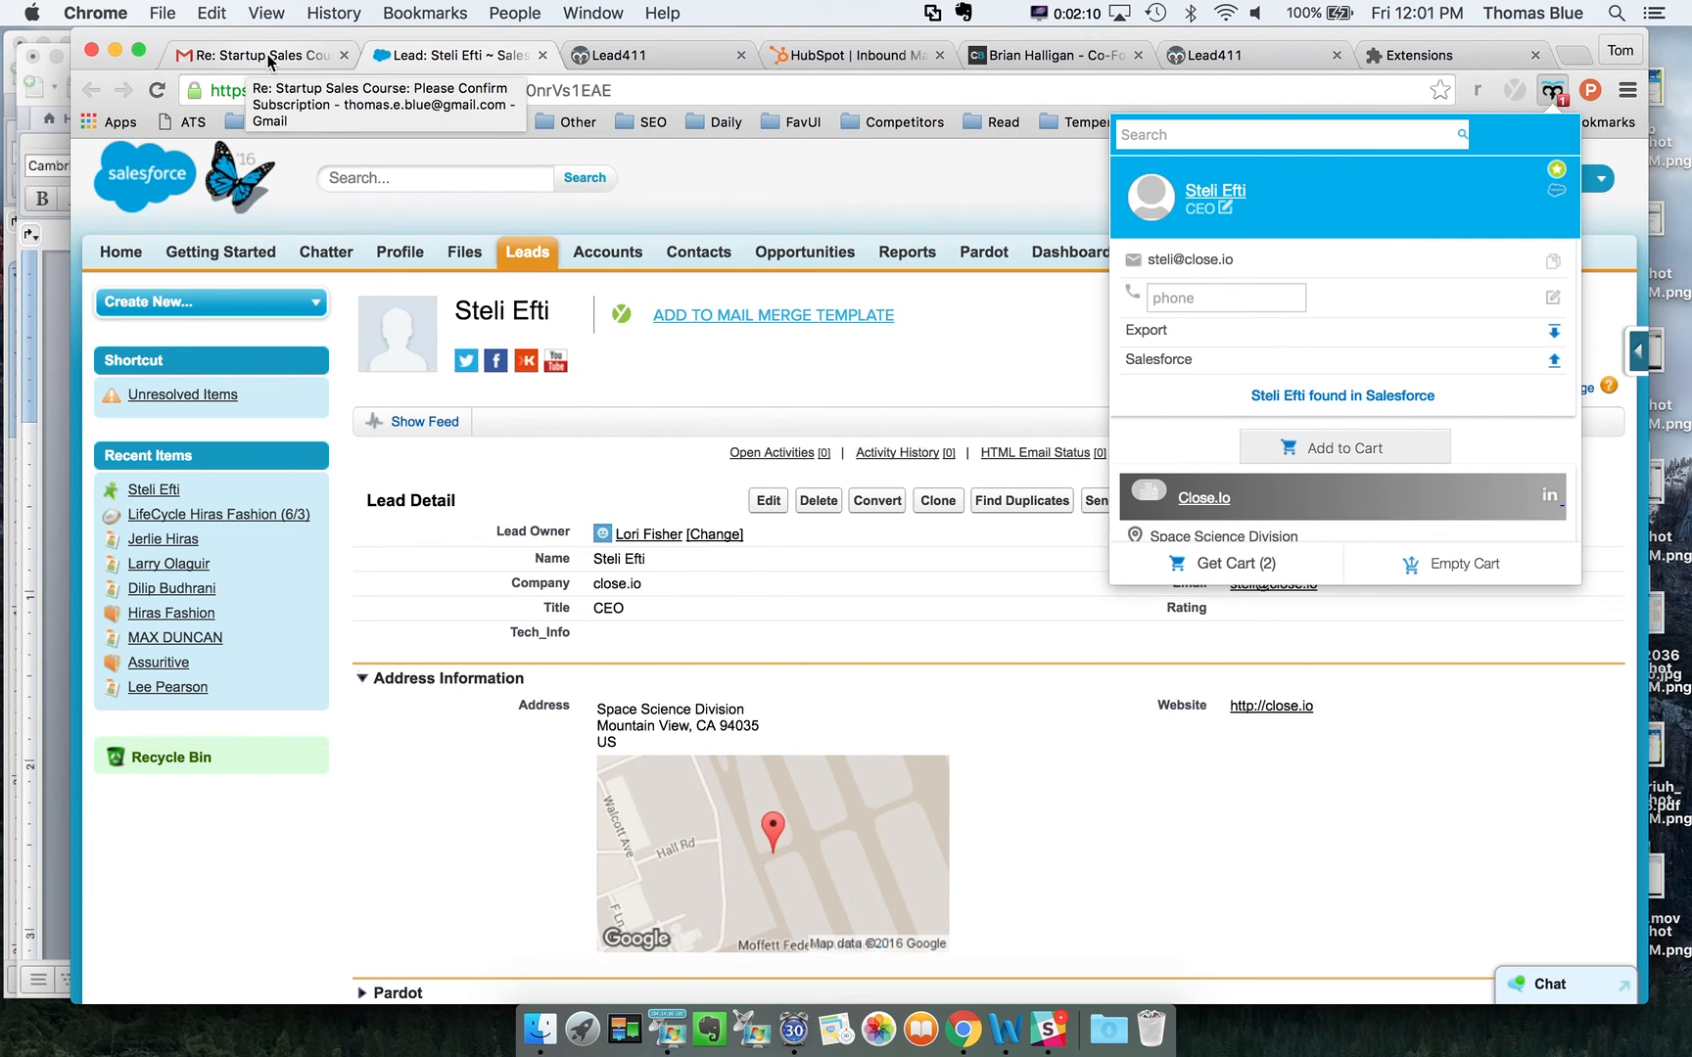
# Go via the Gmail tab to the HubSpot website and bring up Lead411's HubSpot company intel.
pyautogui.click(258, 55)
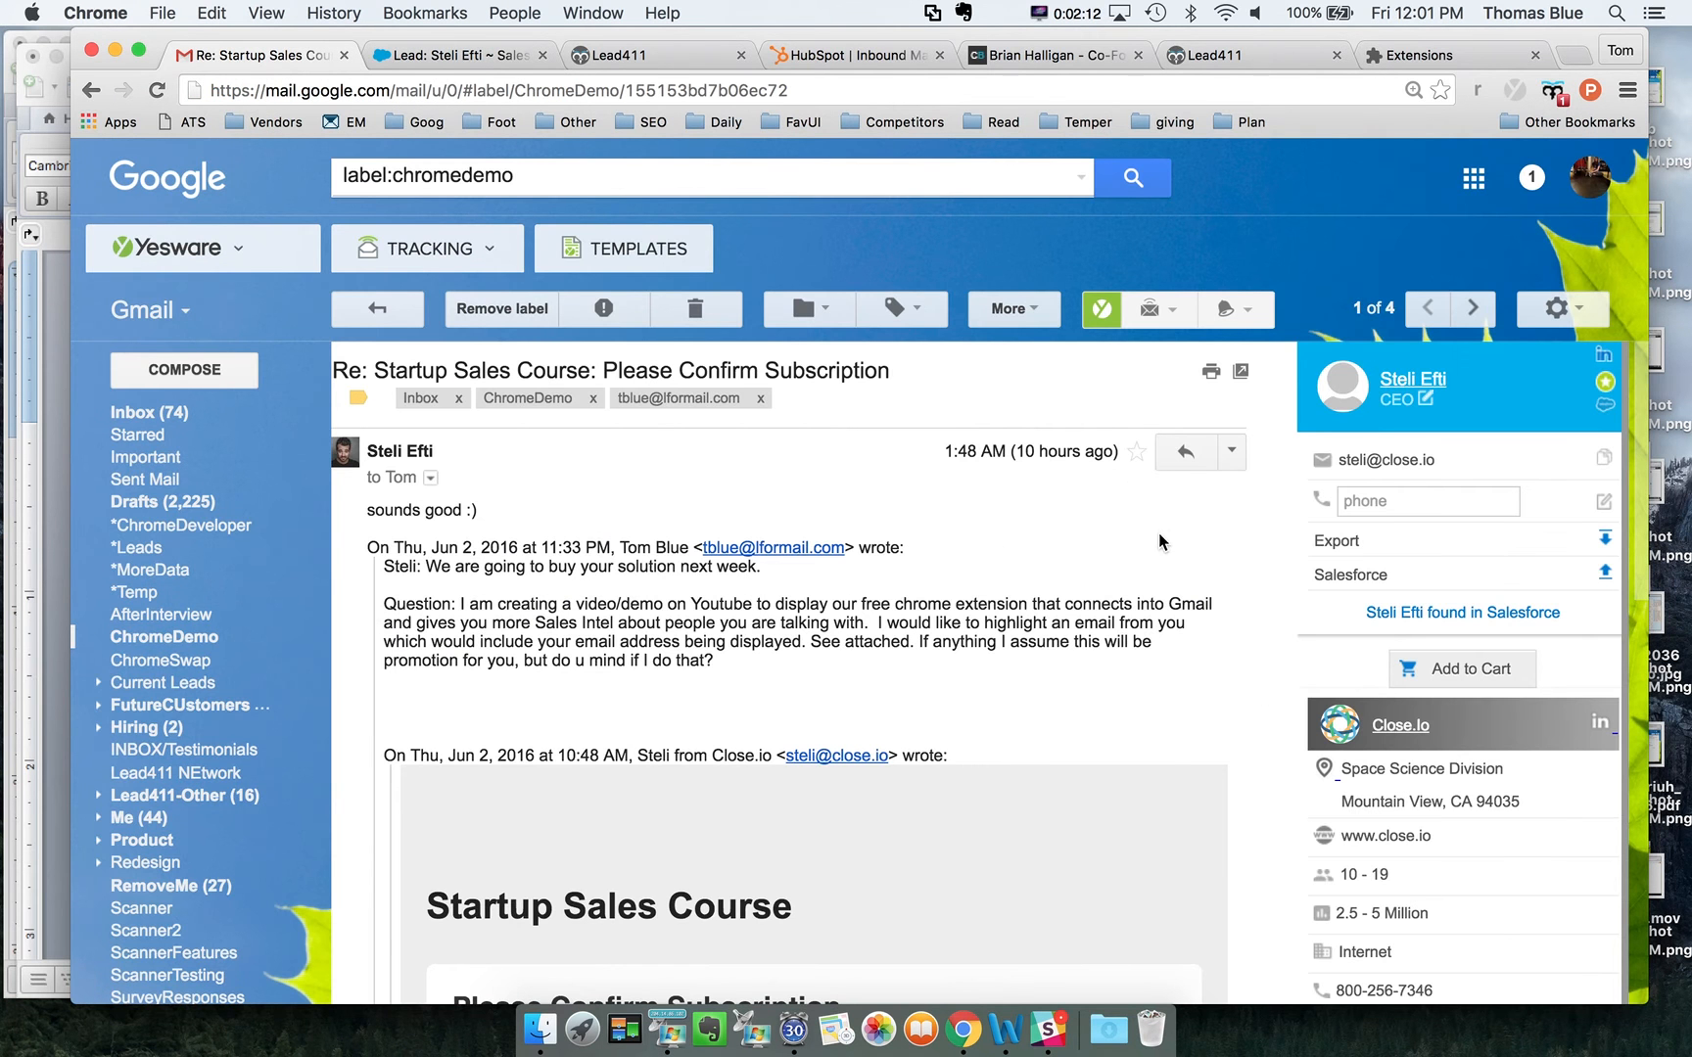
pyautogui.click(853, 54)
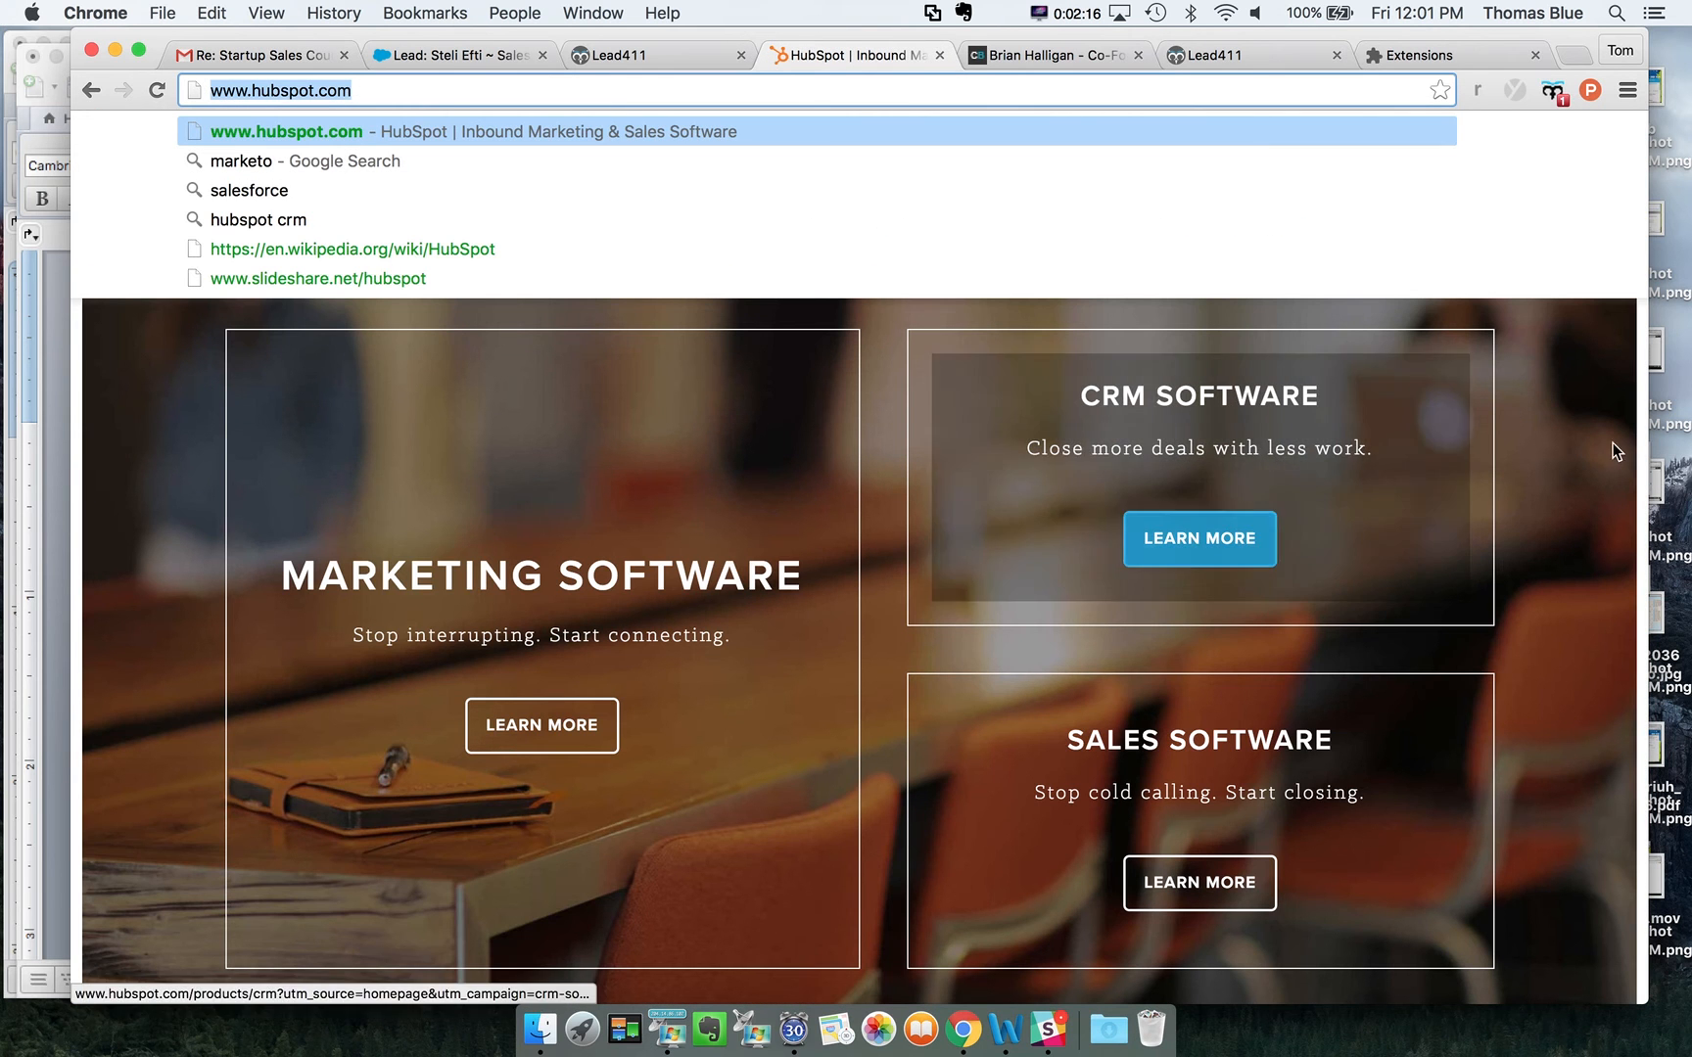
pyautogui.click(1553, 89)
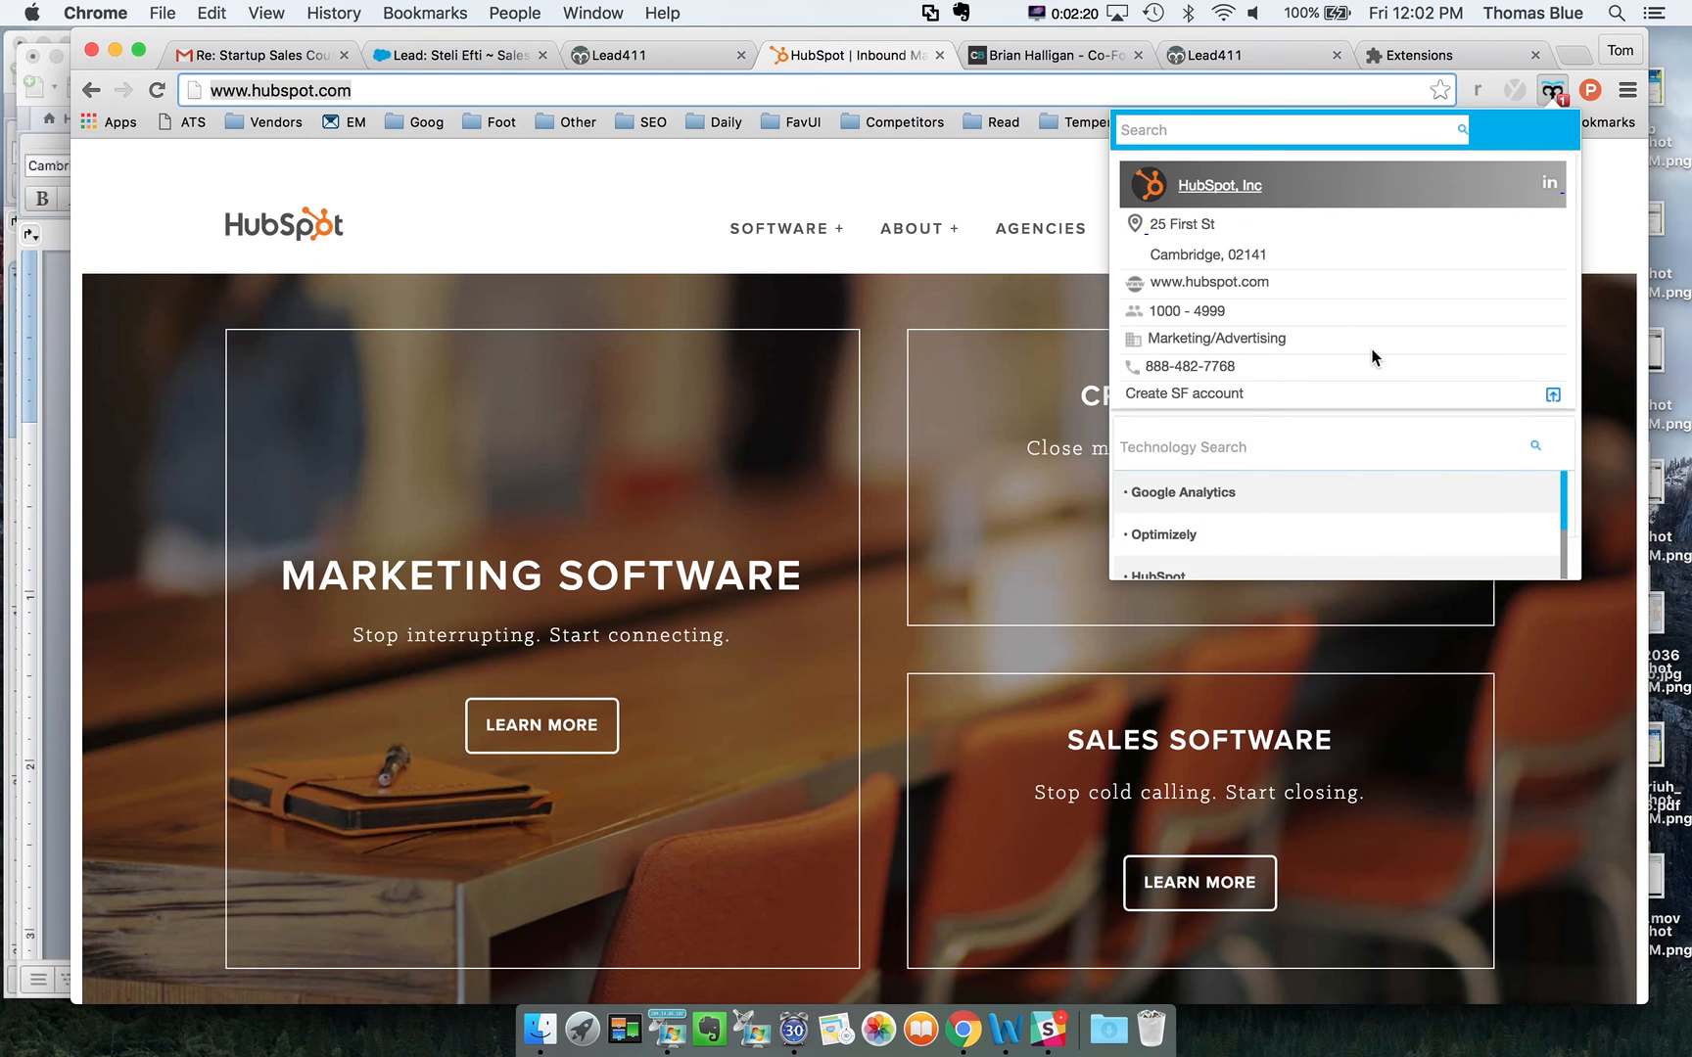
# Scroll HubSpot, Inc's intel to Recent News, open the hiring plans story, then switch to CrunchBase.
pyautogui.scroll(-3)
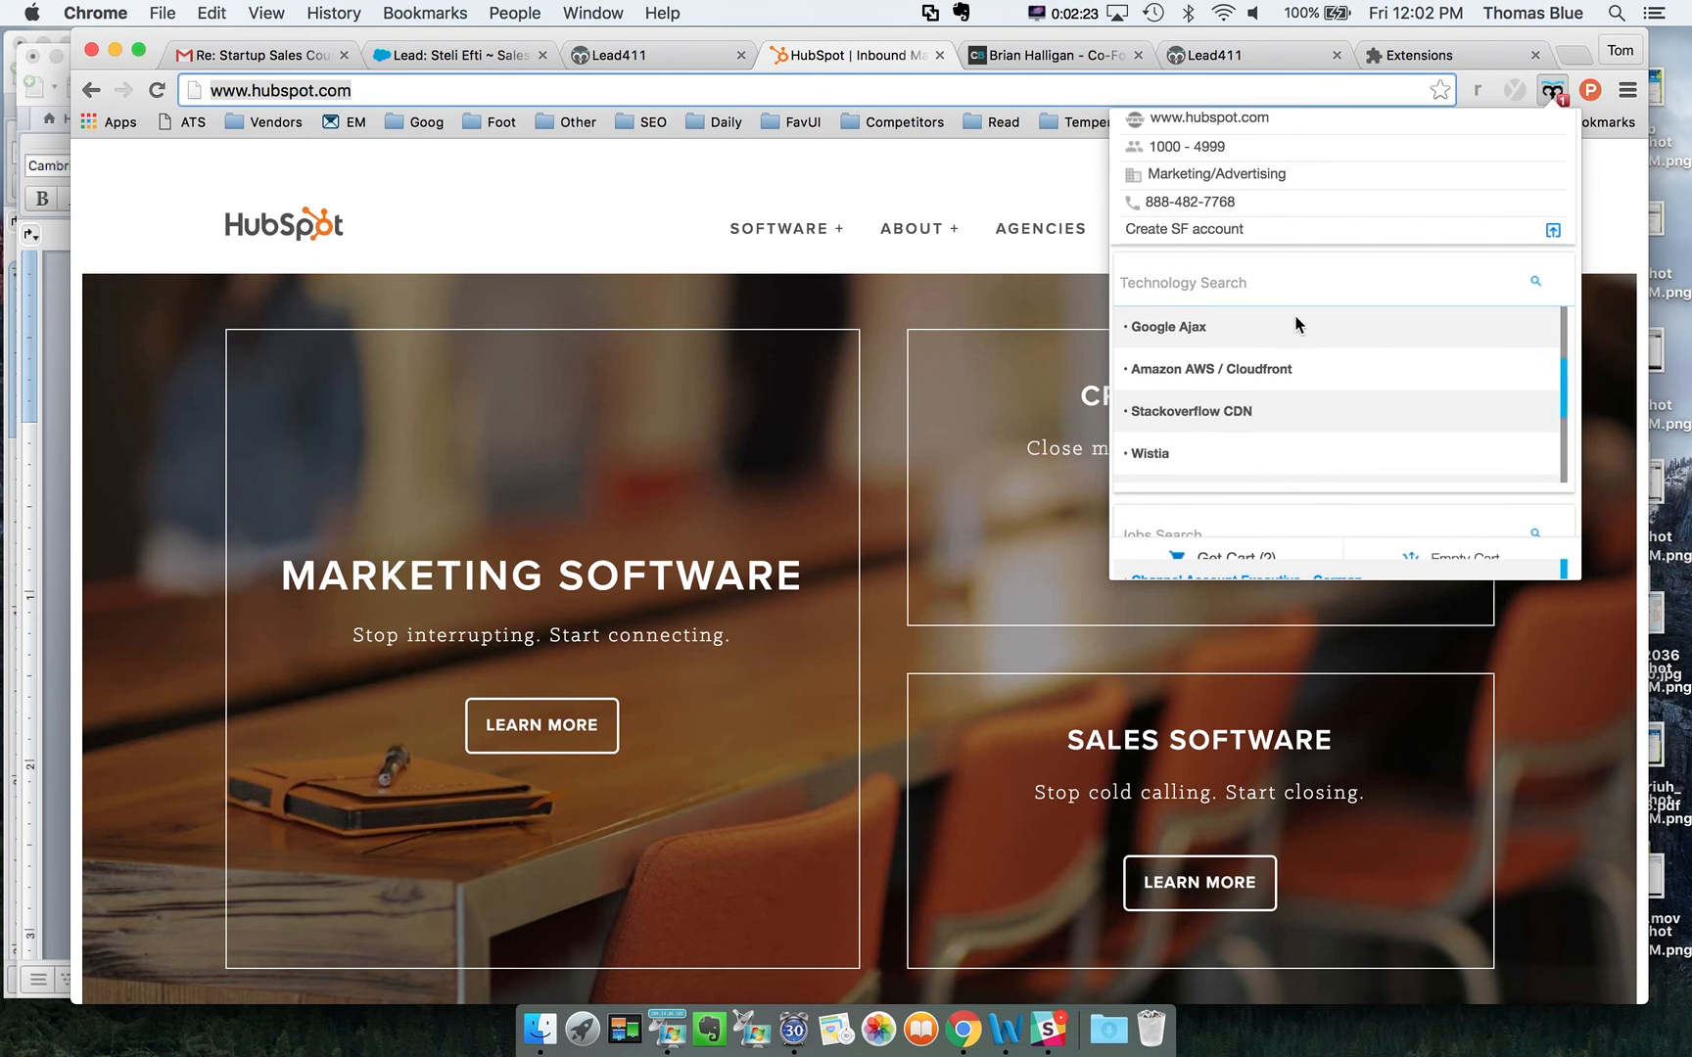
pyautogui.scroll(-3)
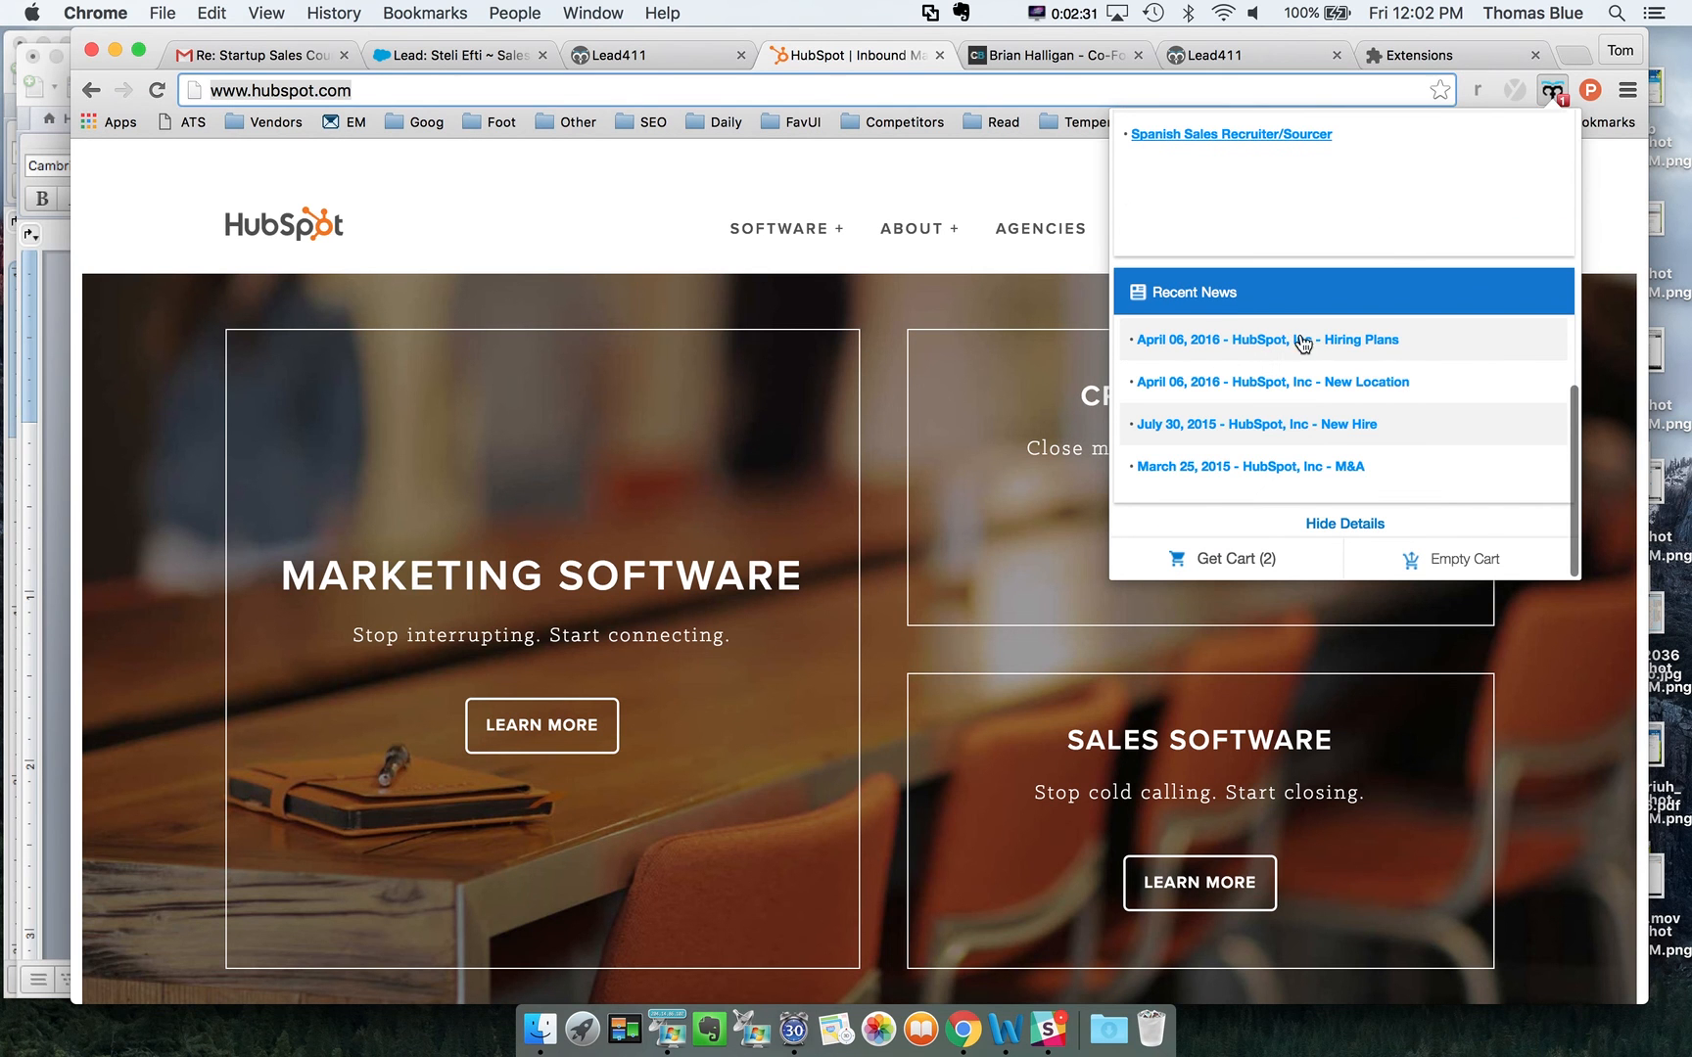
pyautogui.moveTo(1371, 360)
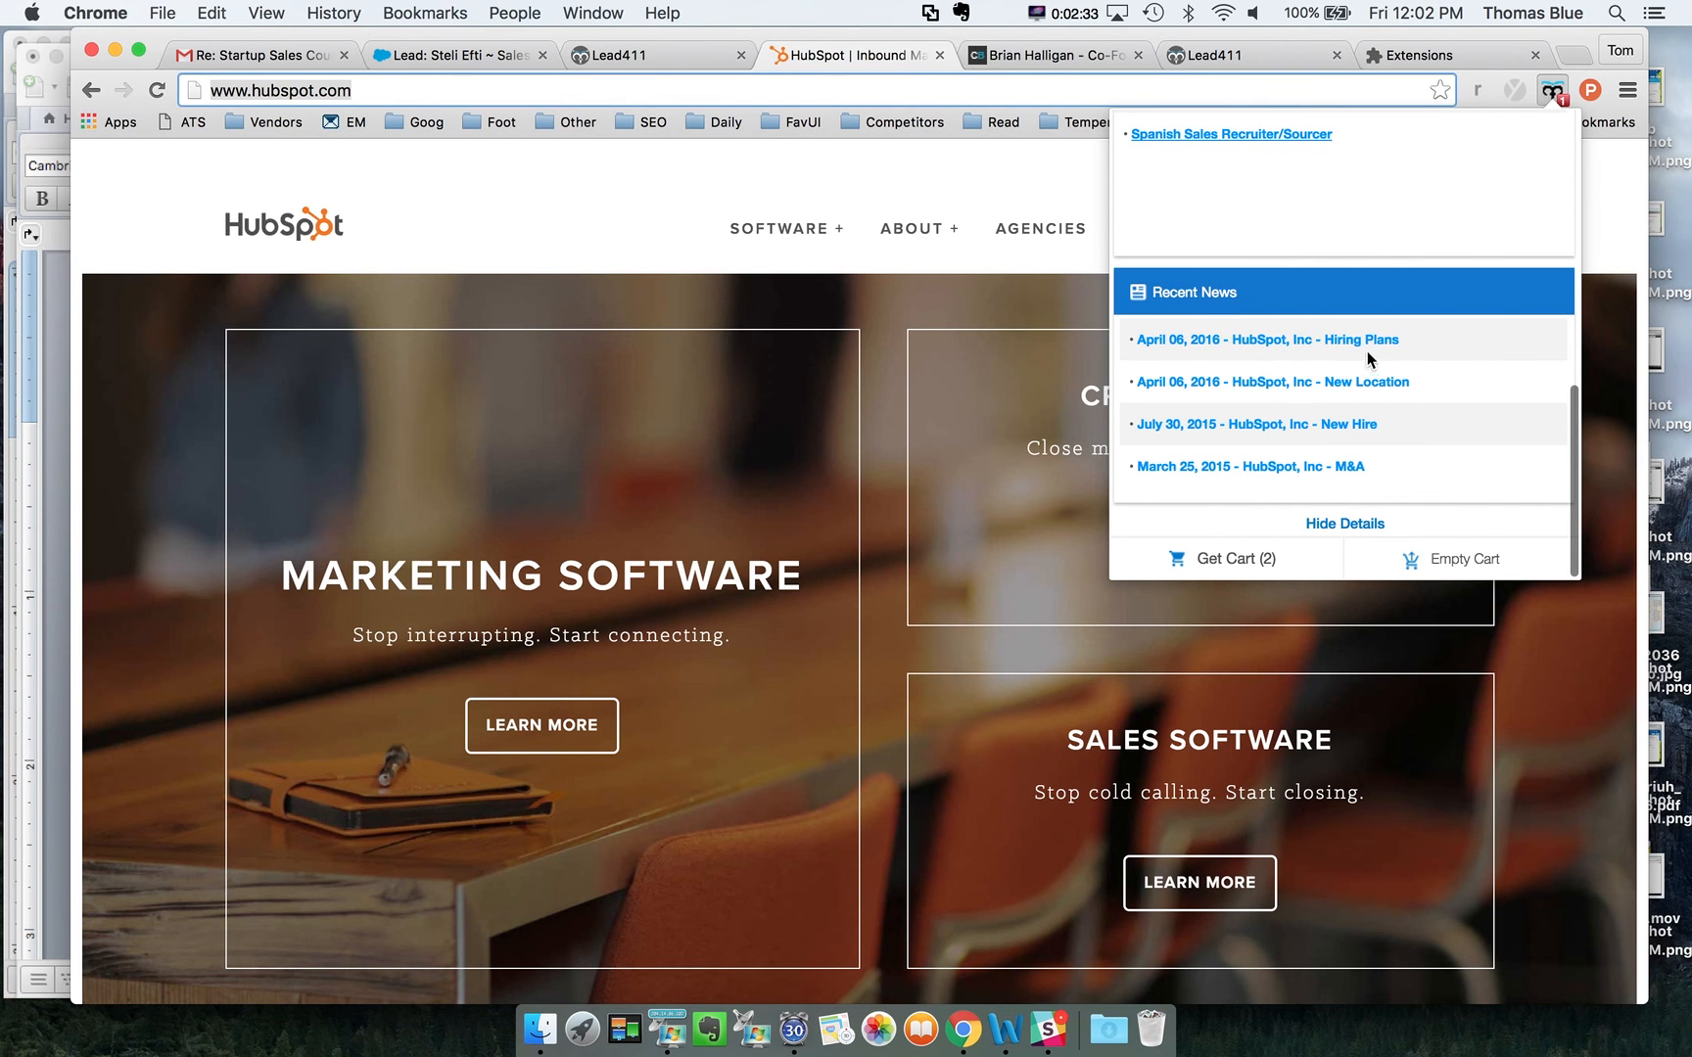
pyautogui.click(1273, 382)
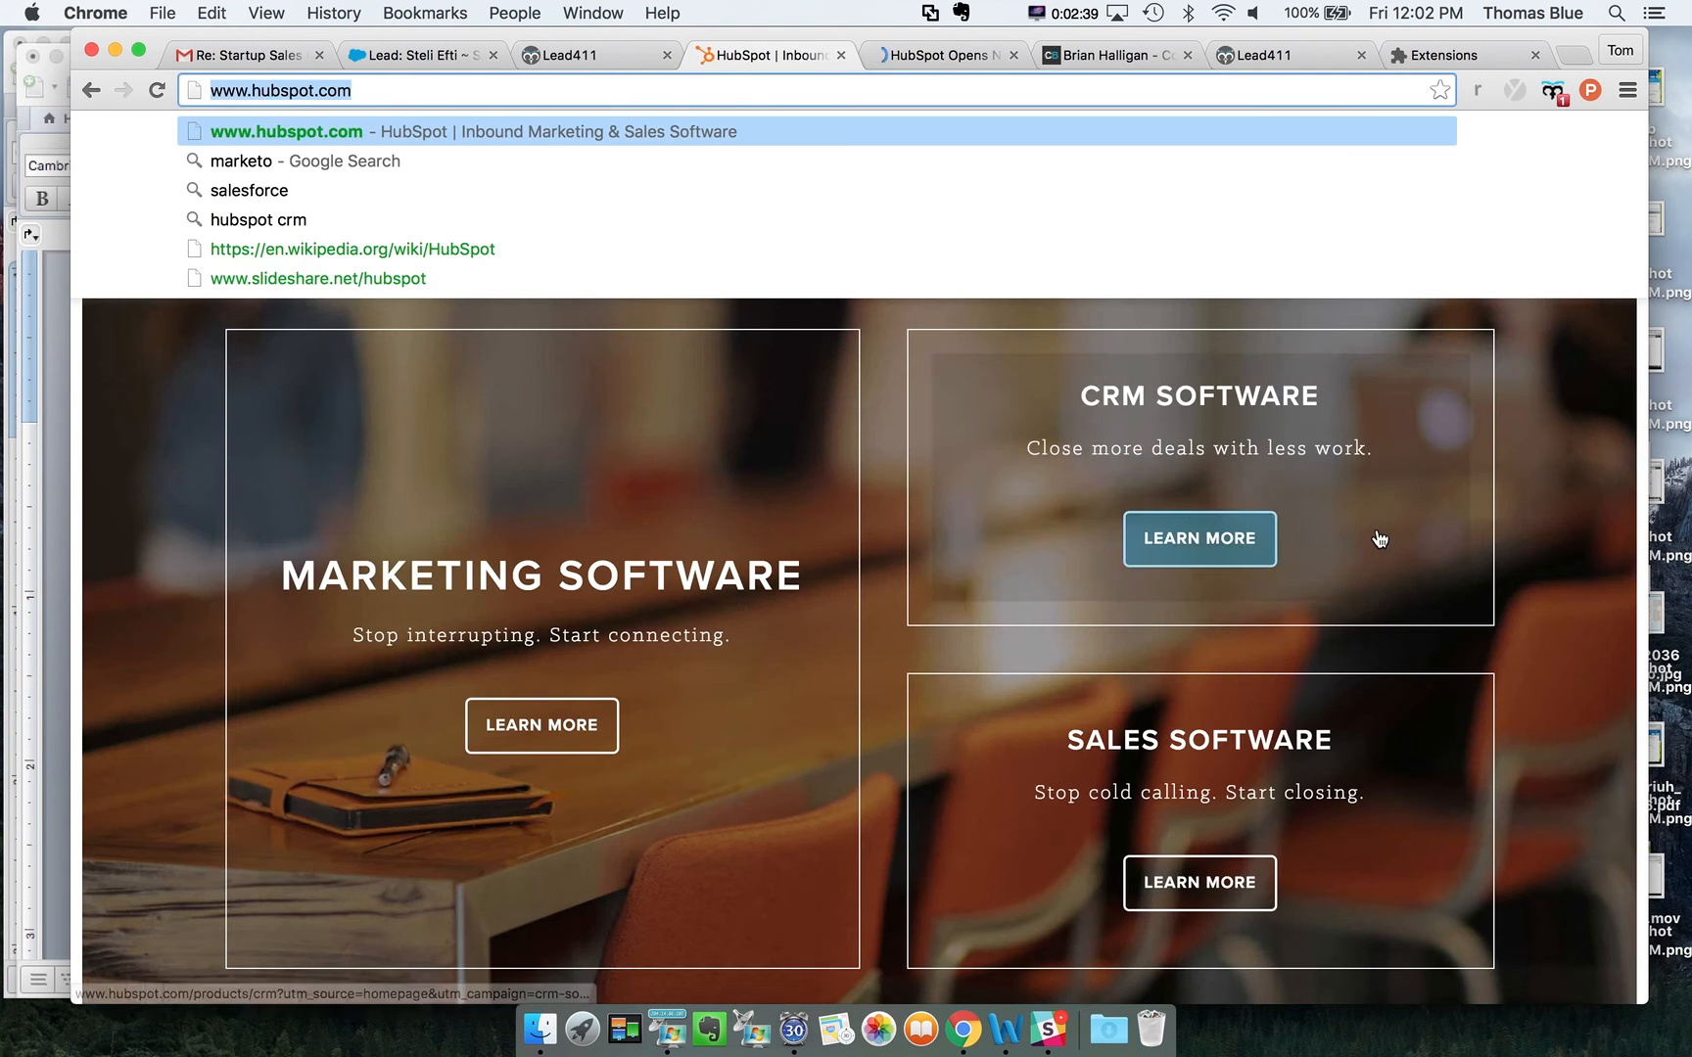
pyautogui.click(1117, 54)
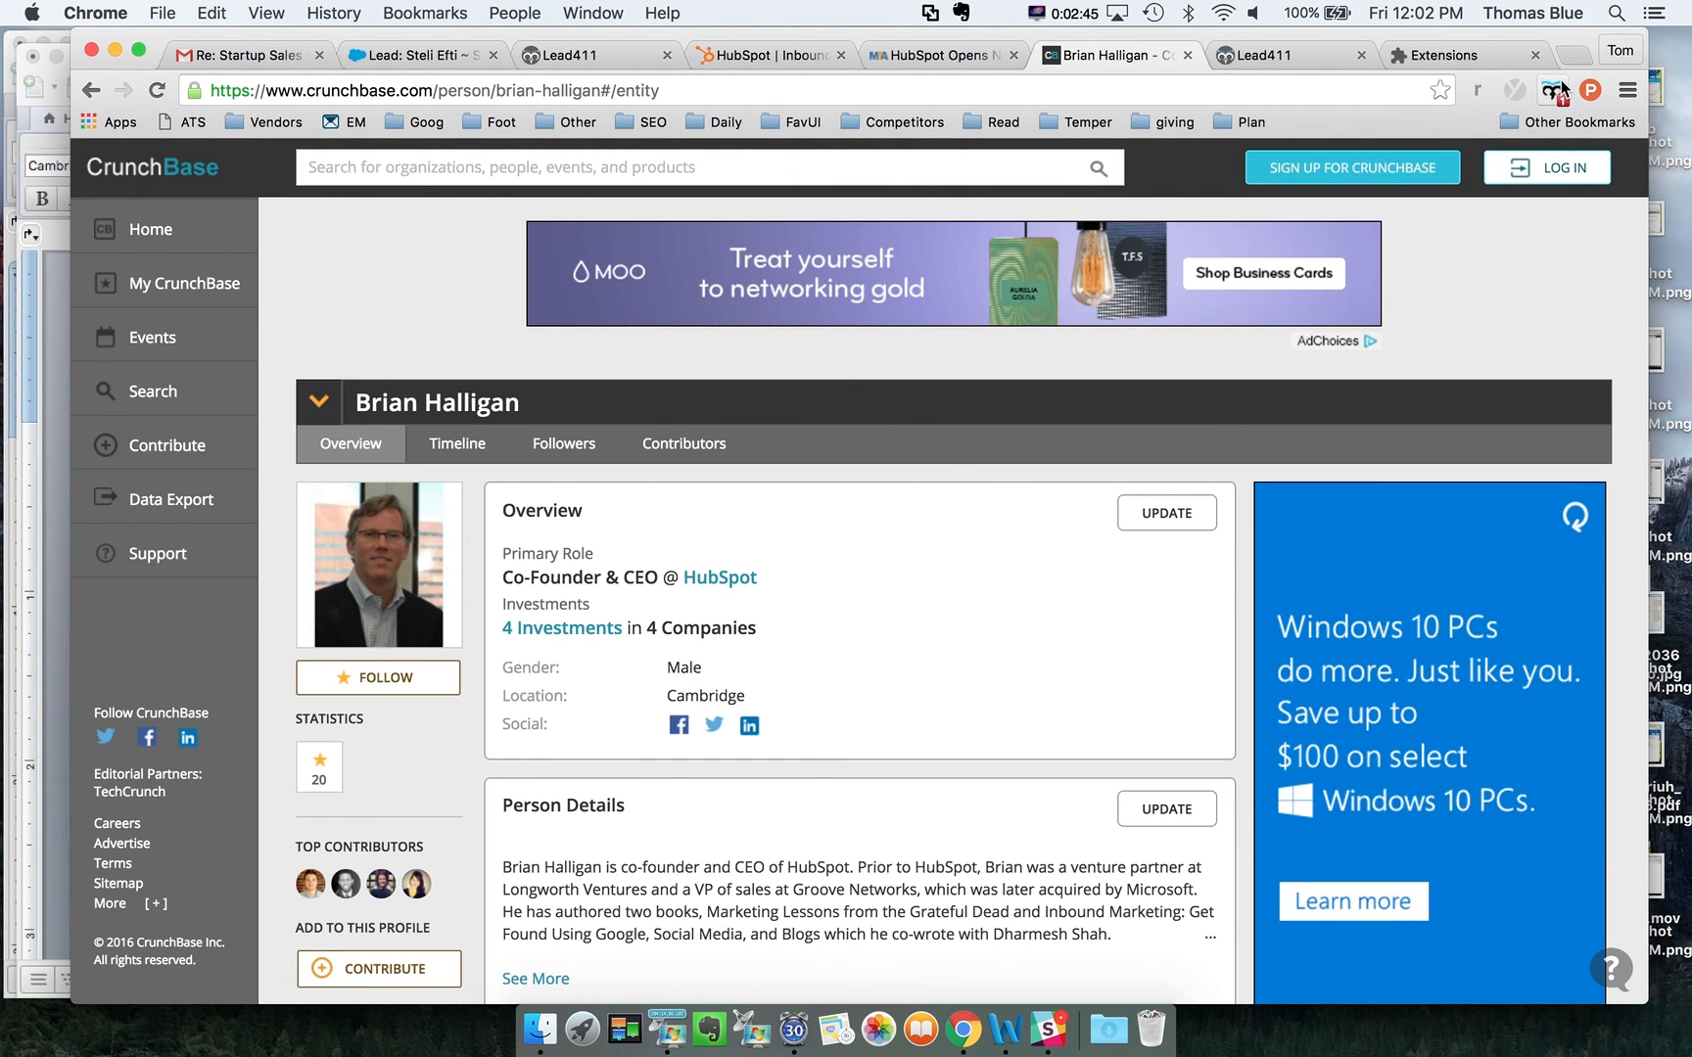
# Scroll Lead411's intel for Brian Halligan and HubSpot's company and technologies, then close the panel.
pyautogui.click(1551, 89)
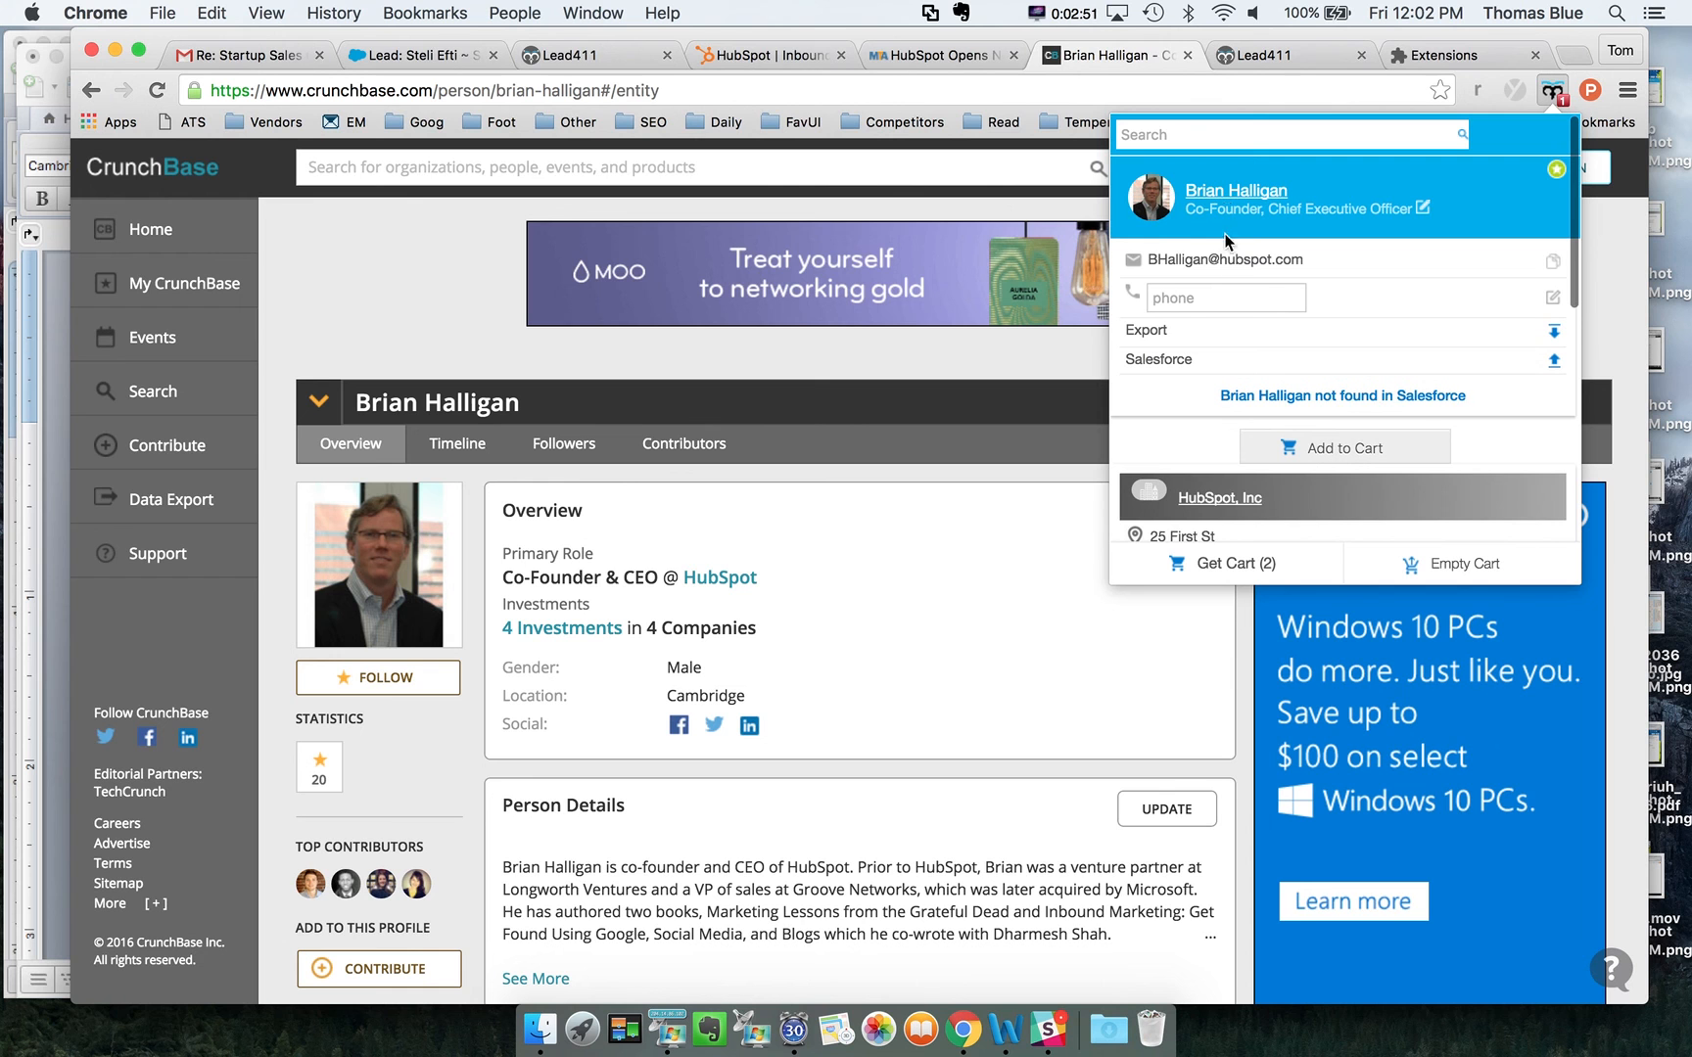
pyautogui.scroll(3)
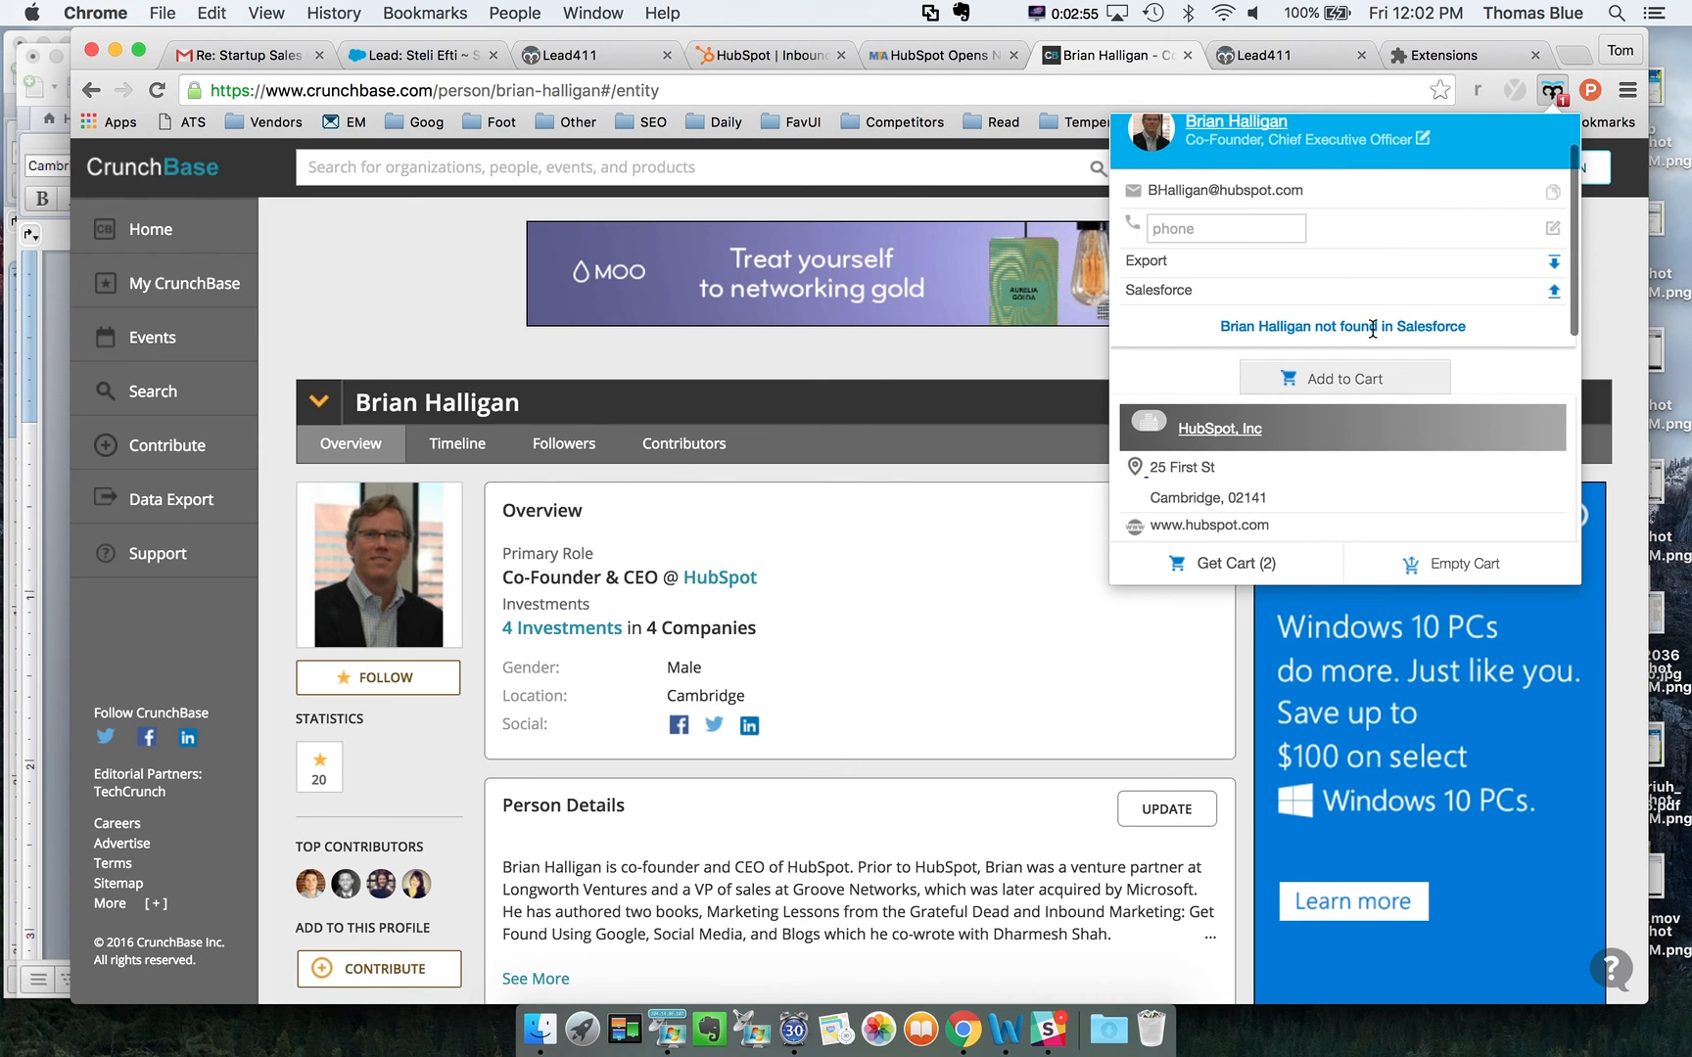
pyautogui.scroll(-3)
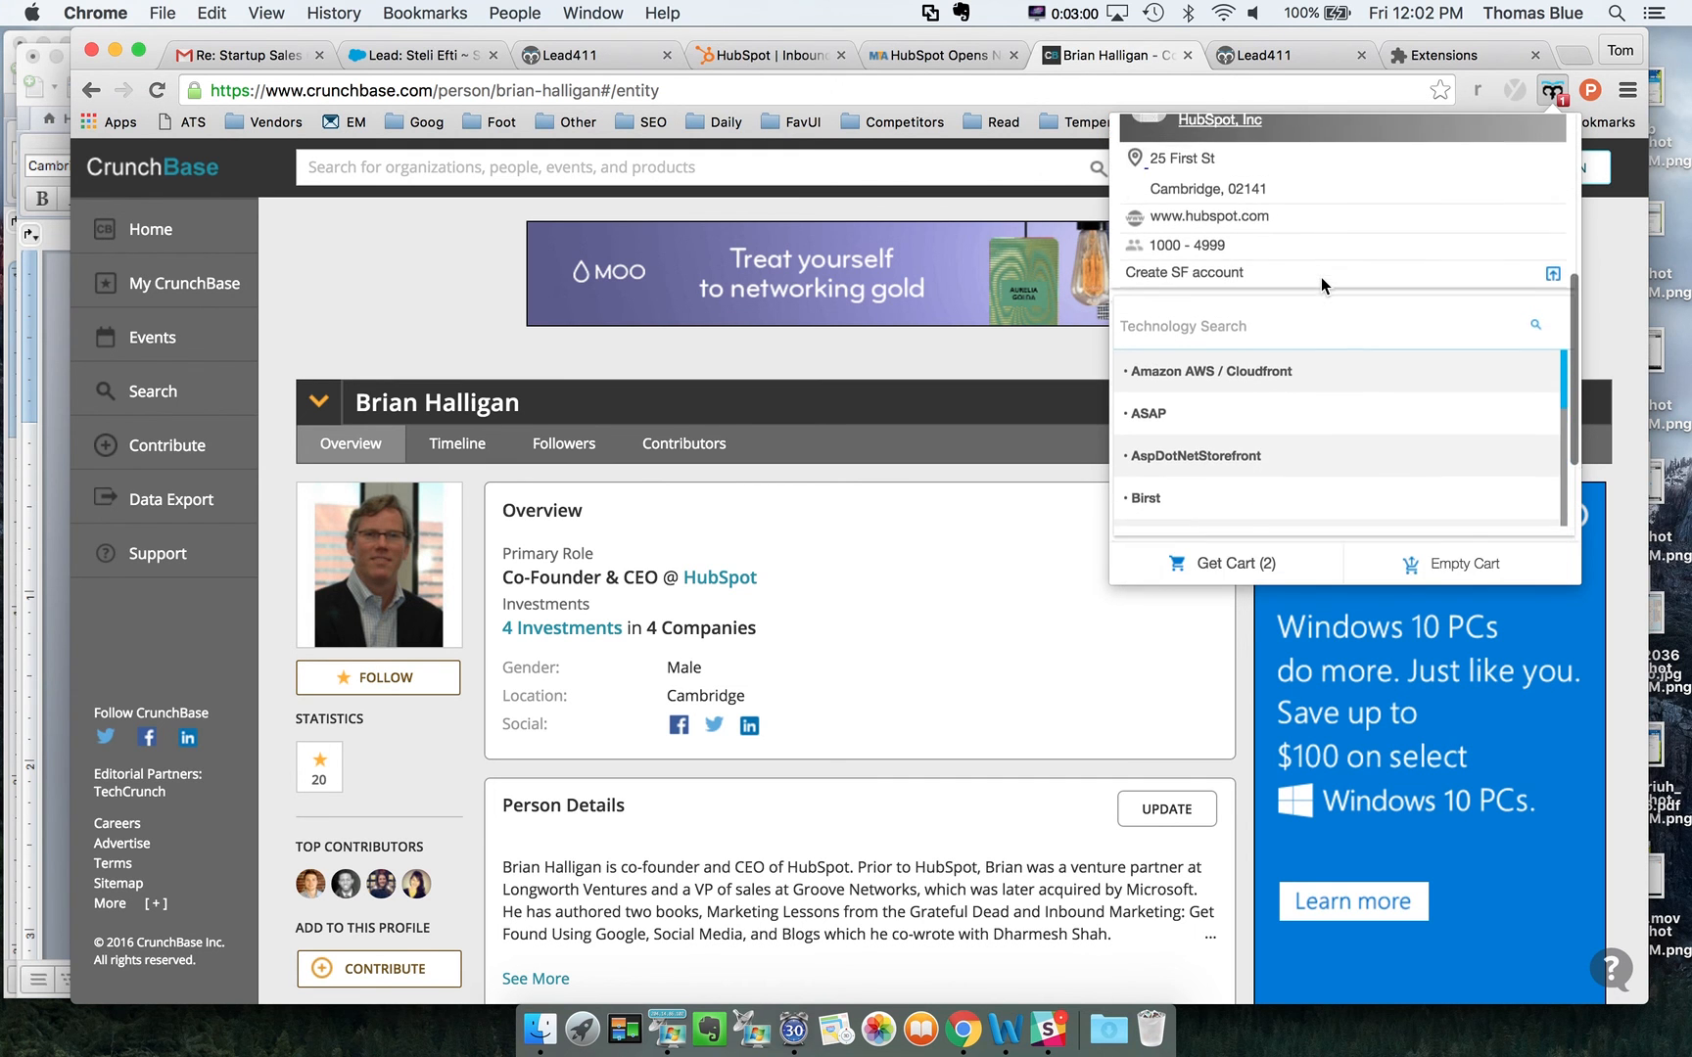
pyautogui.scroll(-3)
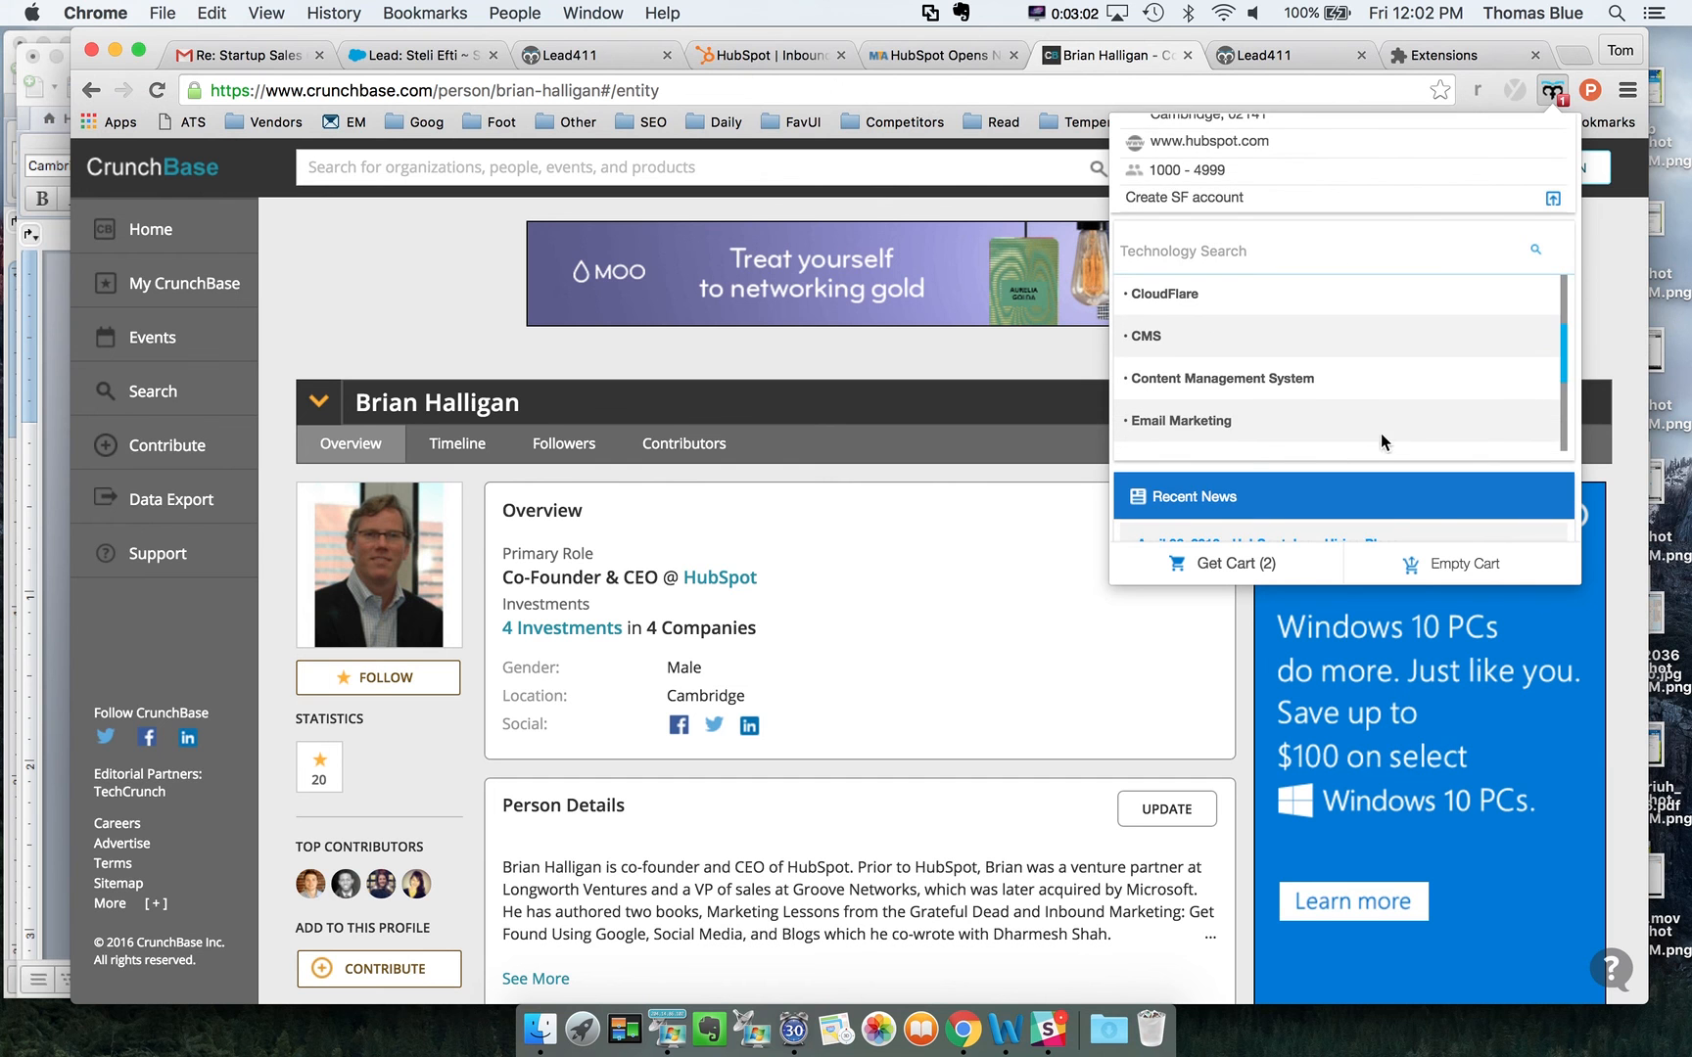
pyautogui.click(1194, 496)
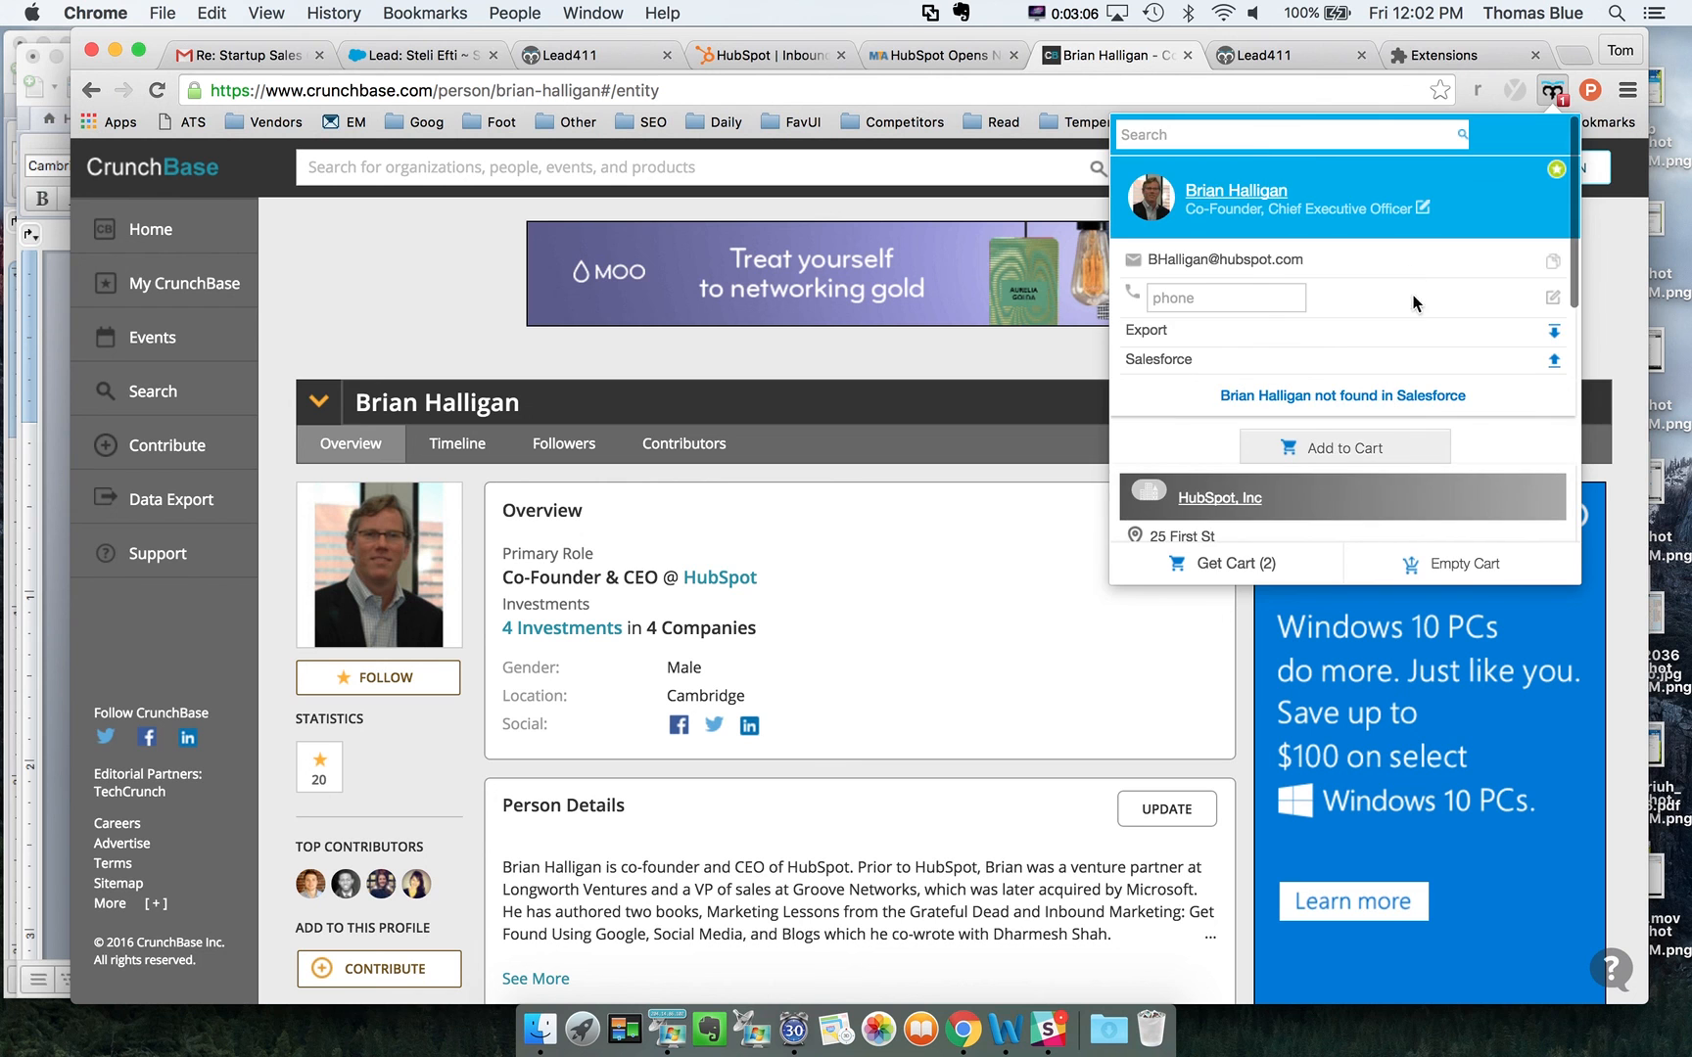
pyautogui.click(917, 454)
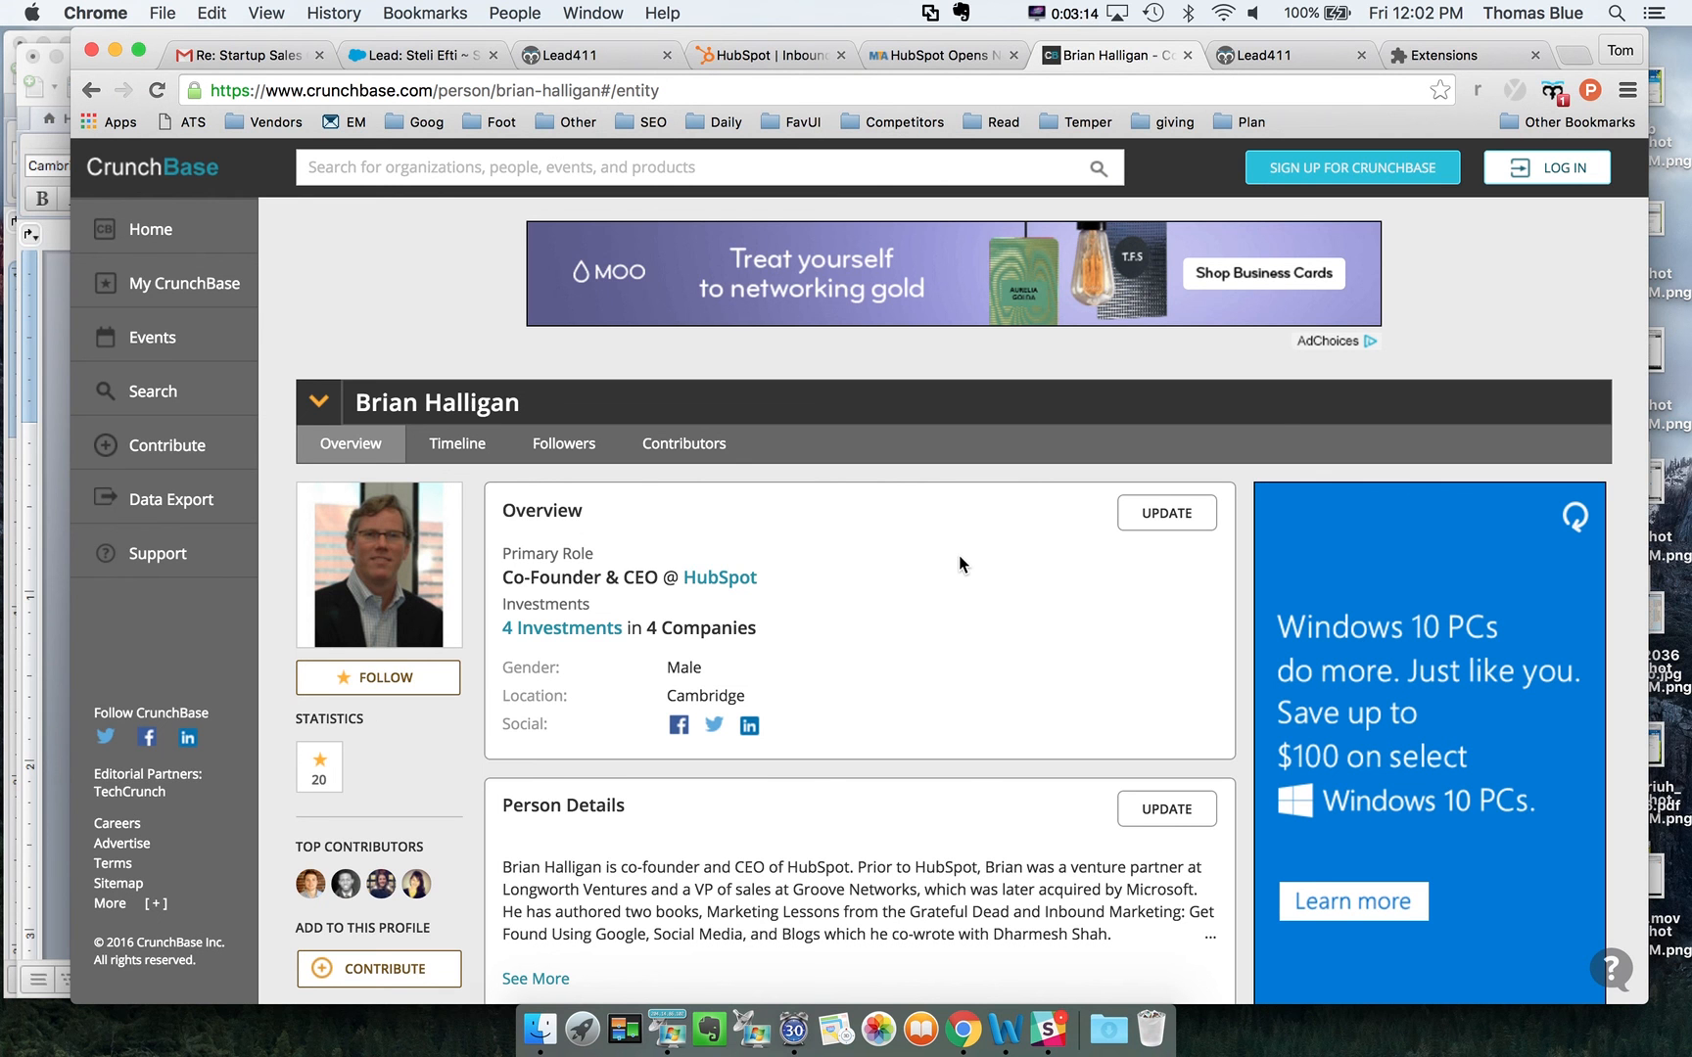
pyautogui.moveTo(1271, 55)
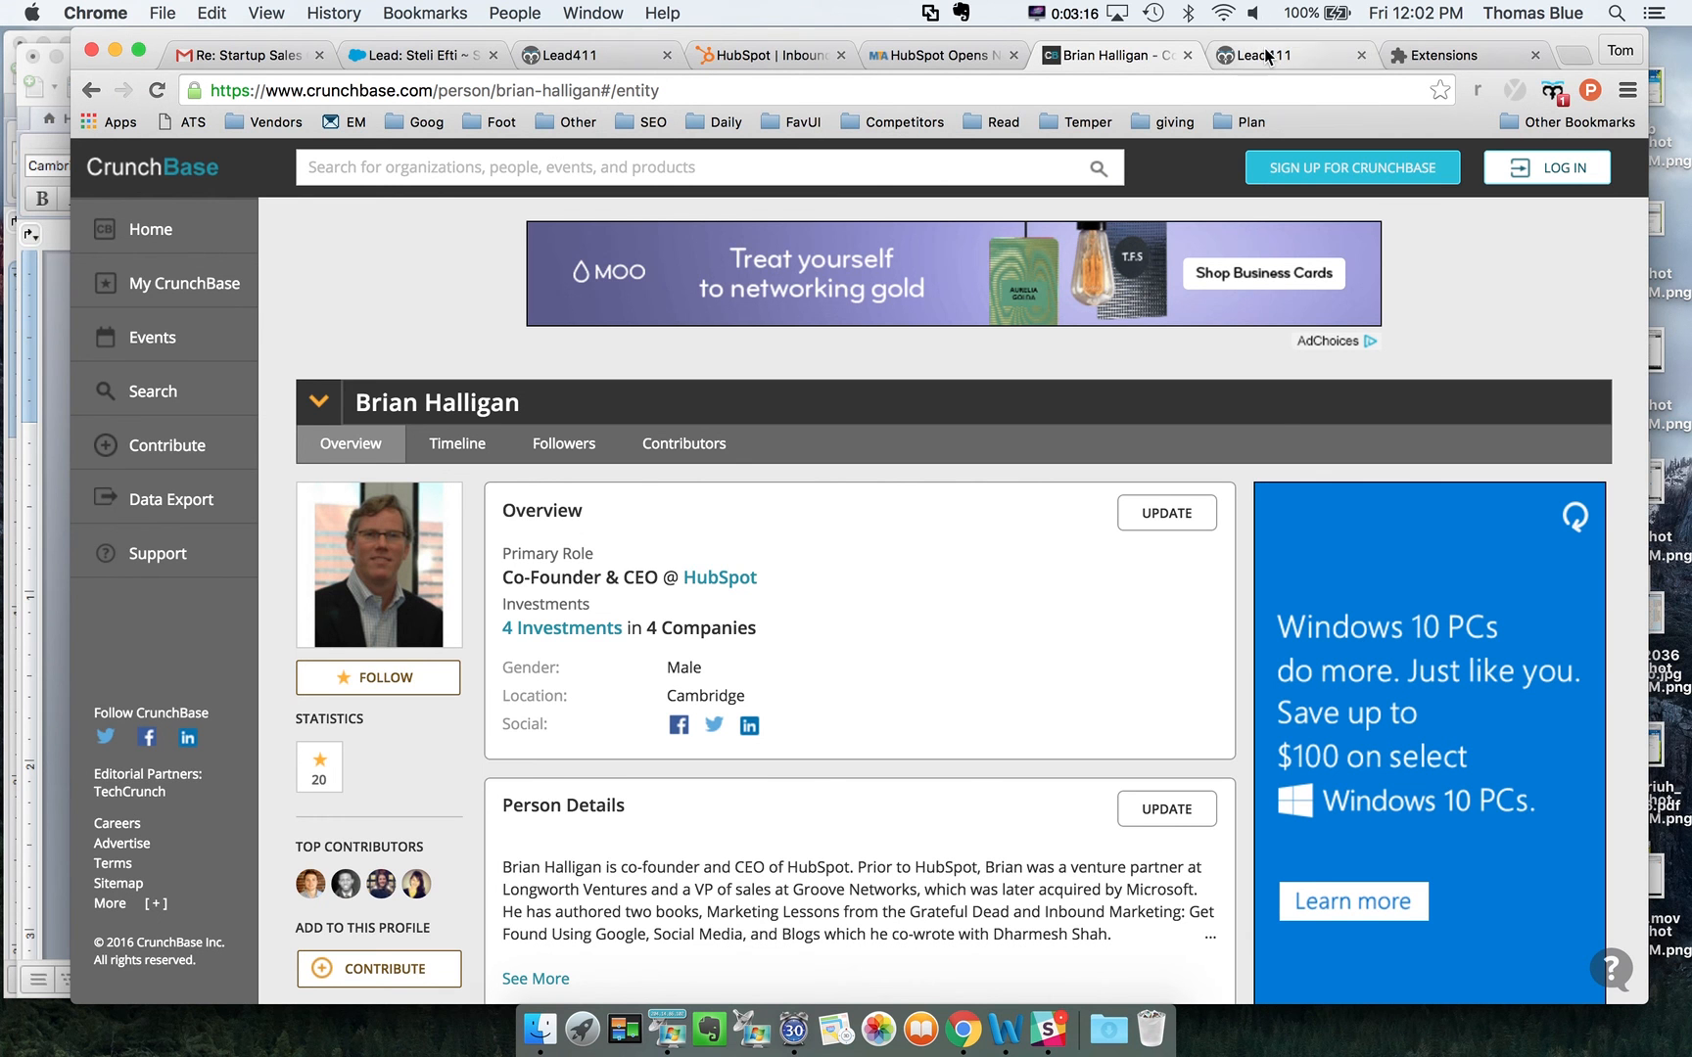
# Check the Software/Hardware and Title filters in Lead411's advanced search, then run the search.
pyautogui.click(1259, 54)
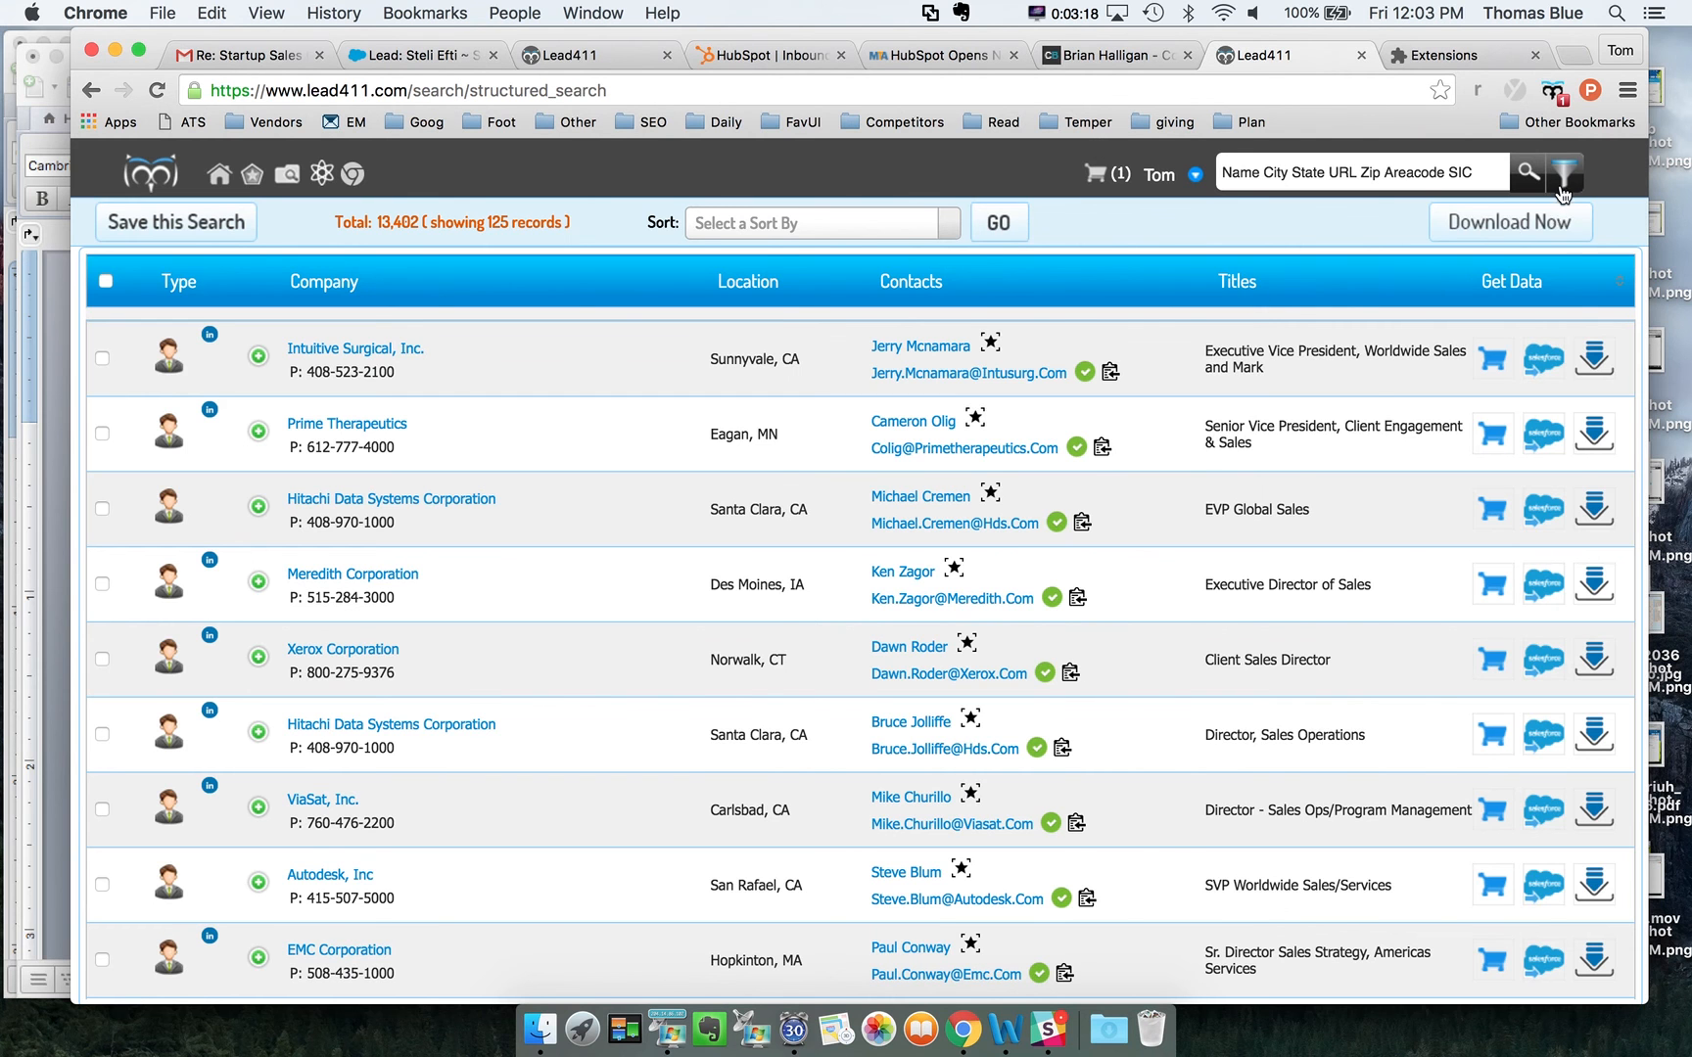
pyautogui.click(1564, 171)
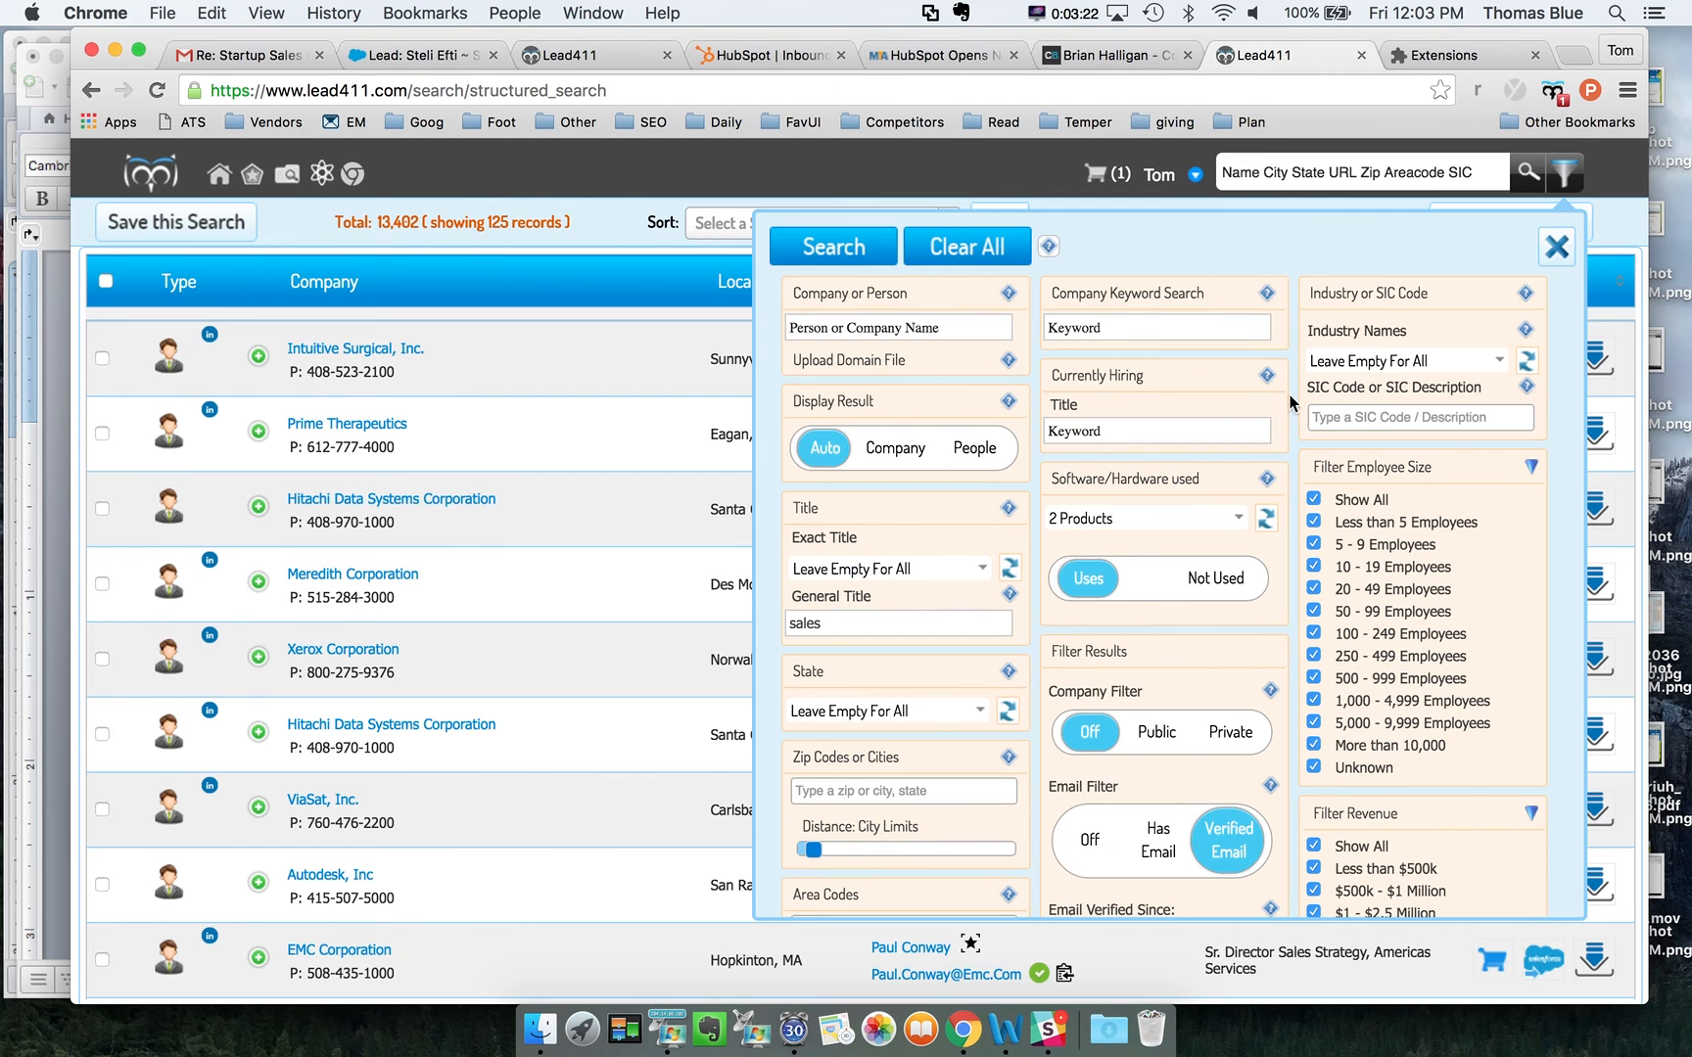
pyautogui.click(1239, 519)
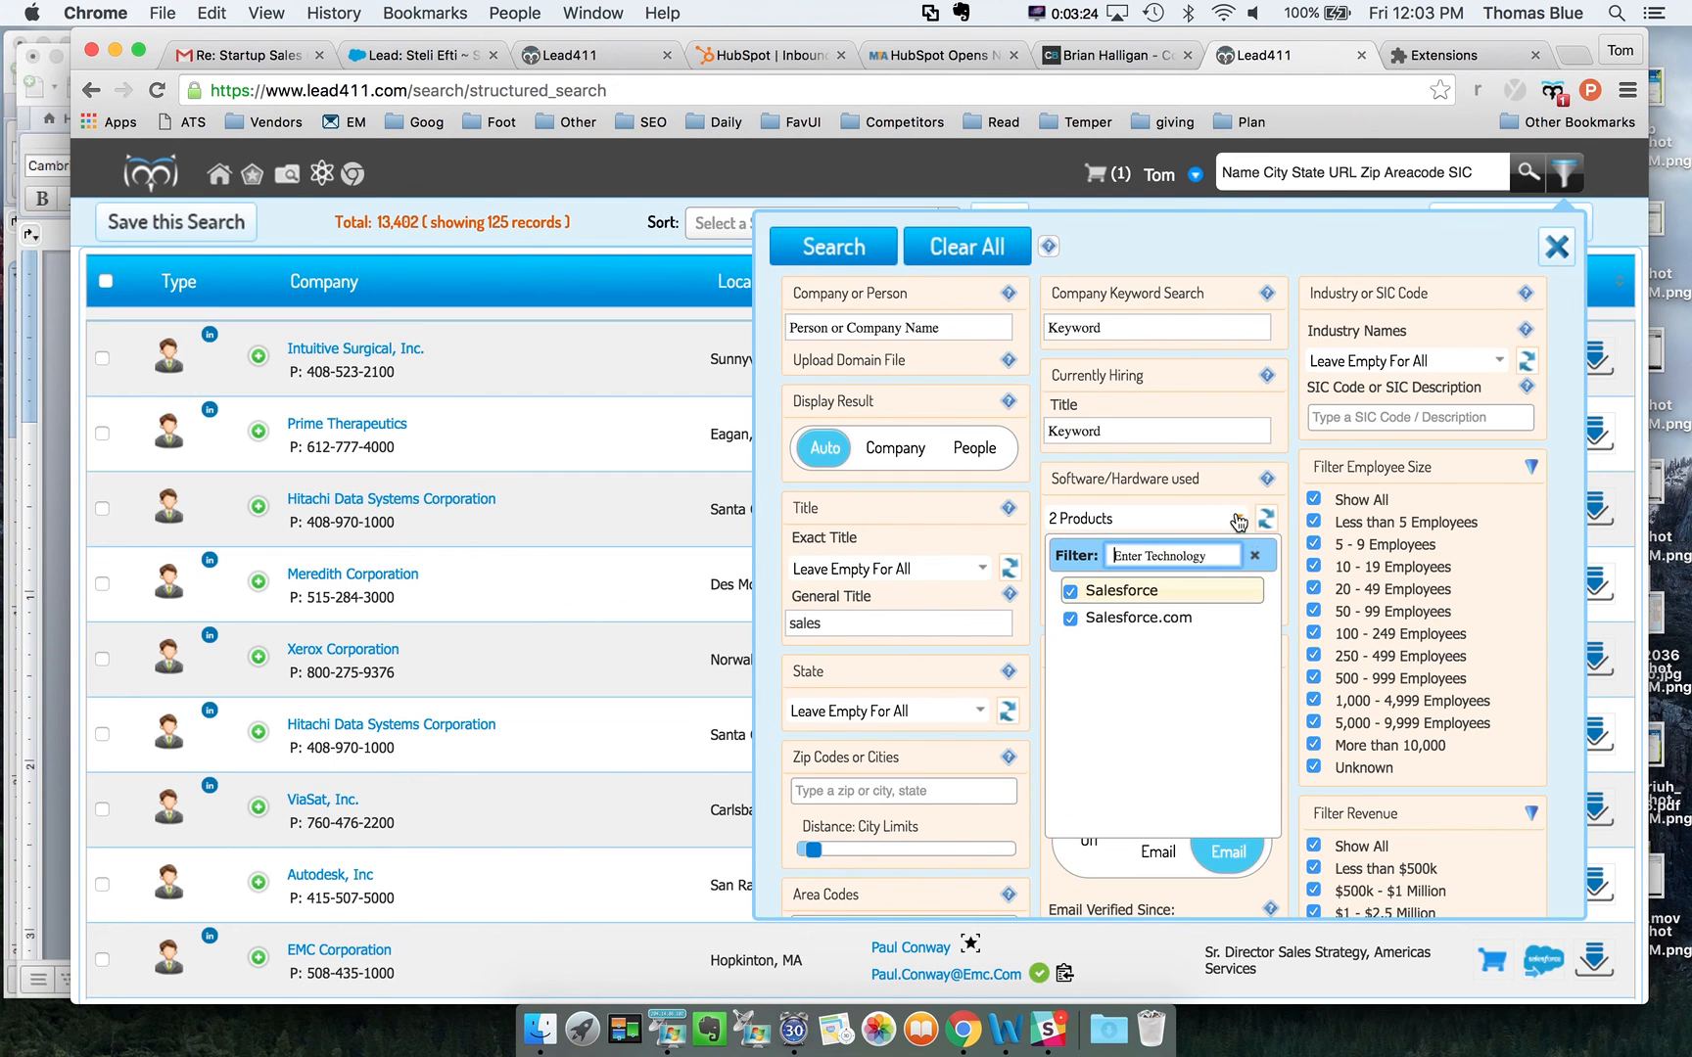
pyautogui.moveTo(1292, 500)
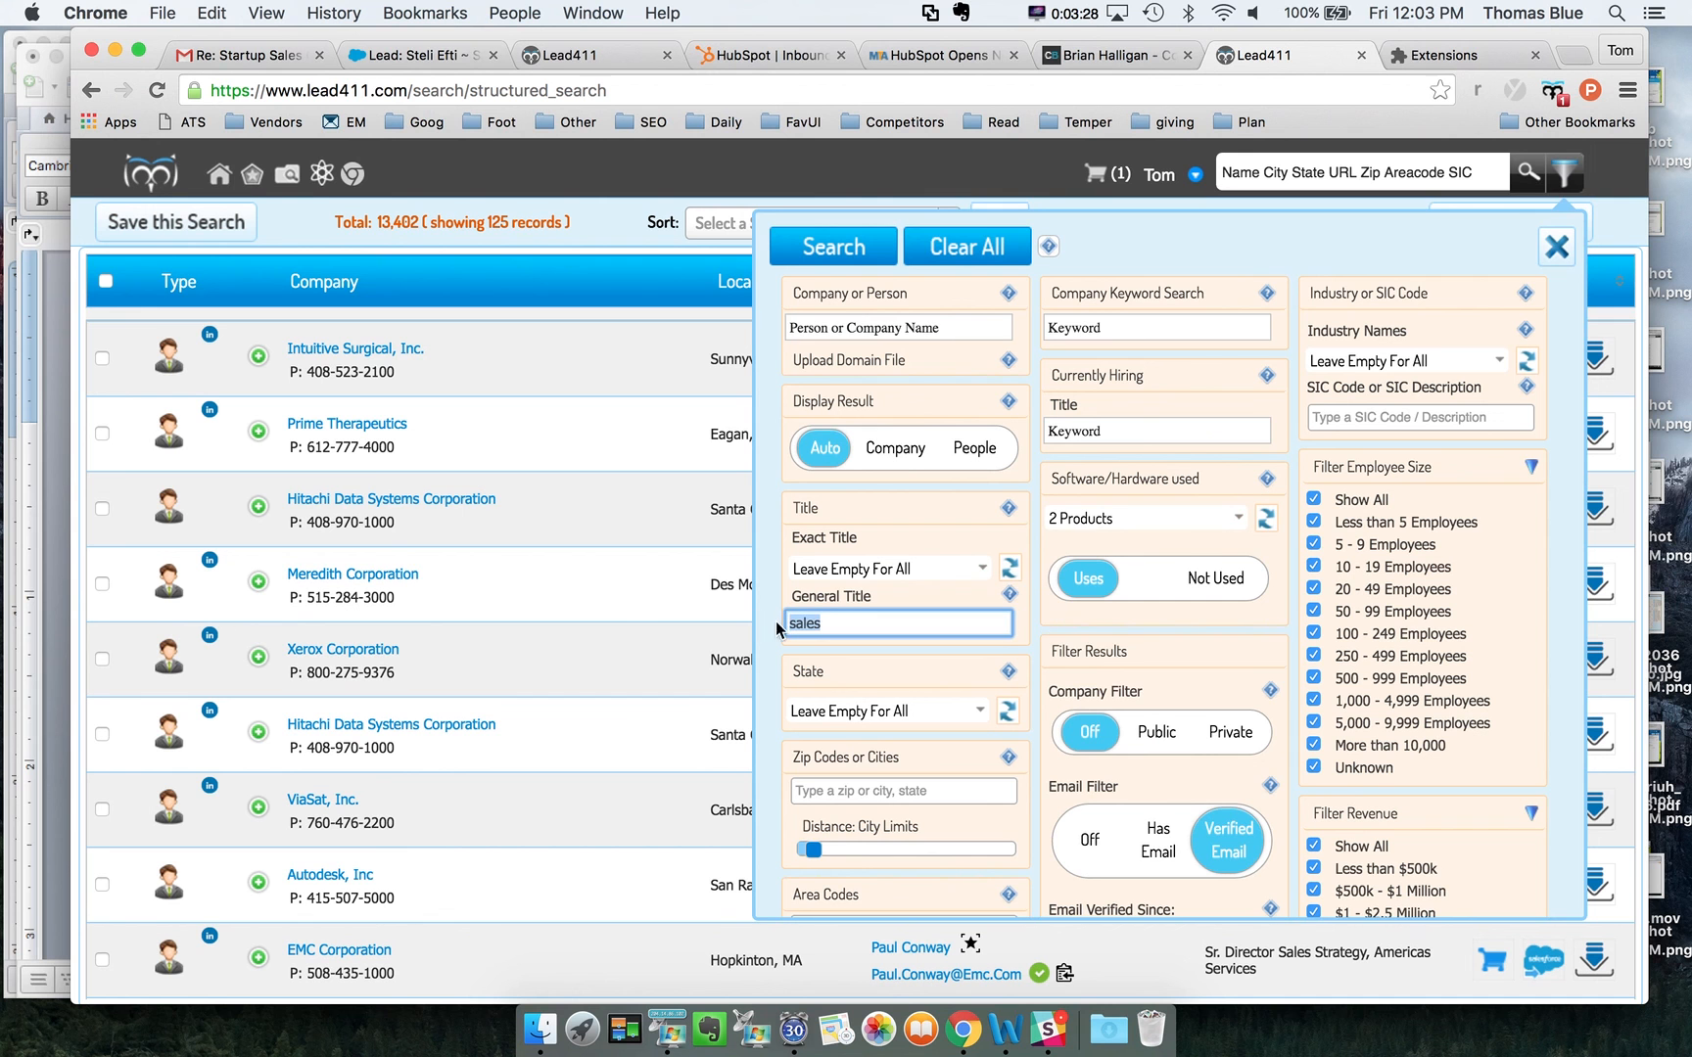
pyautogui.scroll(-3)
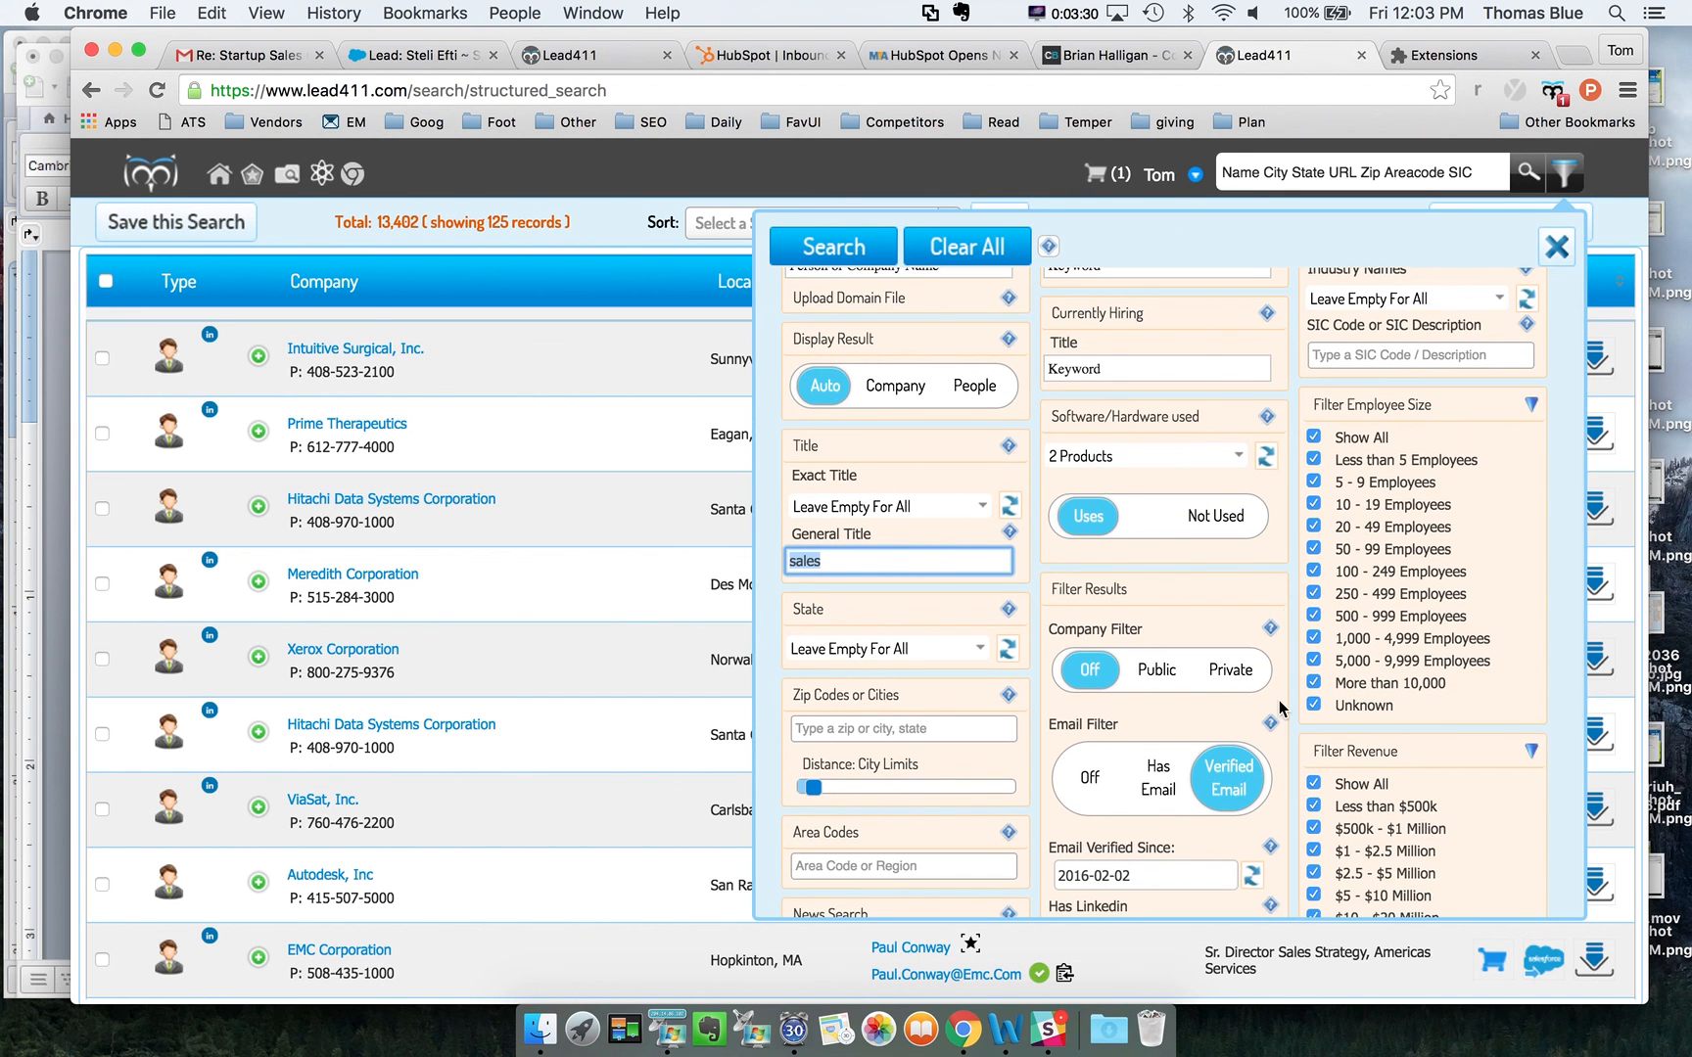
pyautogui.scroll(-3)
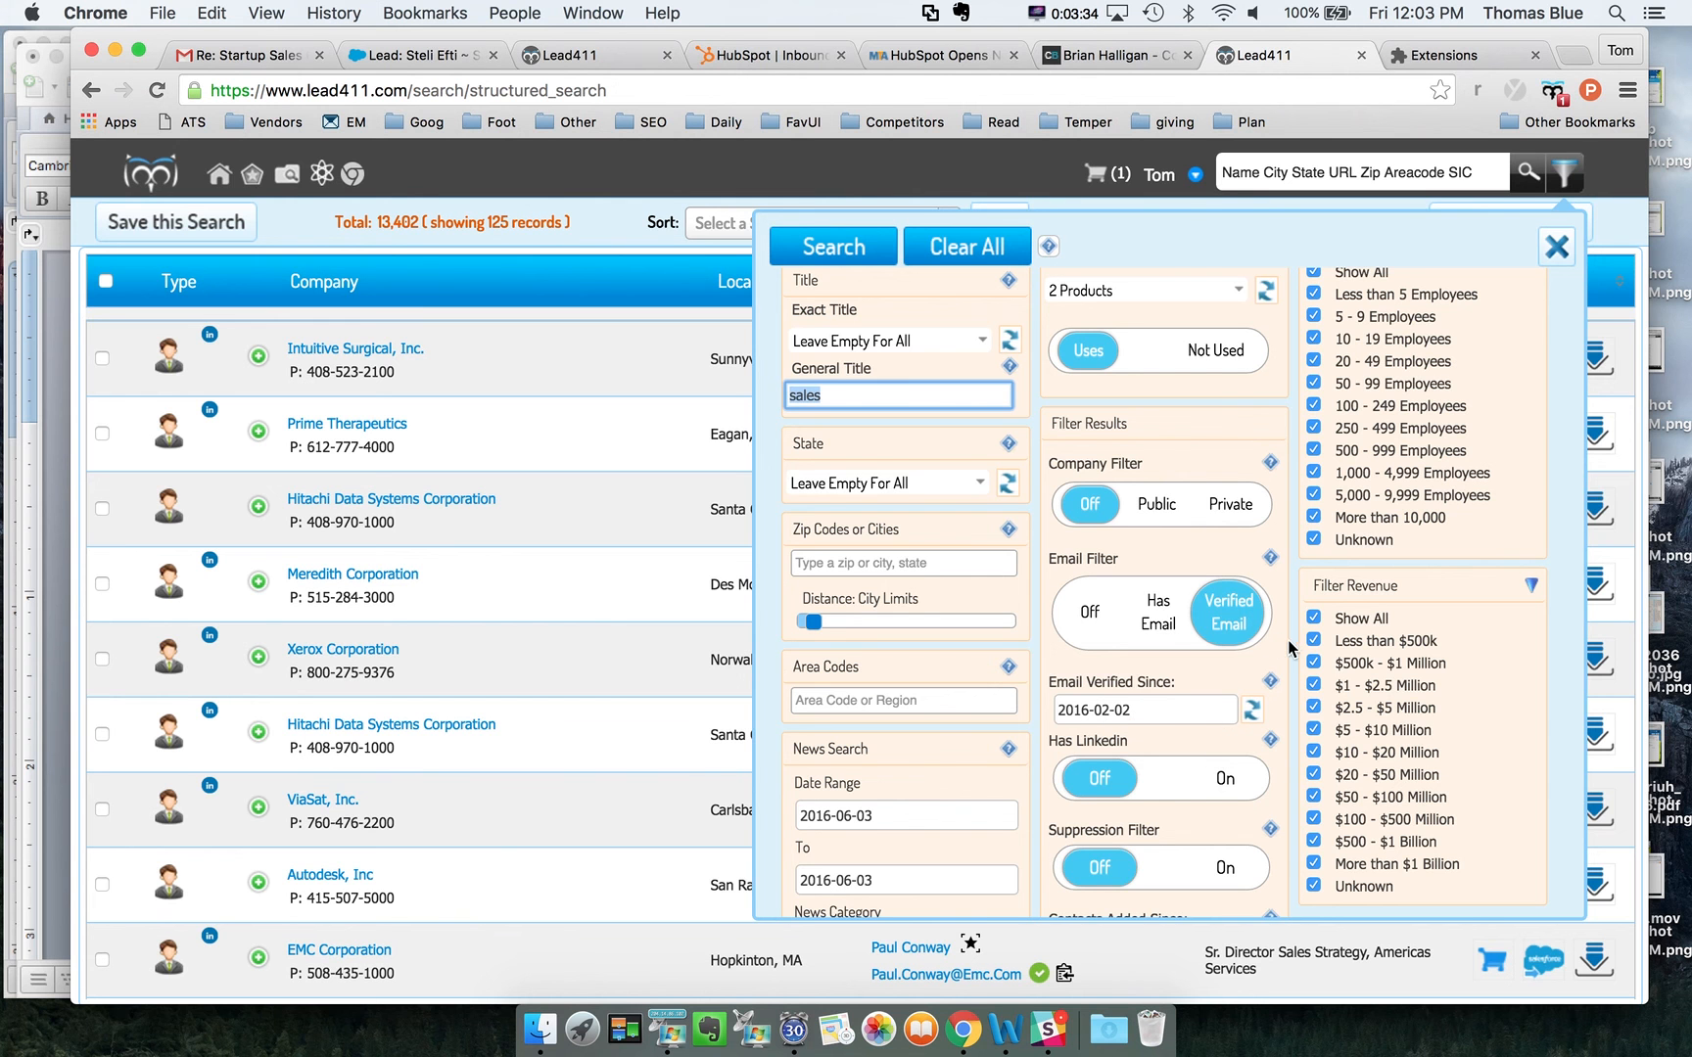
pyautogui.click(831, 245)
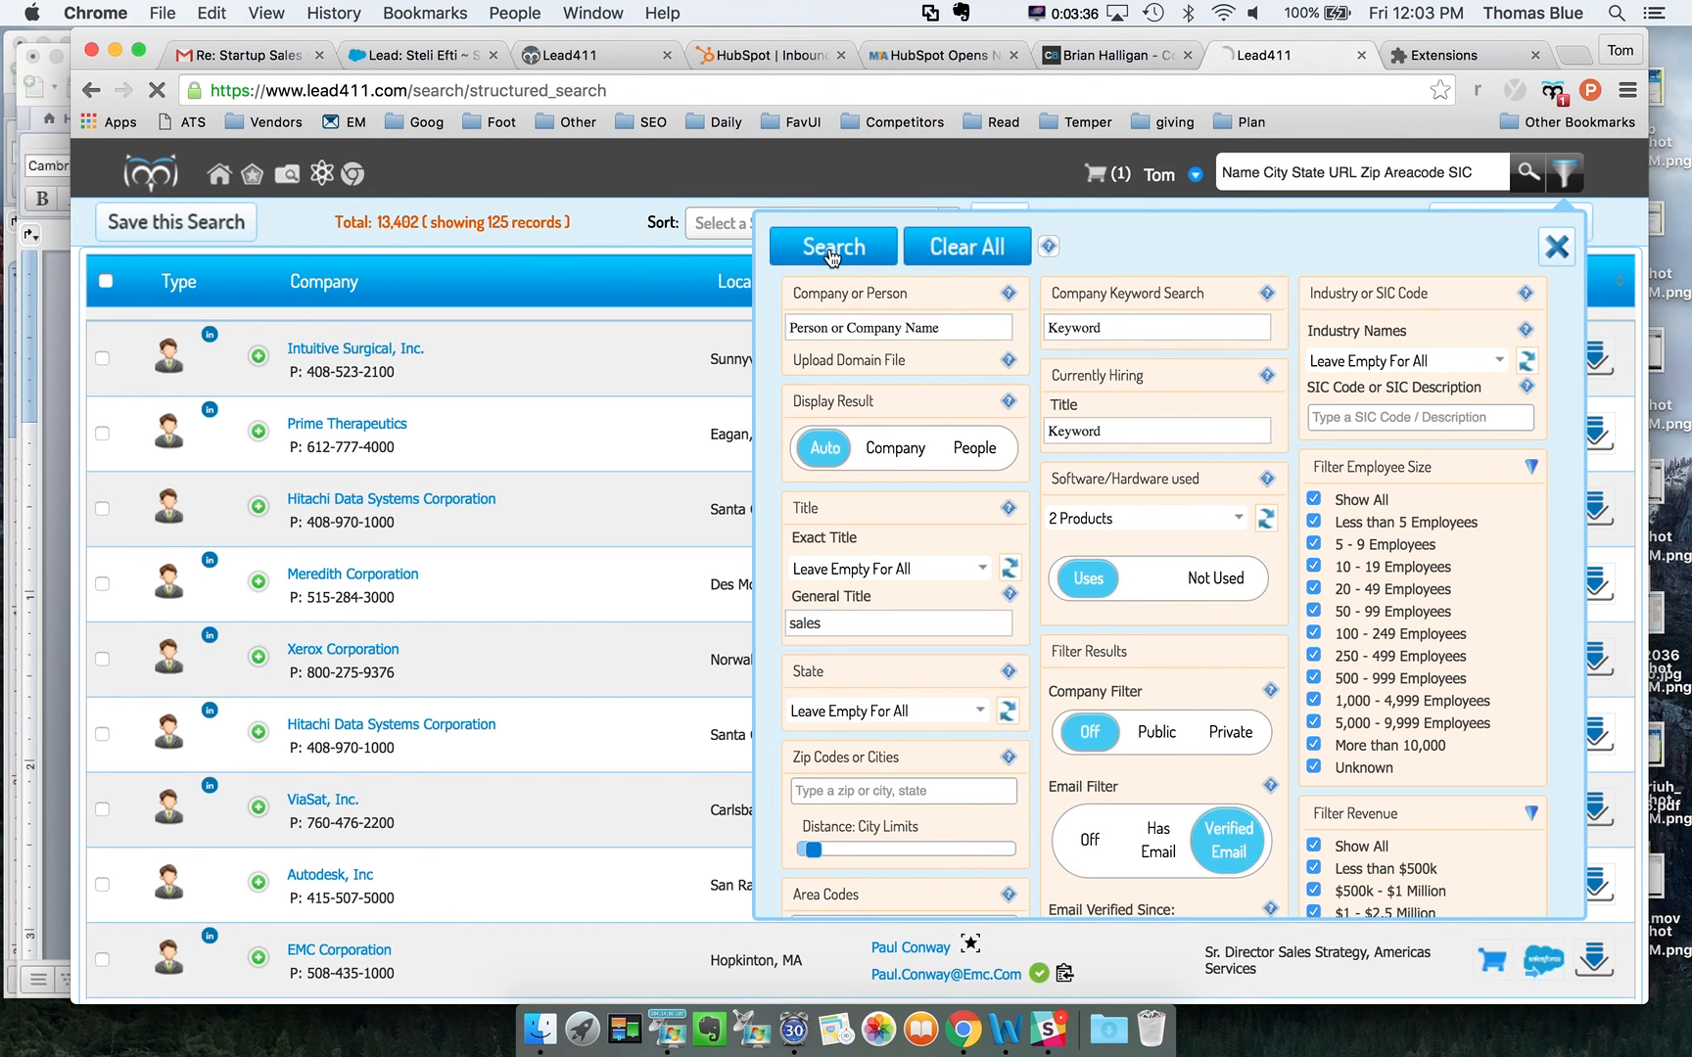
pyautogui.click(831, 247)
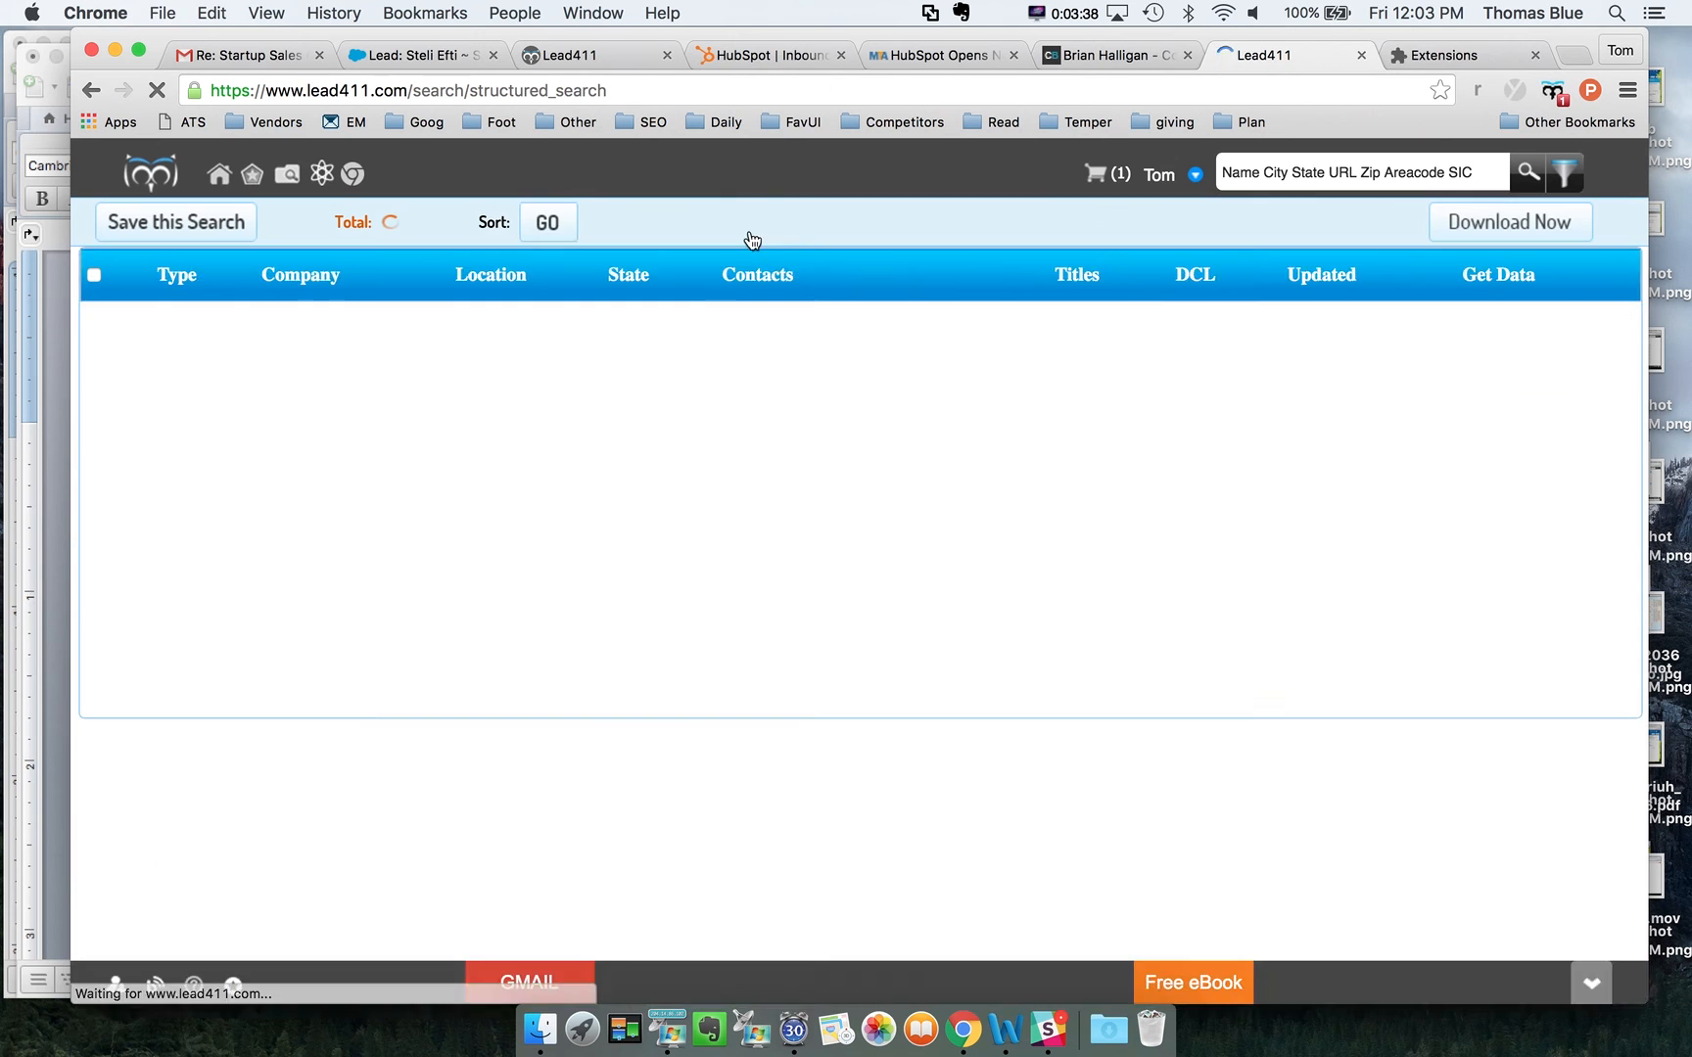
# View the Excel/CSV/Tab download options for the 13,402 results, then dismiss the dropdown.
pyautogui.click(547, 222)
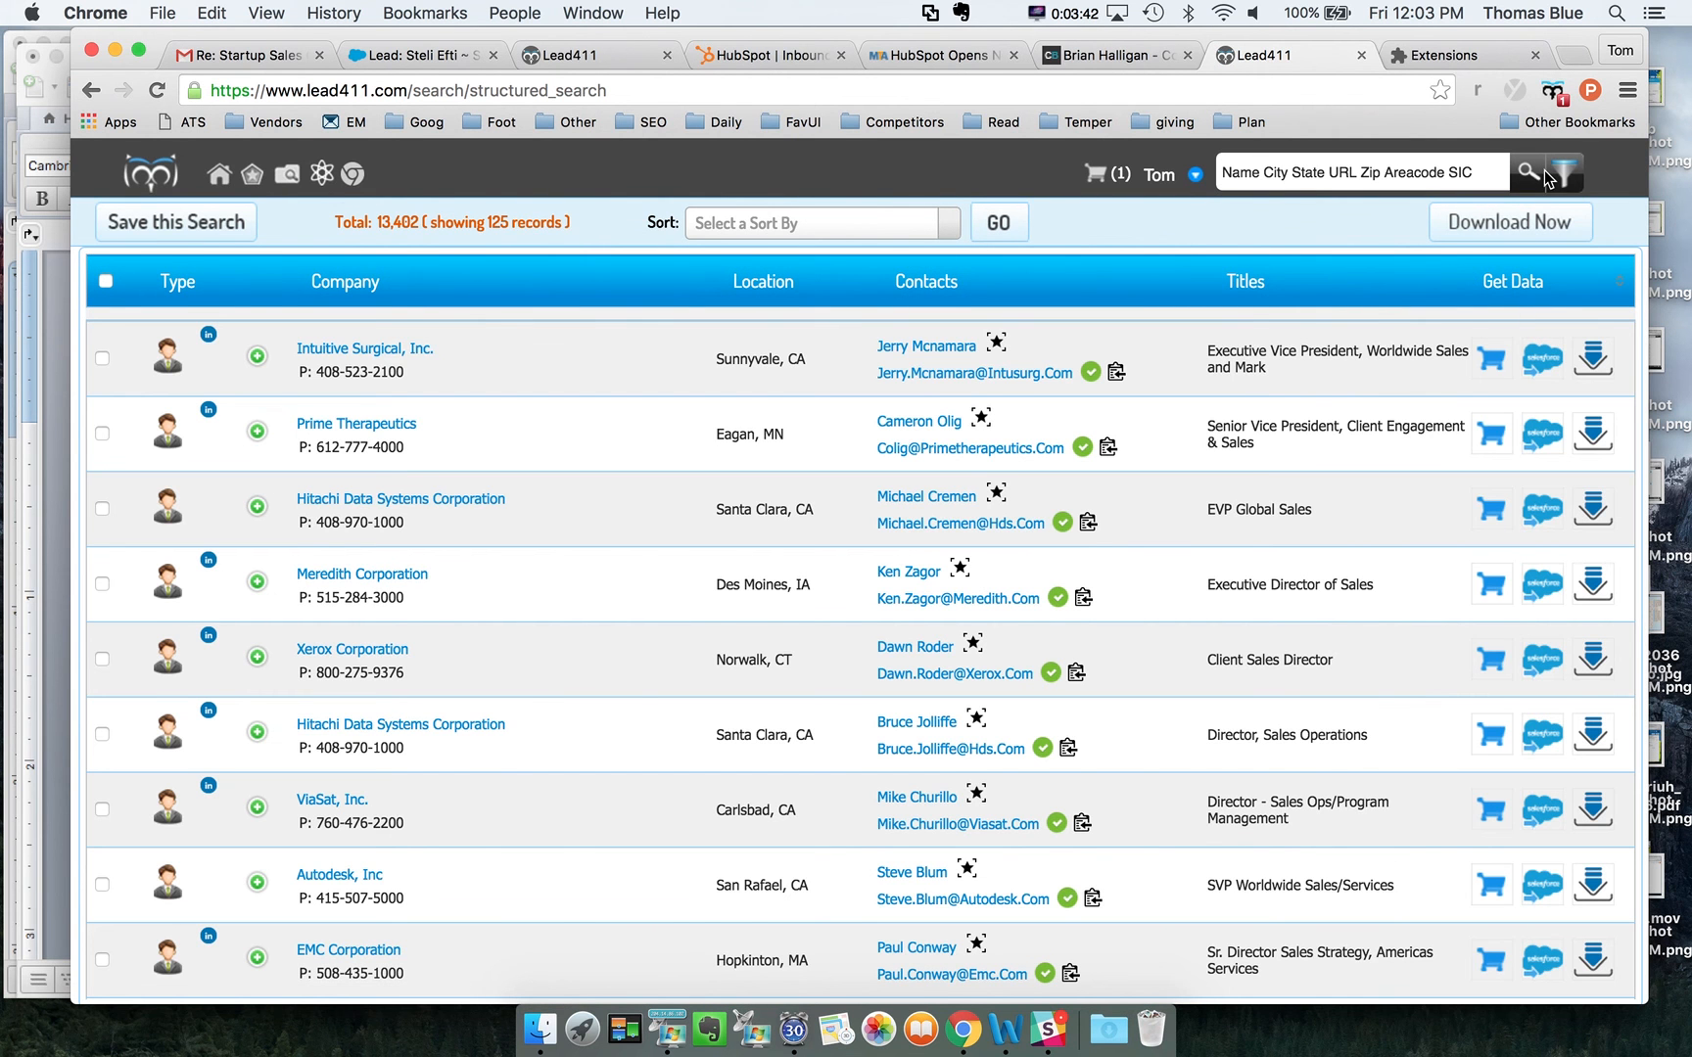
pyautogui.click(1508, 223)
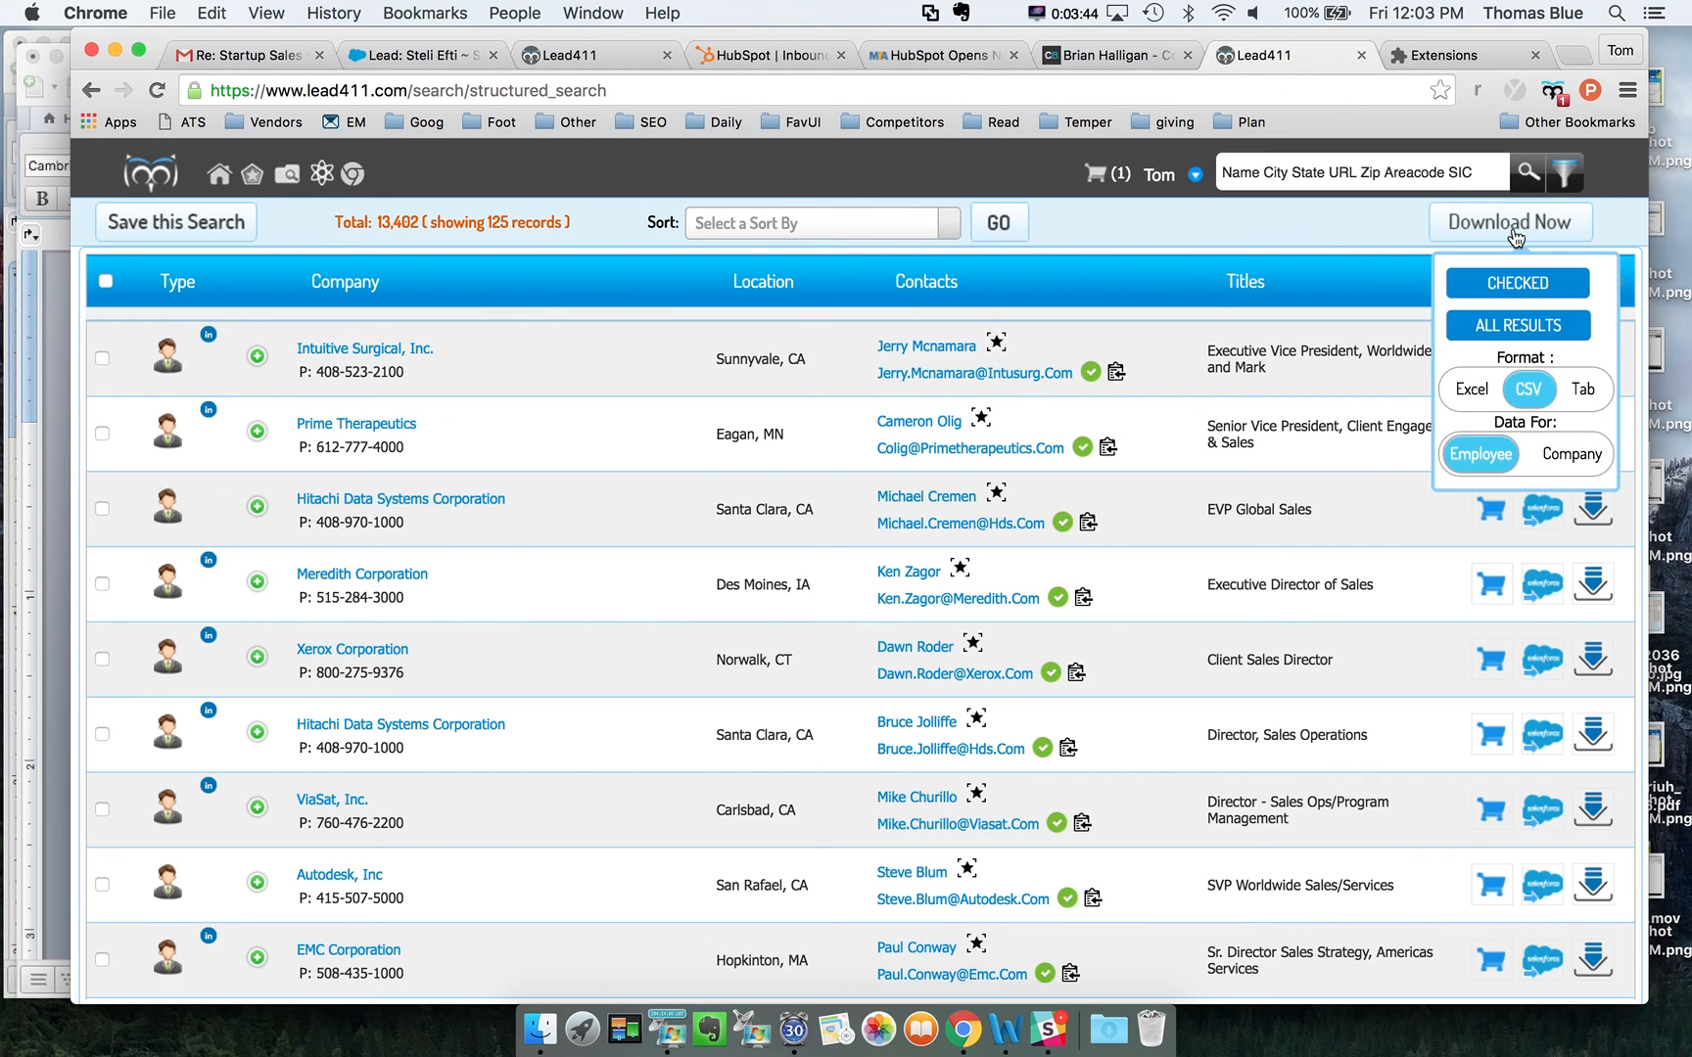
pyautogui.moveTo(931, 394)
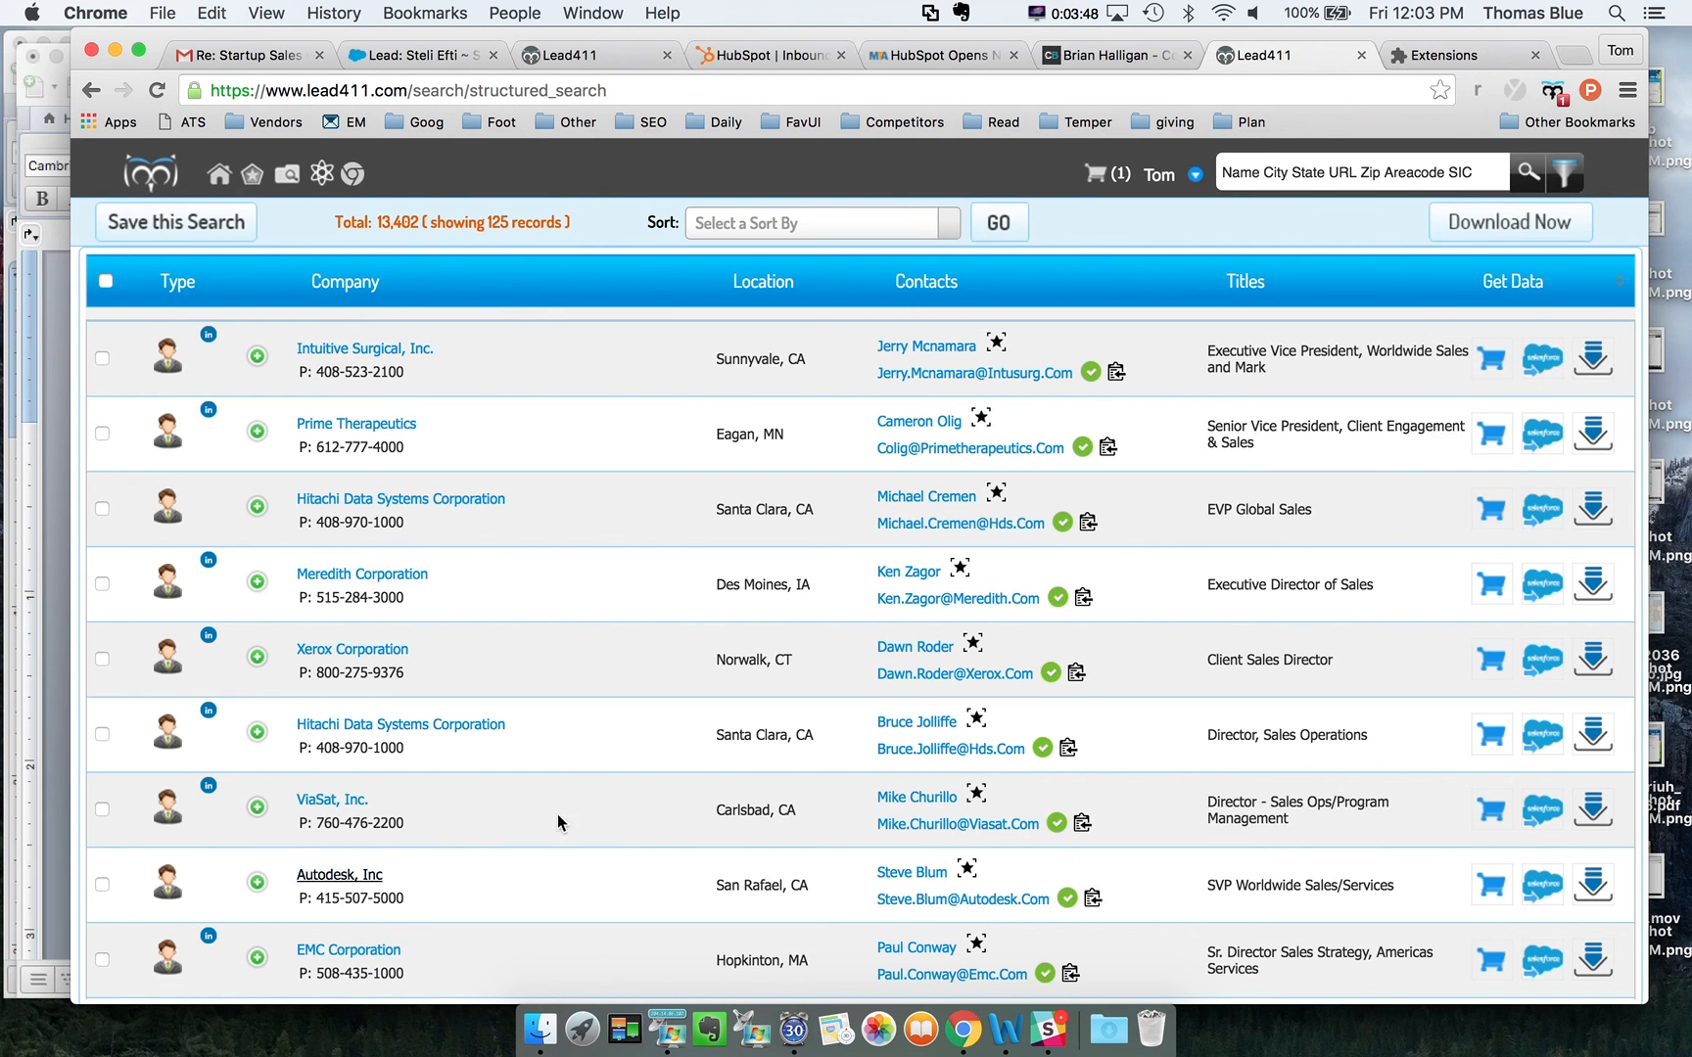
pyautogui.click(1510, 223)
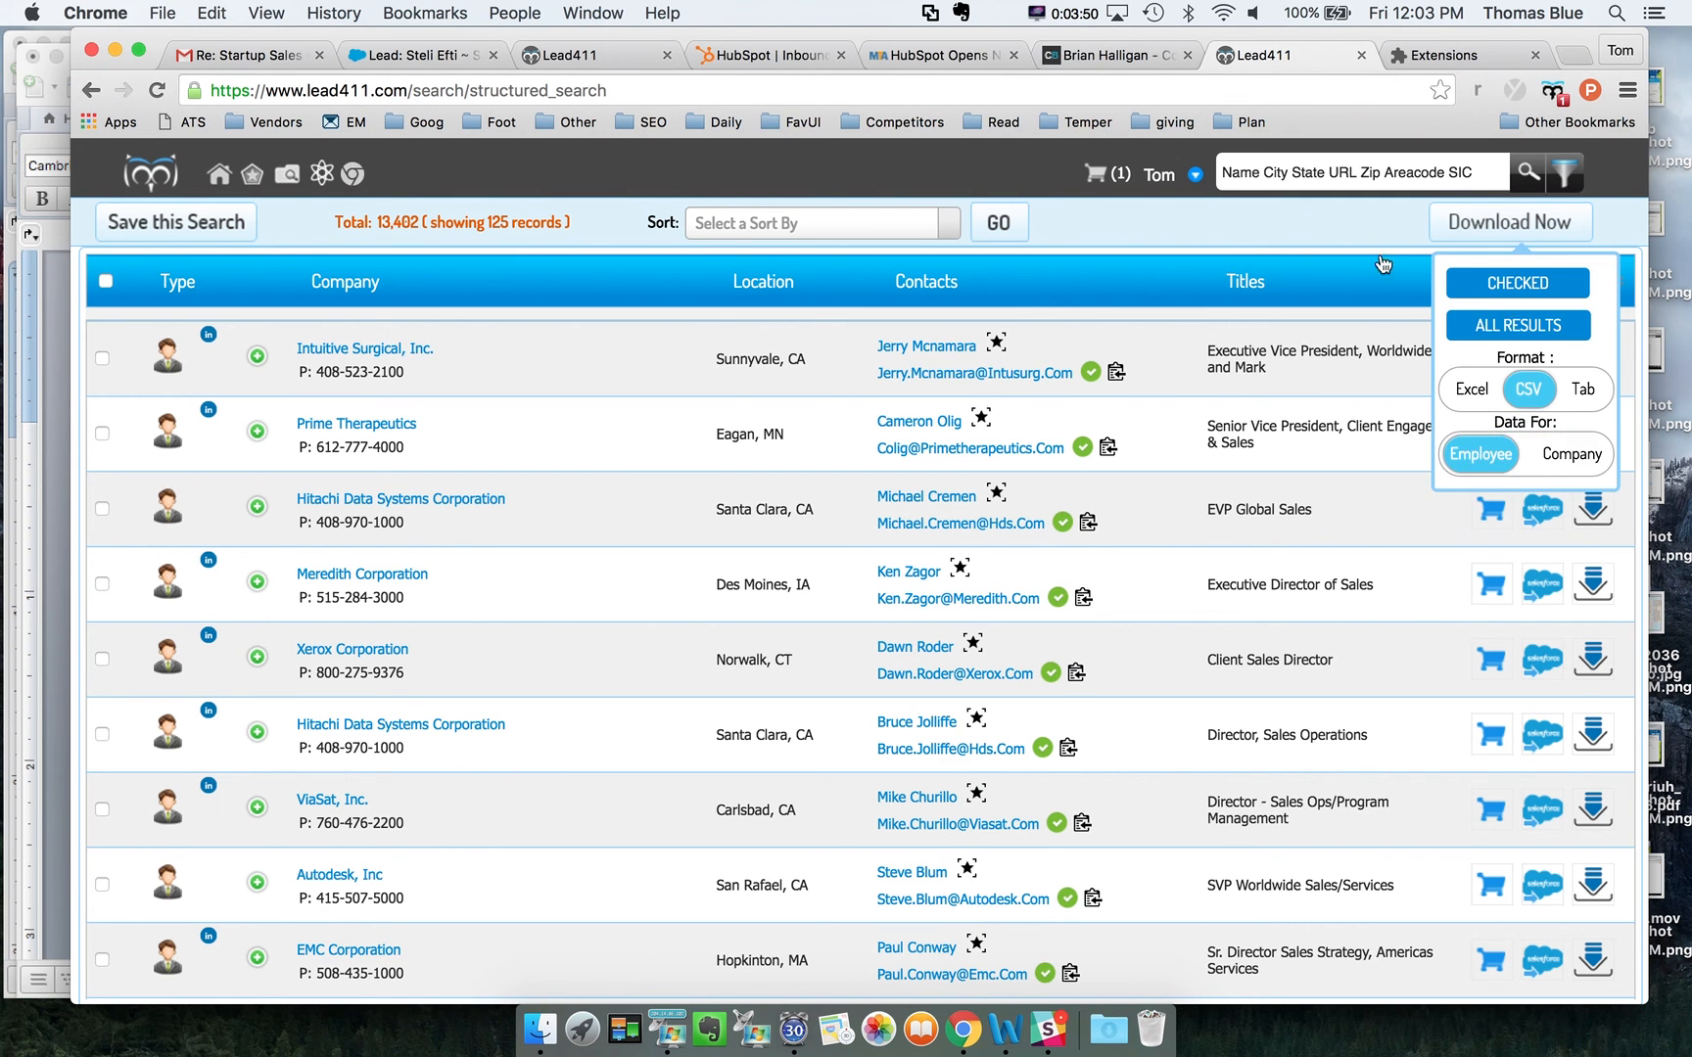
pyautogui.click(1111, 233)
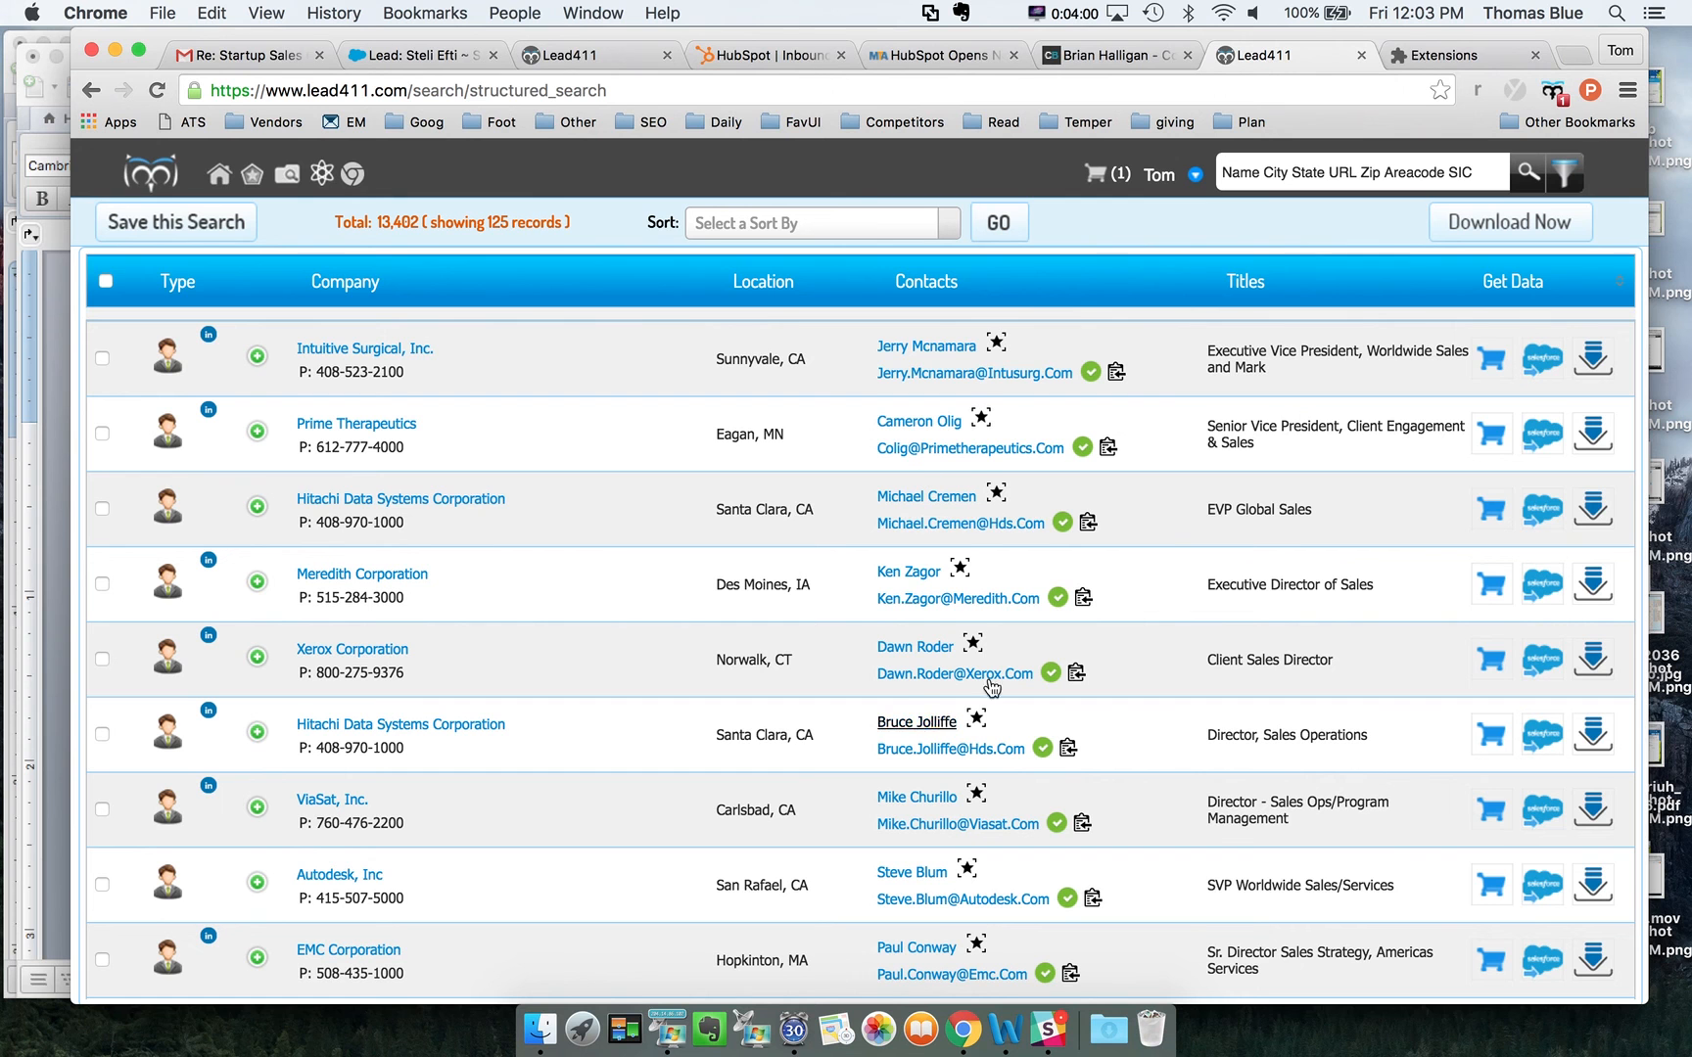
pyautogui.moveTo(847, 607)
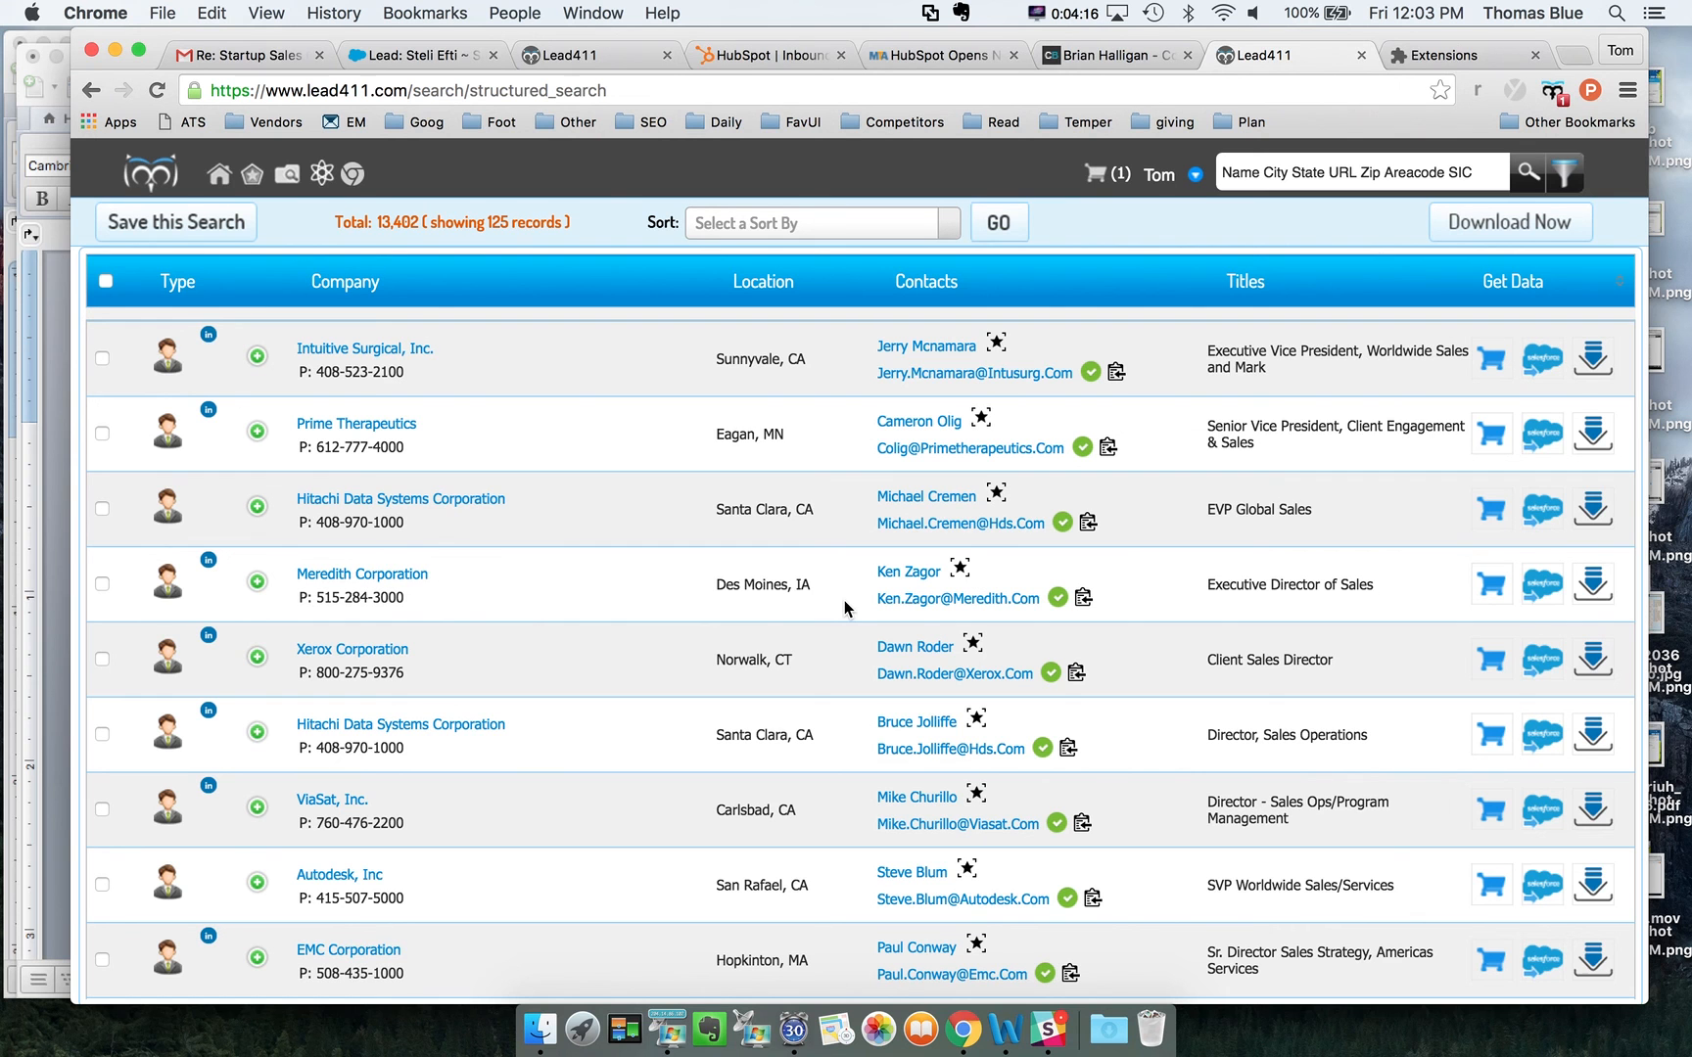
pyautogui.moveTo(908, 571)
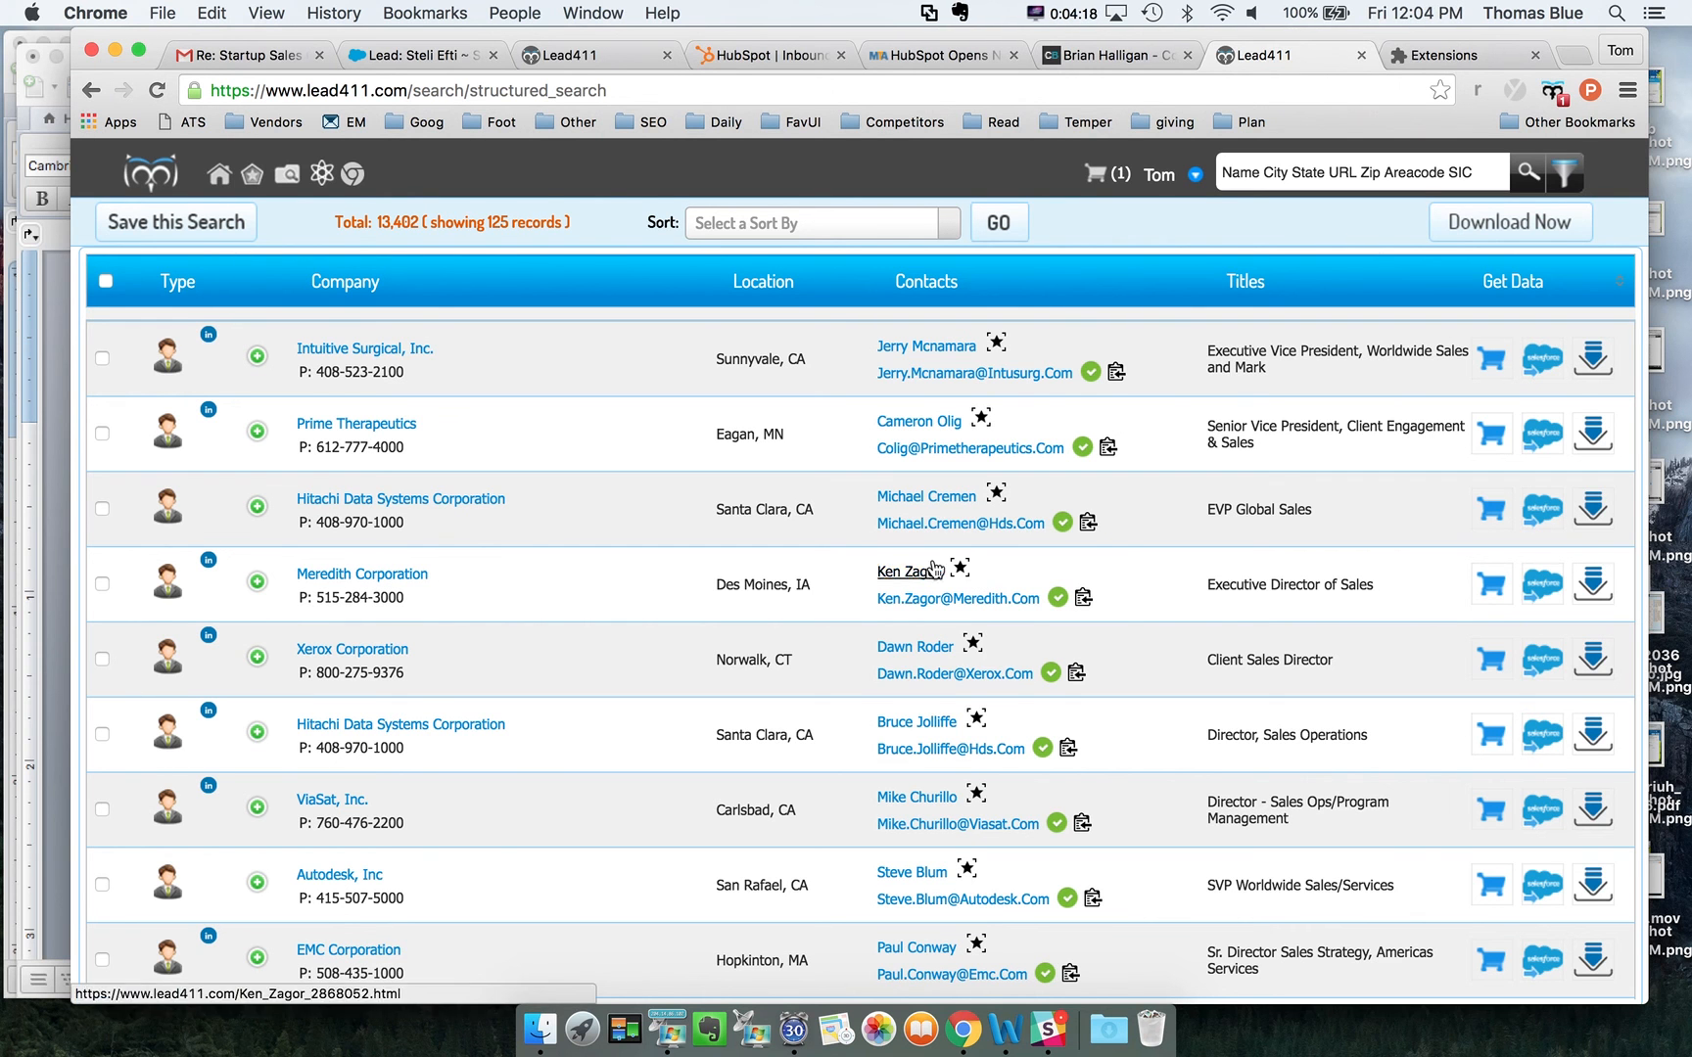